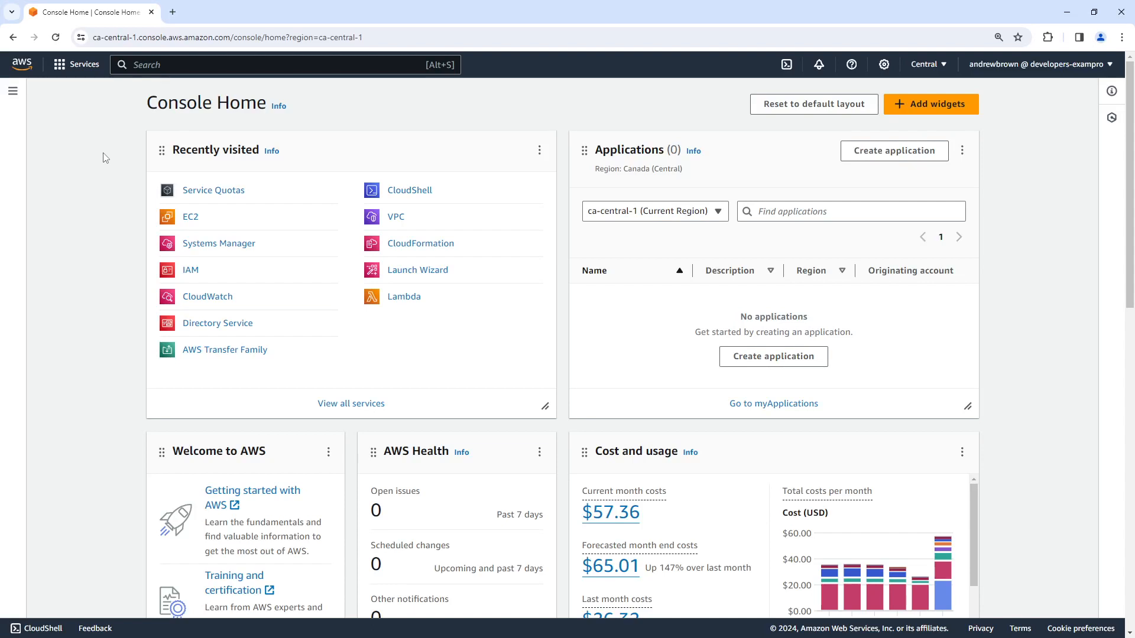
mouse_move(333, 124)
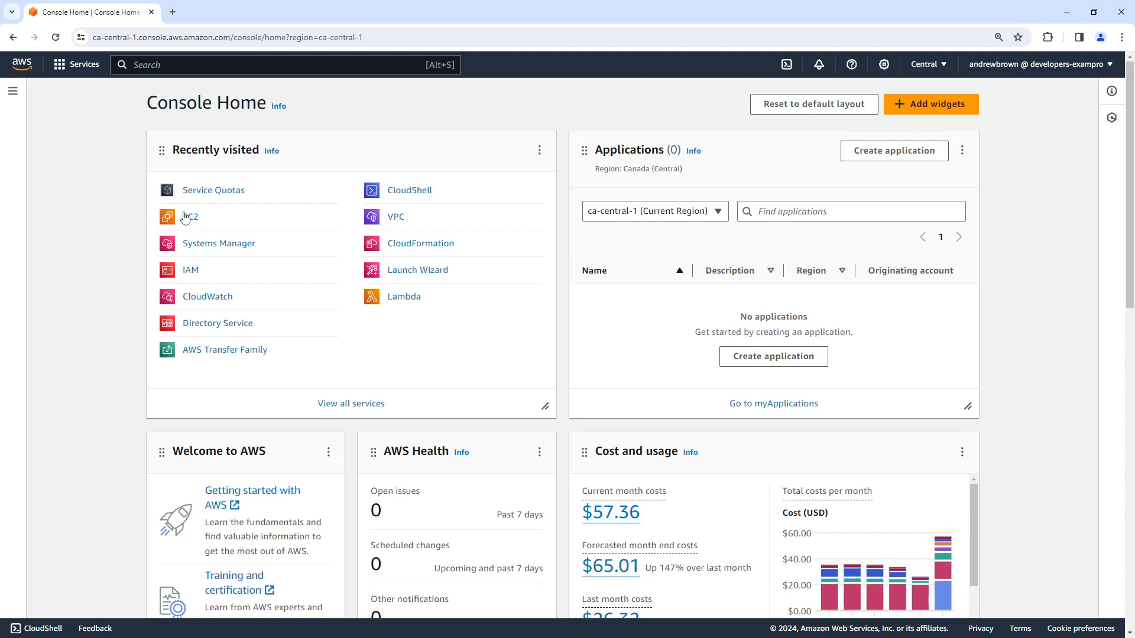
- Open EC2 from Recently visited and show the running instances list in Canada (Central)
click(191, 216)
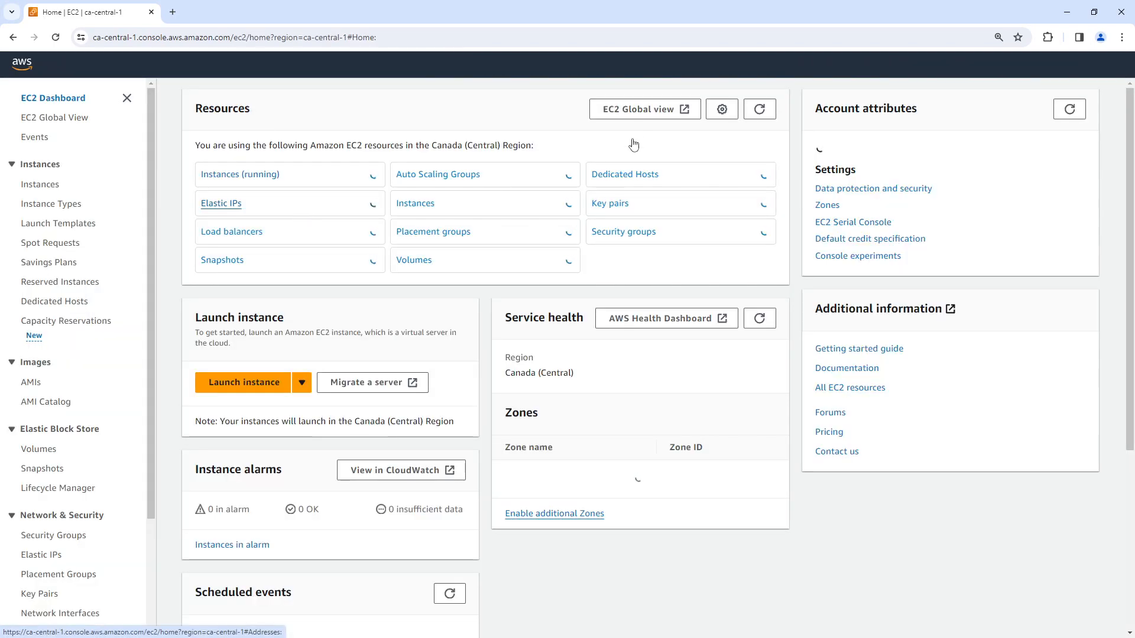
click(239, 174)
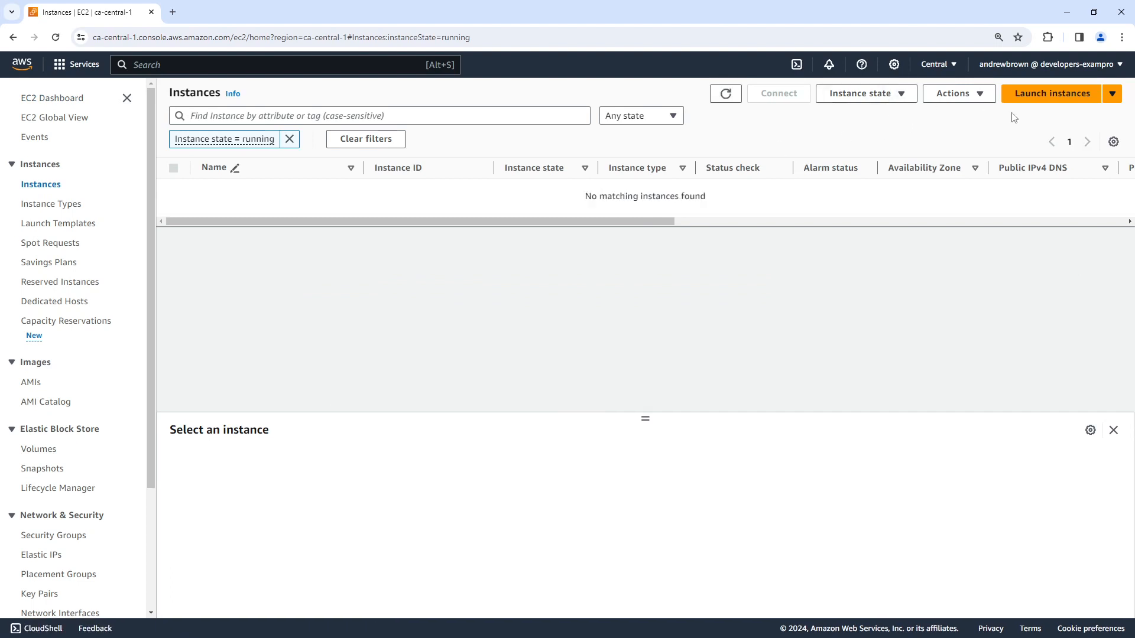
- Start a new instance launch and name it 'EC2 Serial Console Example'
click(1051, 93)
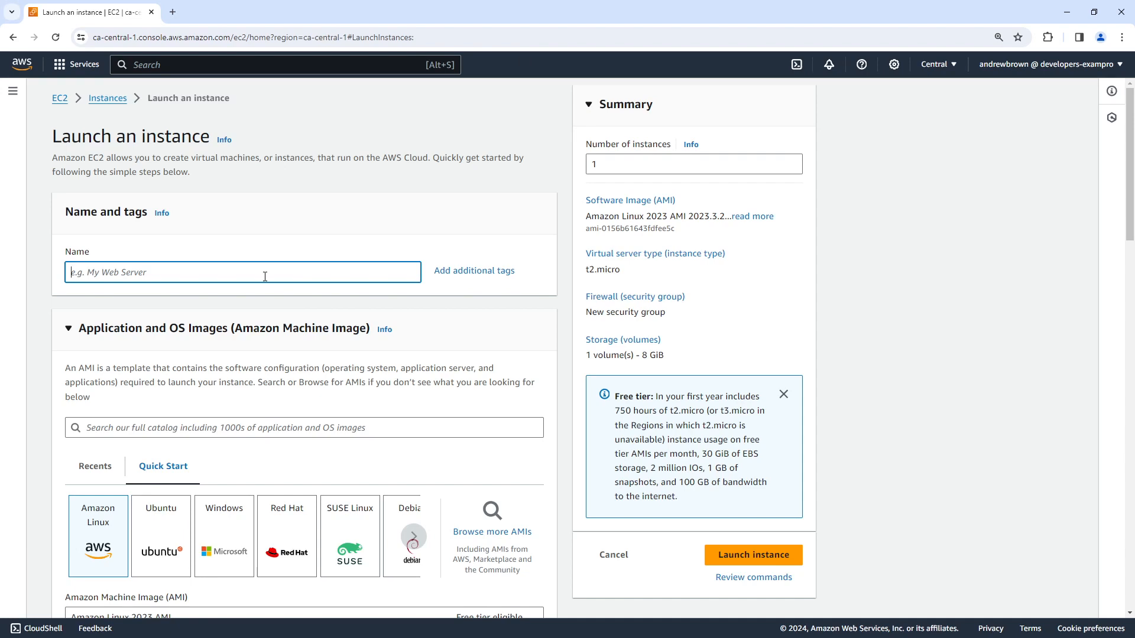
text(EC2)
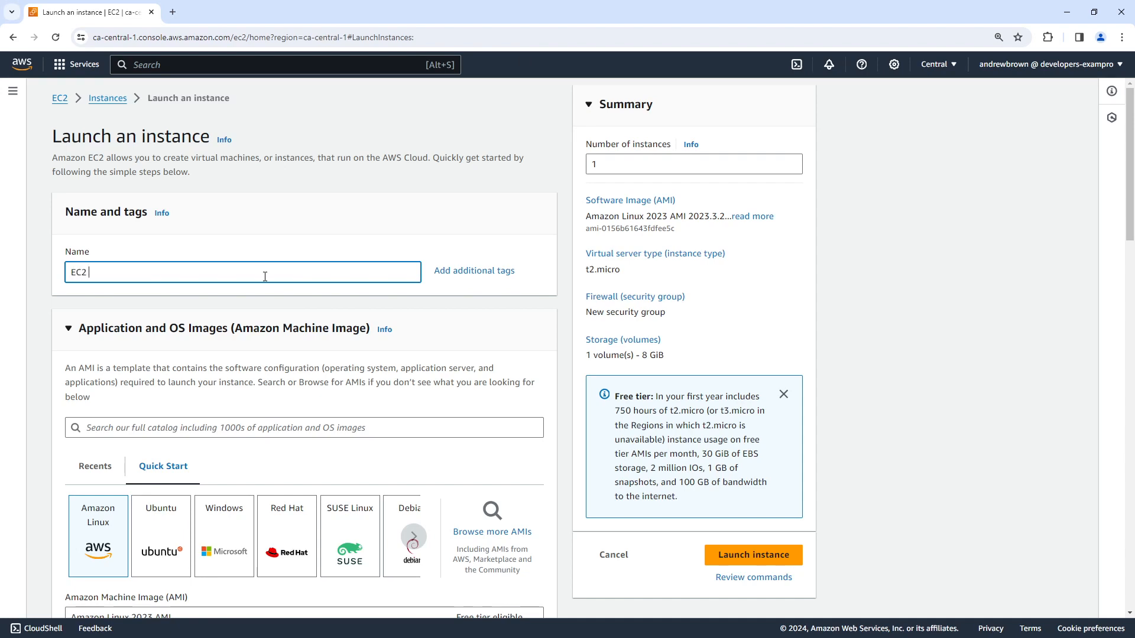
text(Serioua)
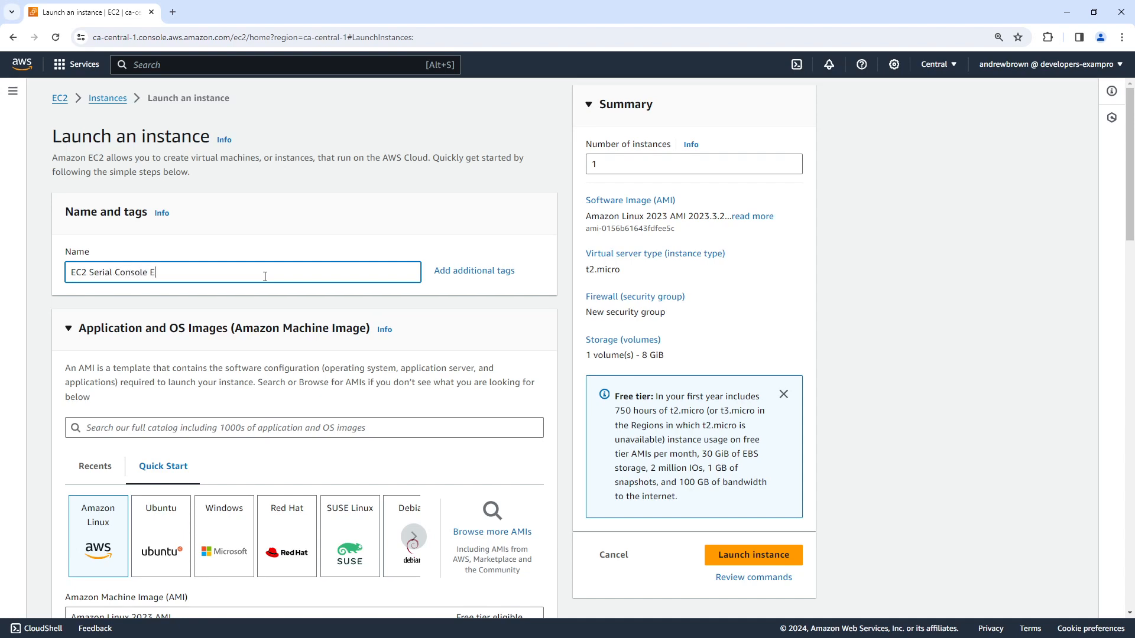
text(xample)
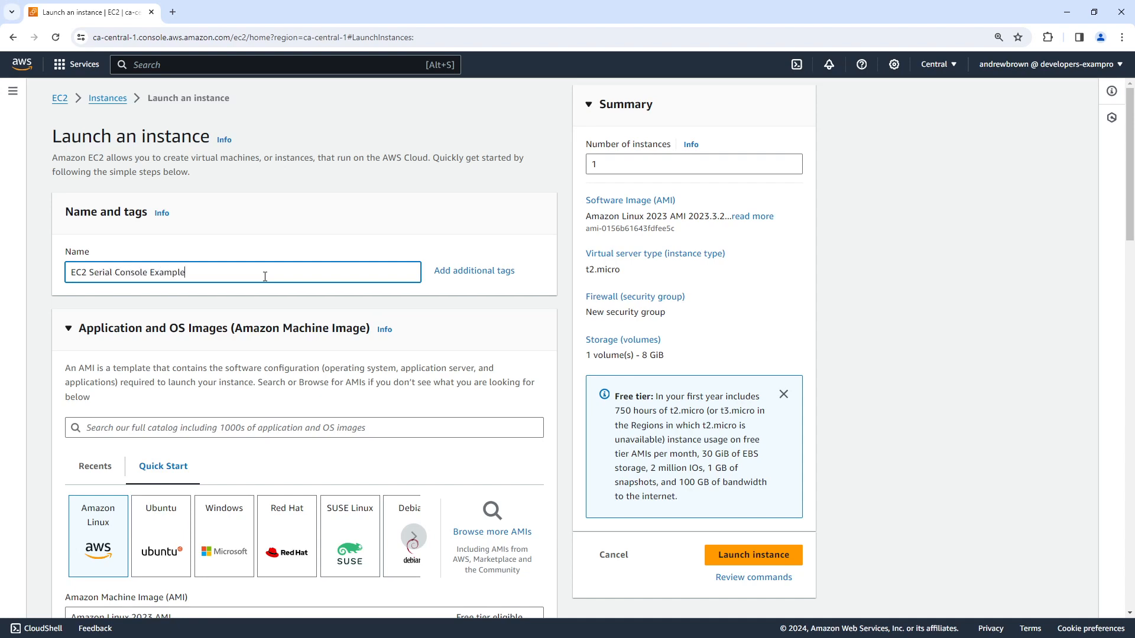
scroll(down, 3)
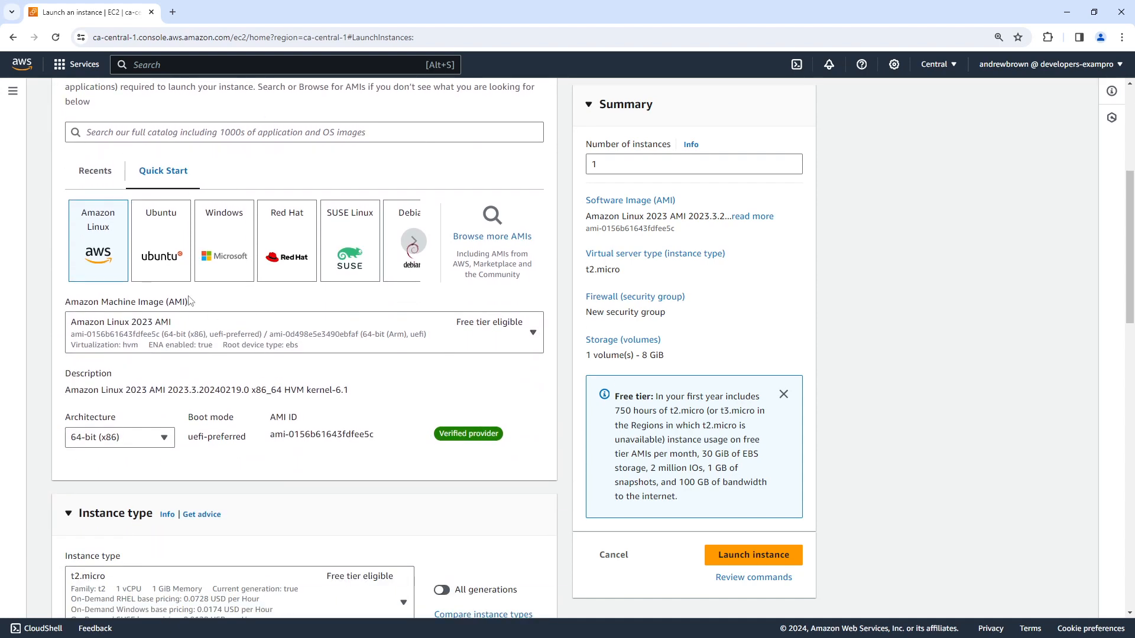
mouse_move(165, 354)
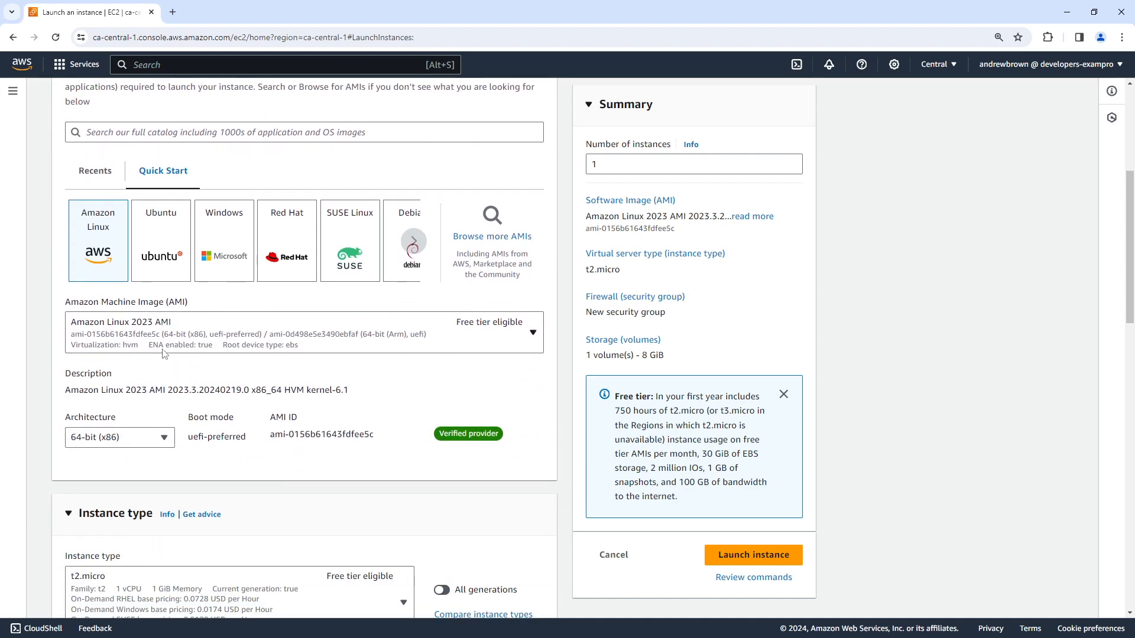
- Select the existing 'default' security group and launch the t2.micro Amazon Linux instance
click(239, 211)
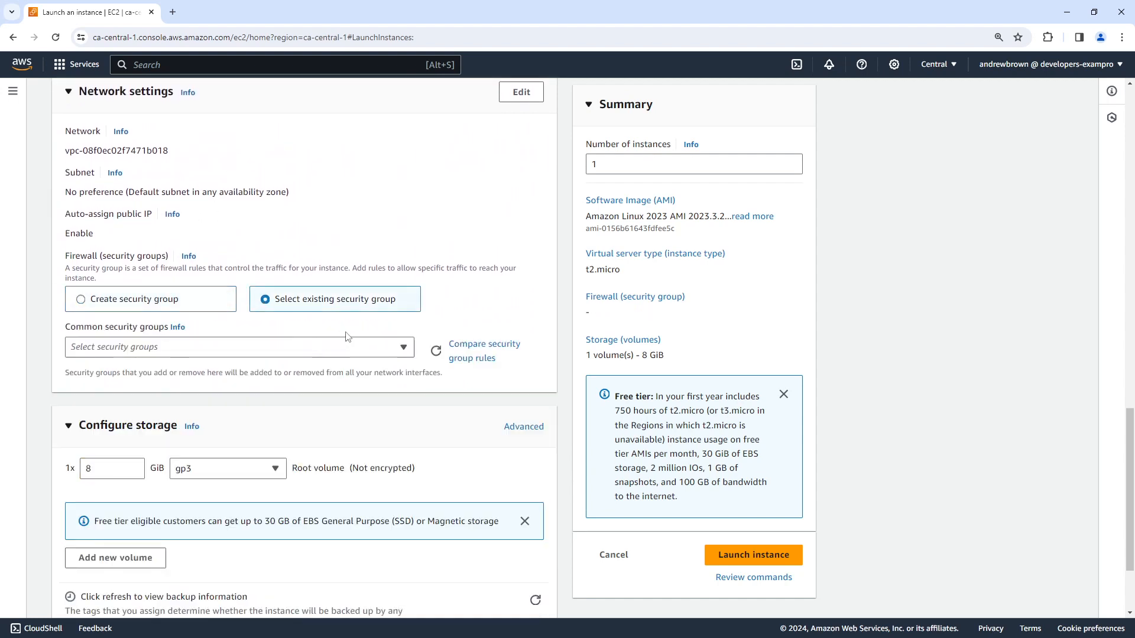
click(239, 347)
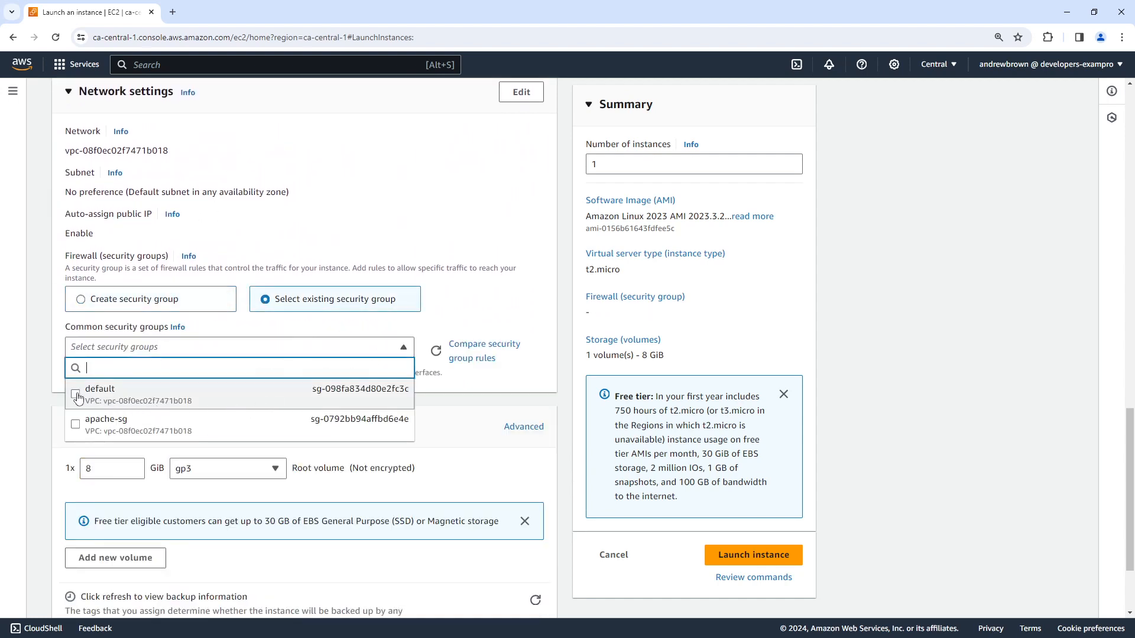
click(75, 393)
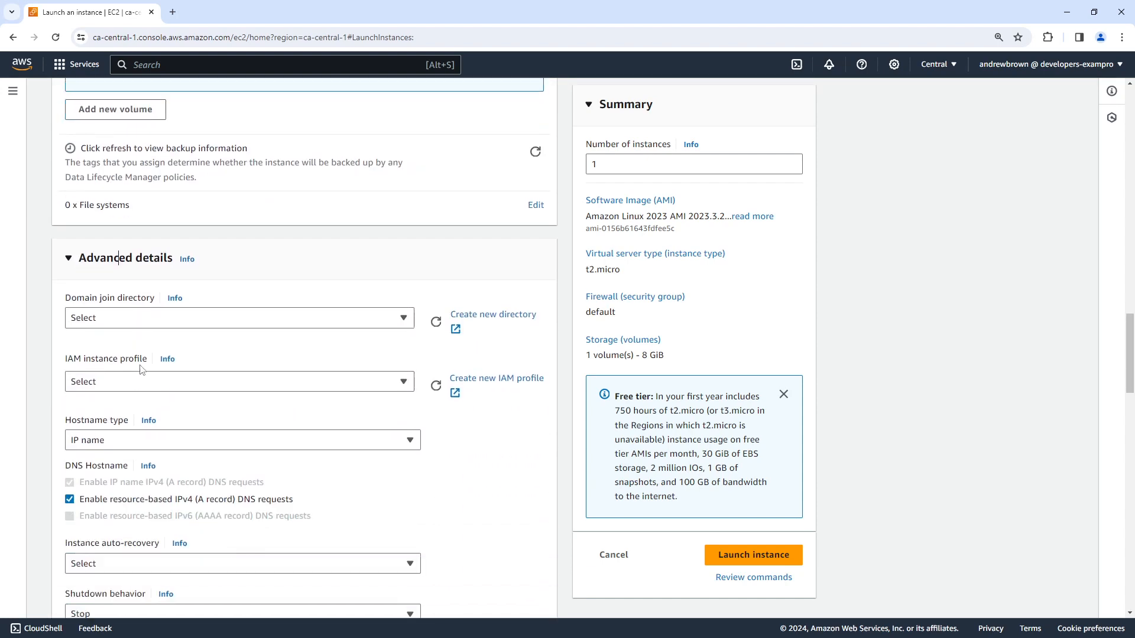
scroll(down, 3)
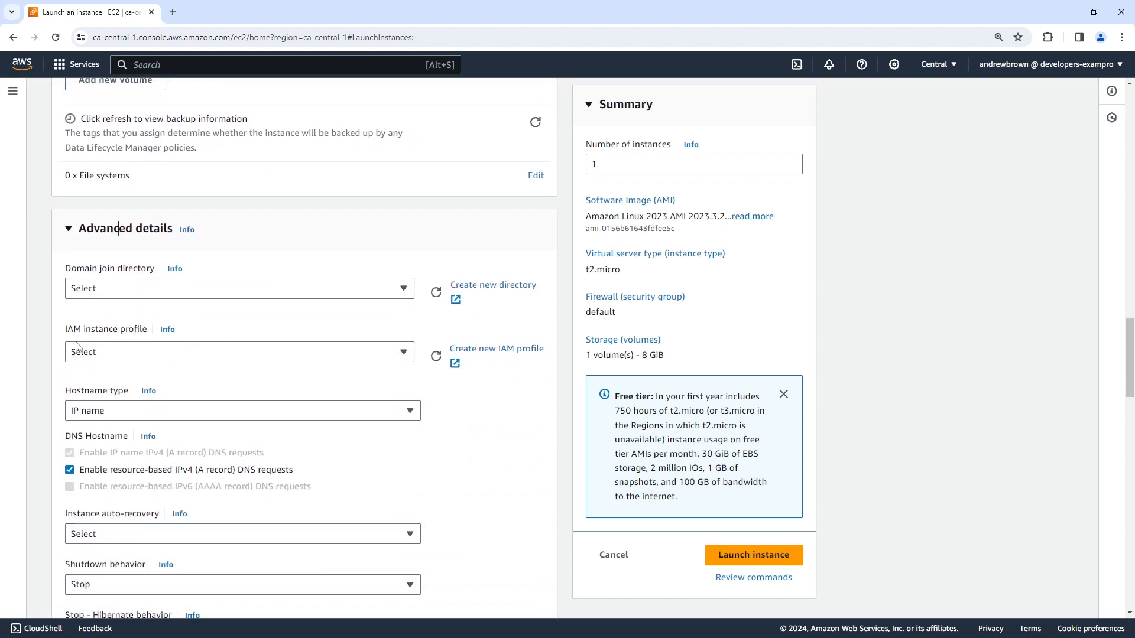
scroll(down, 3)
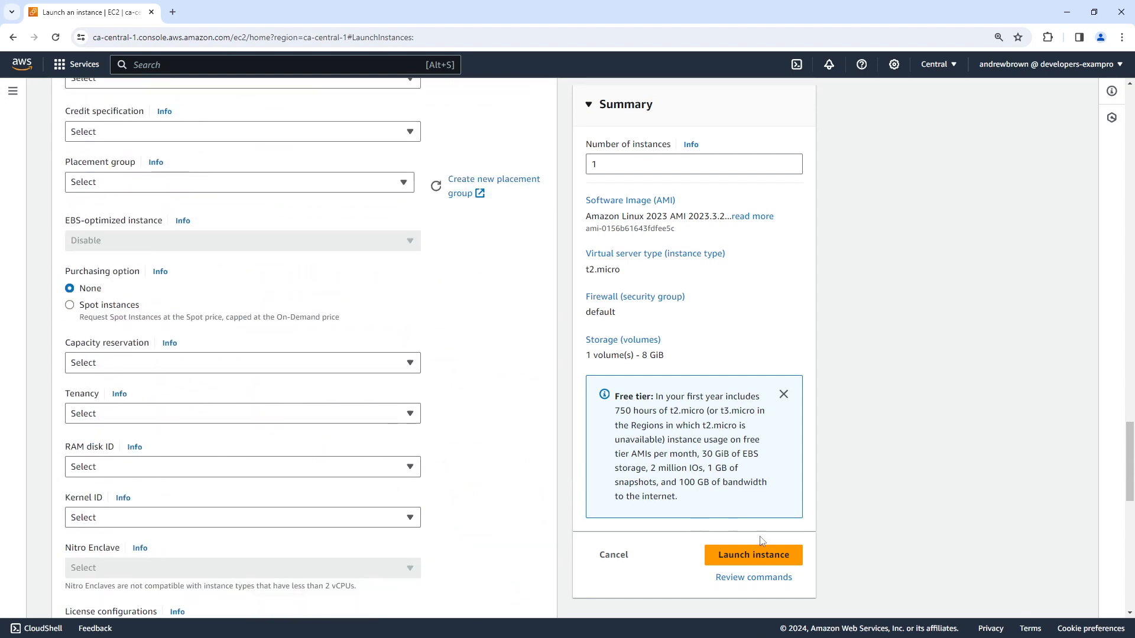
click(753, 554)
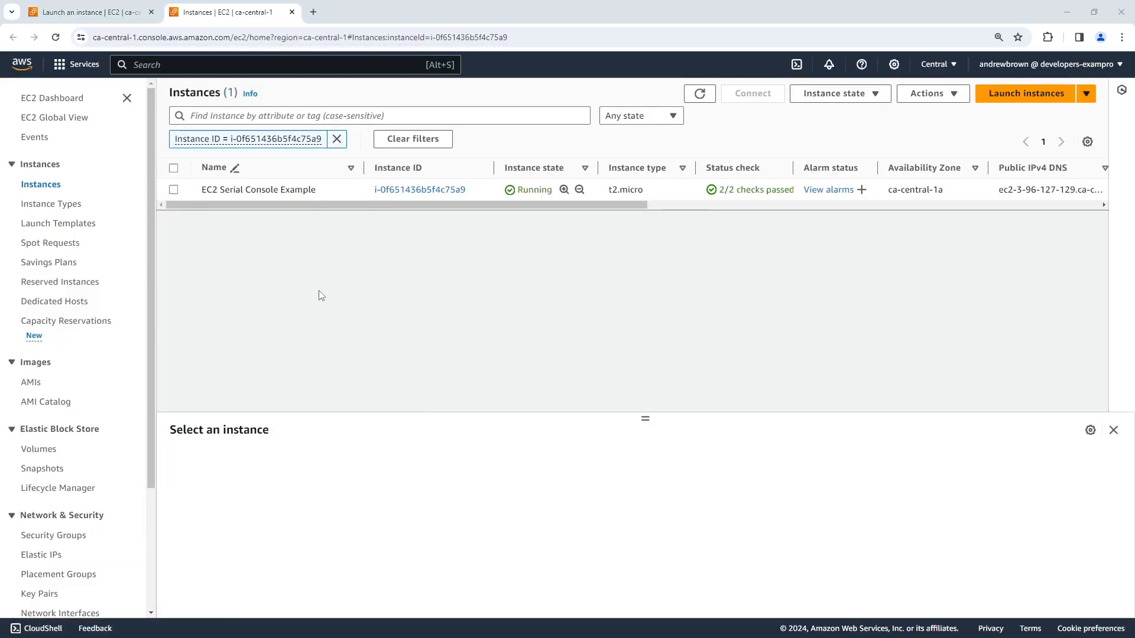
- From the instance's Connect page, allow EC2 Serial Console access for the account
click(174, 189)
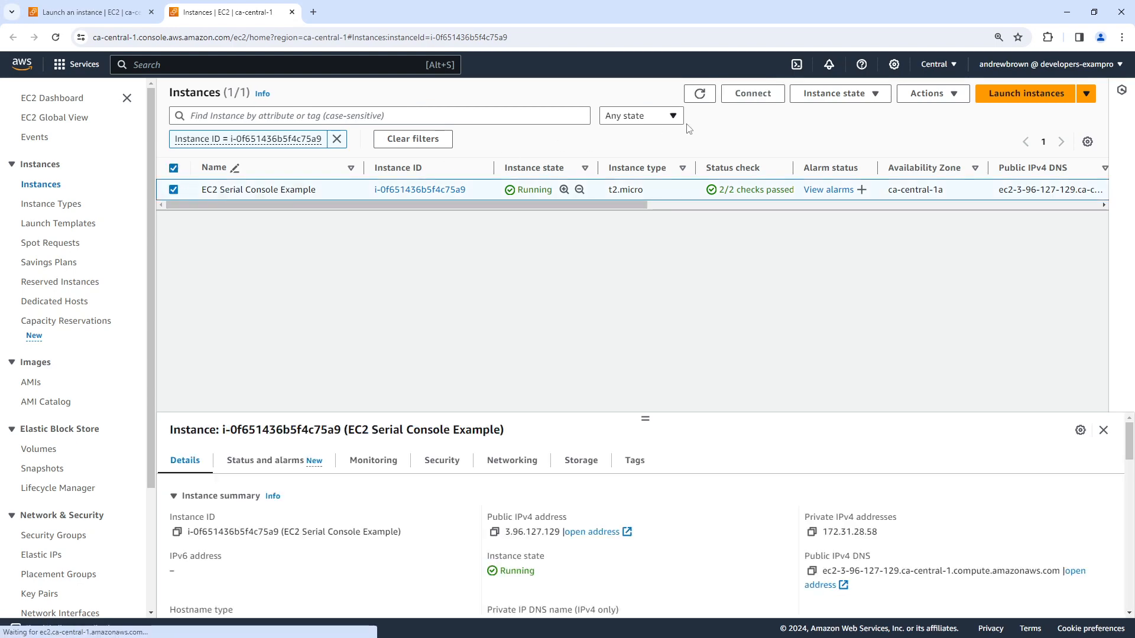
click(751, 93)
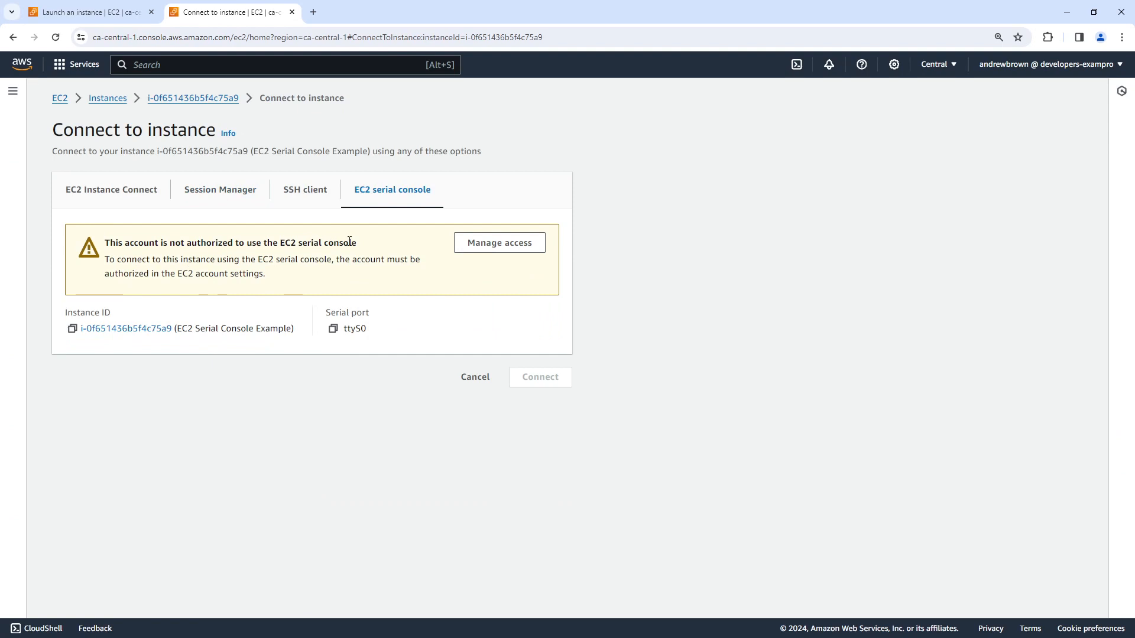
mouse_move(176, 259)
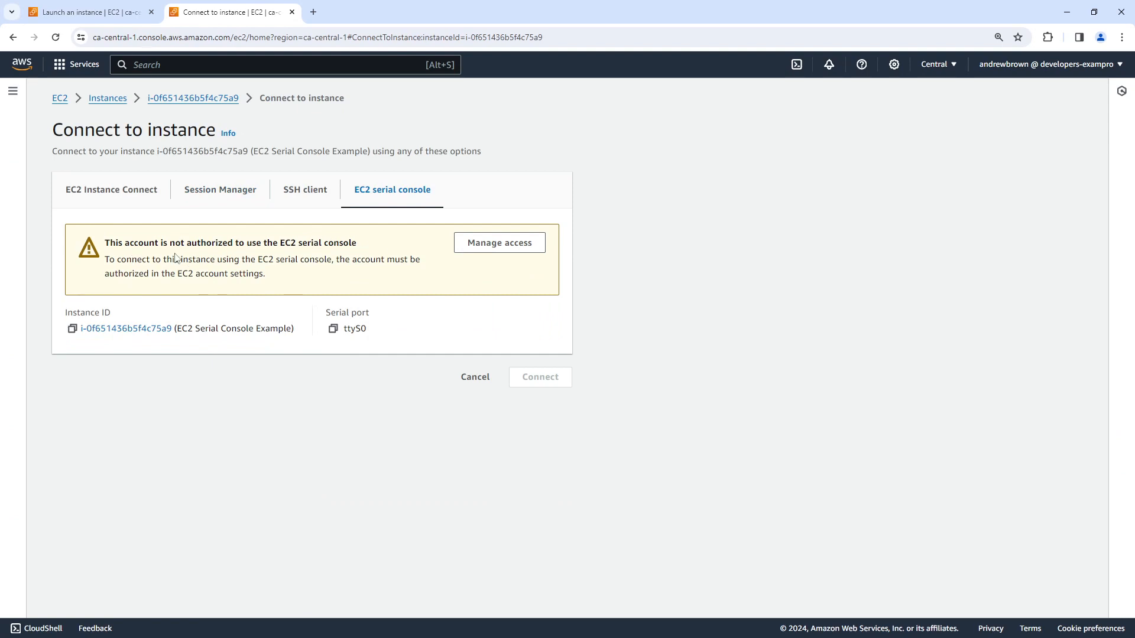
mouse_move(498, 243)
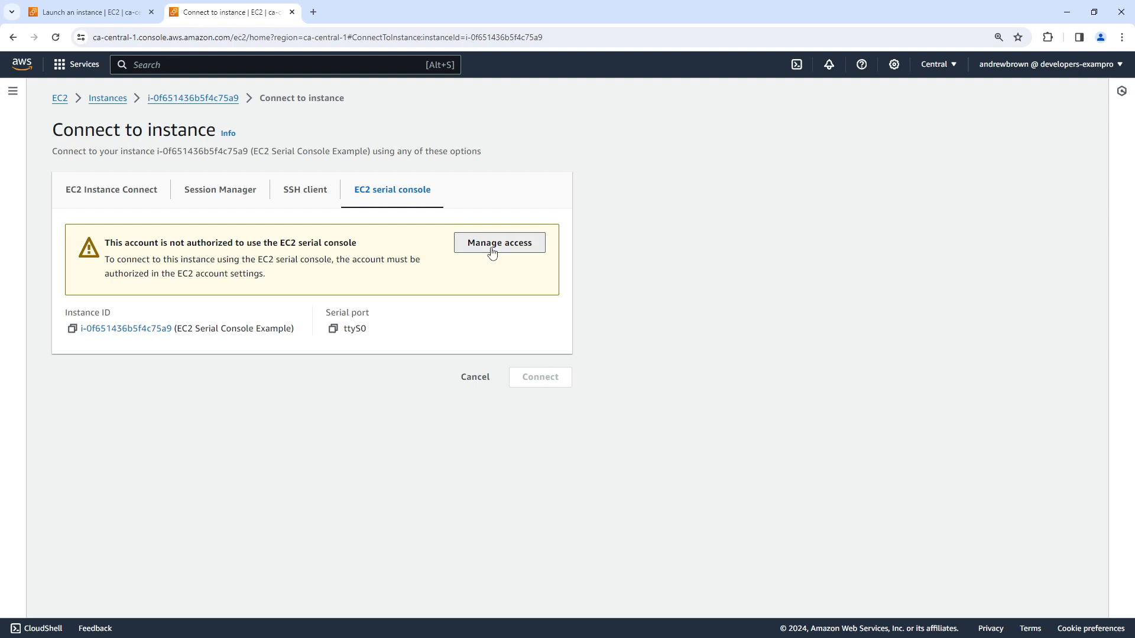
click(499, 242)
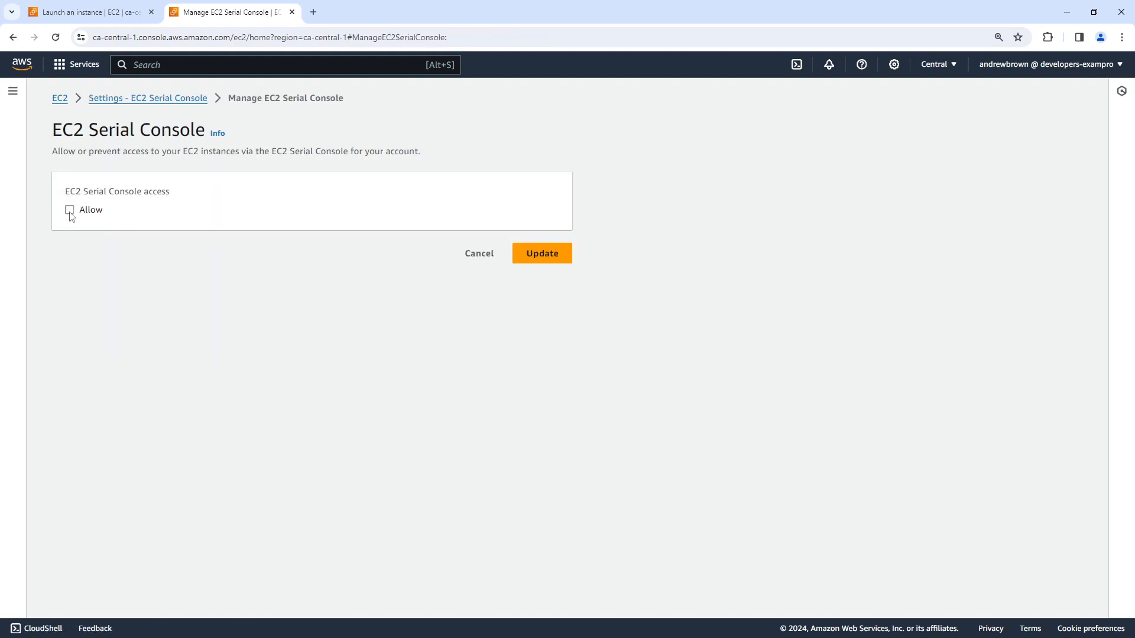
click(542, 254)
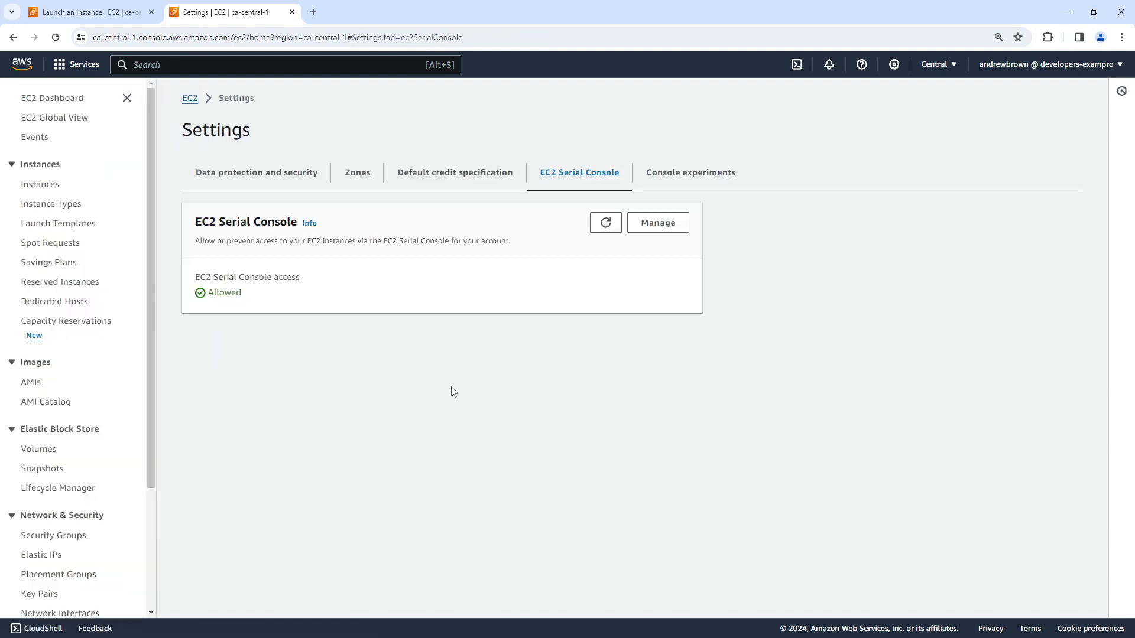
mouse_move(99, 341)
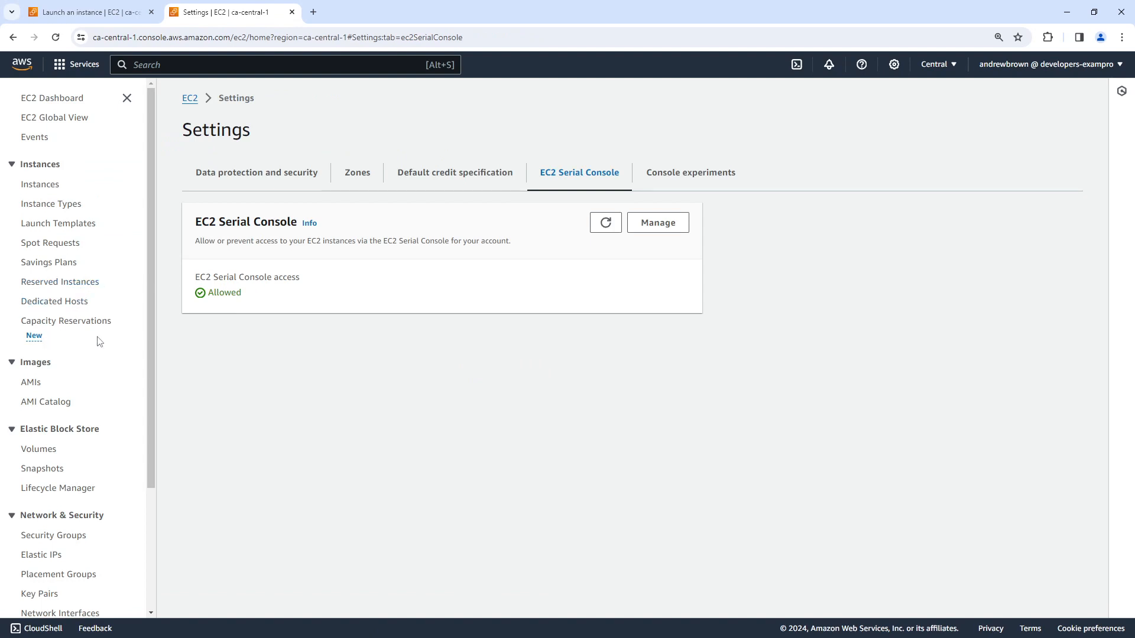
mouse_move(210, 123)
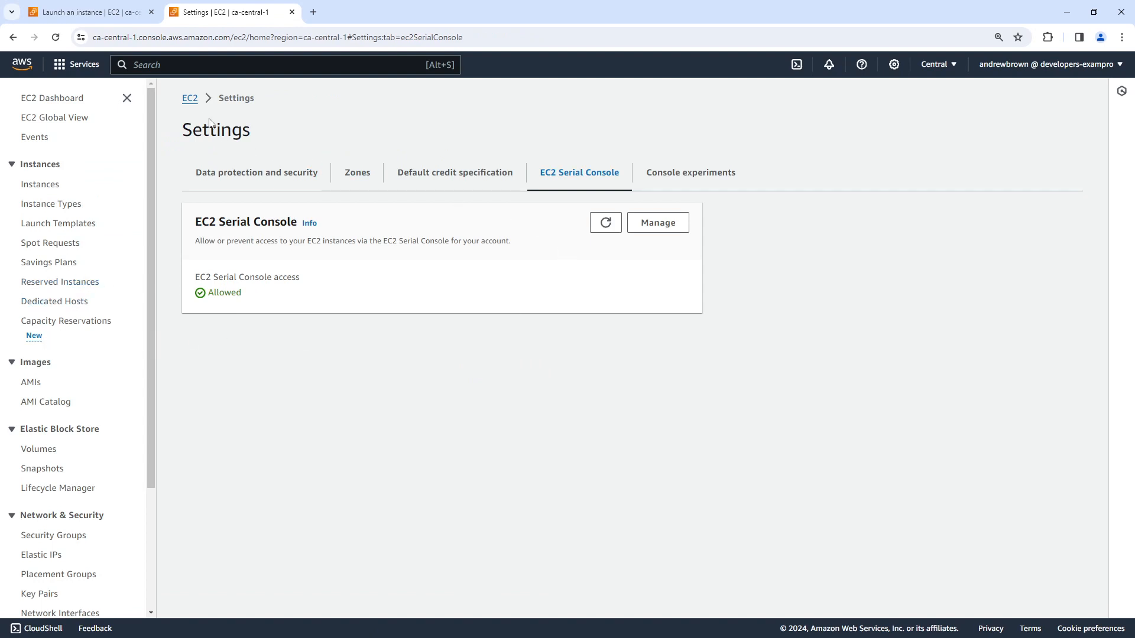
mouse_move(40, 185)
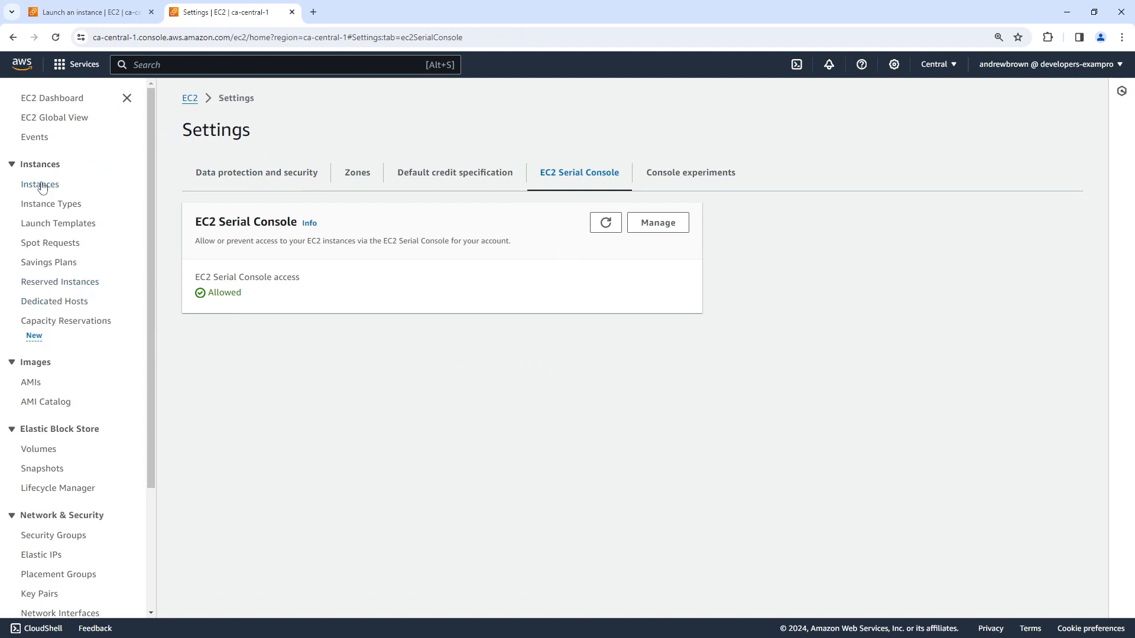
- Review the serial console warning that t2.micro is unsupported and open the AWS Nitro System link options
click(40, 184)
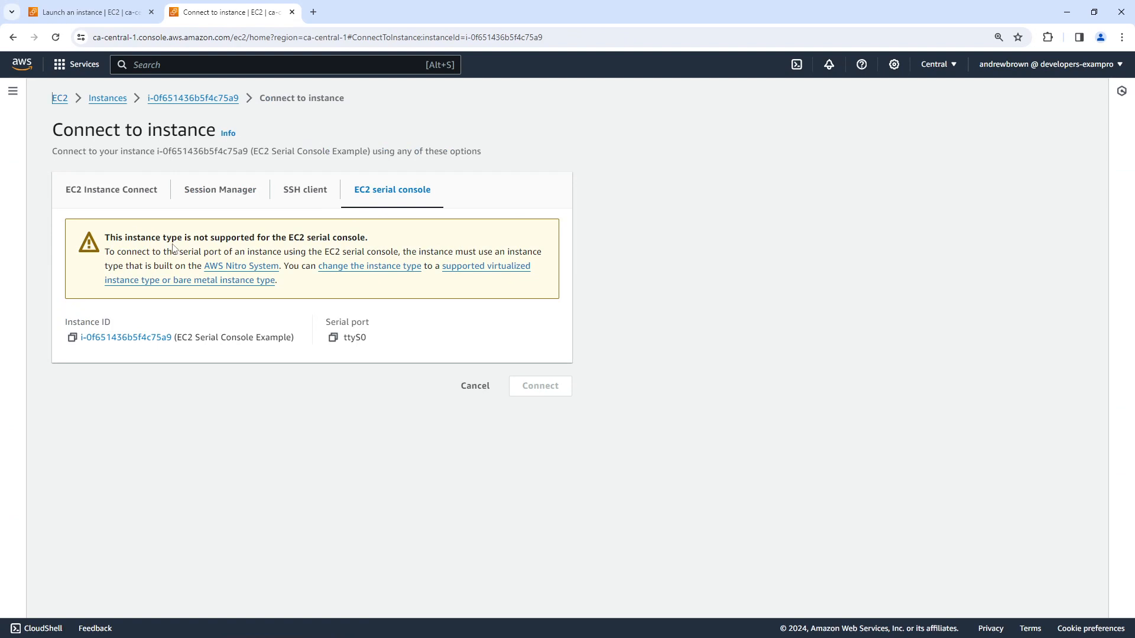
mouse_move(403, 248)
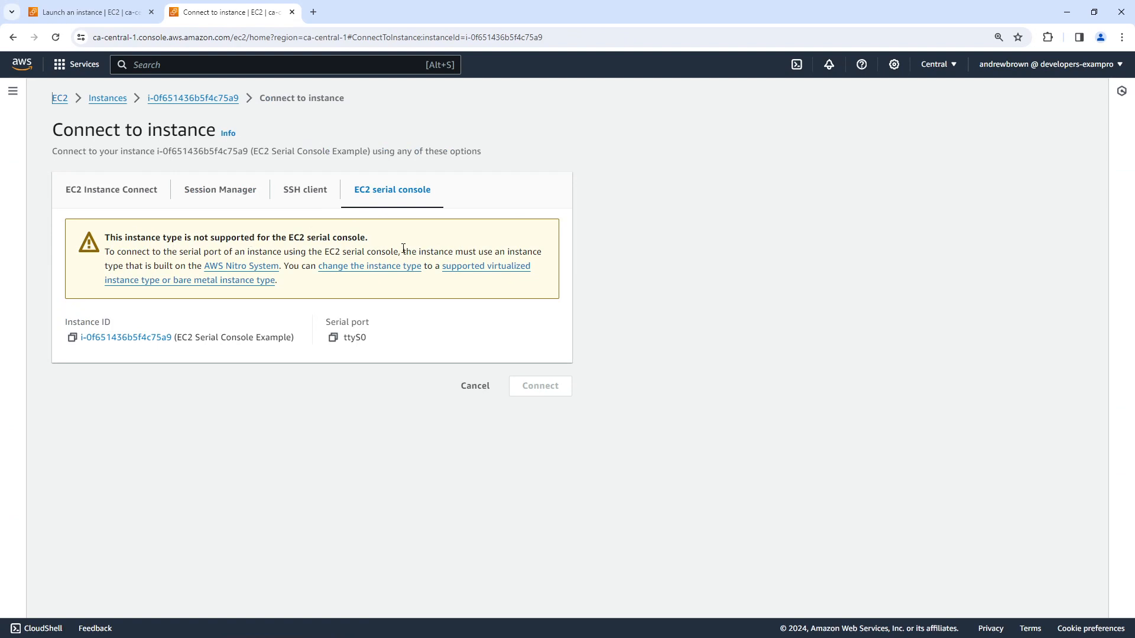
mouse_move(115, 248)
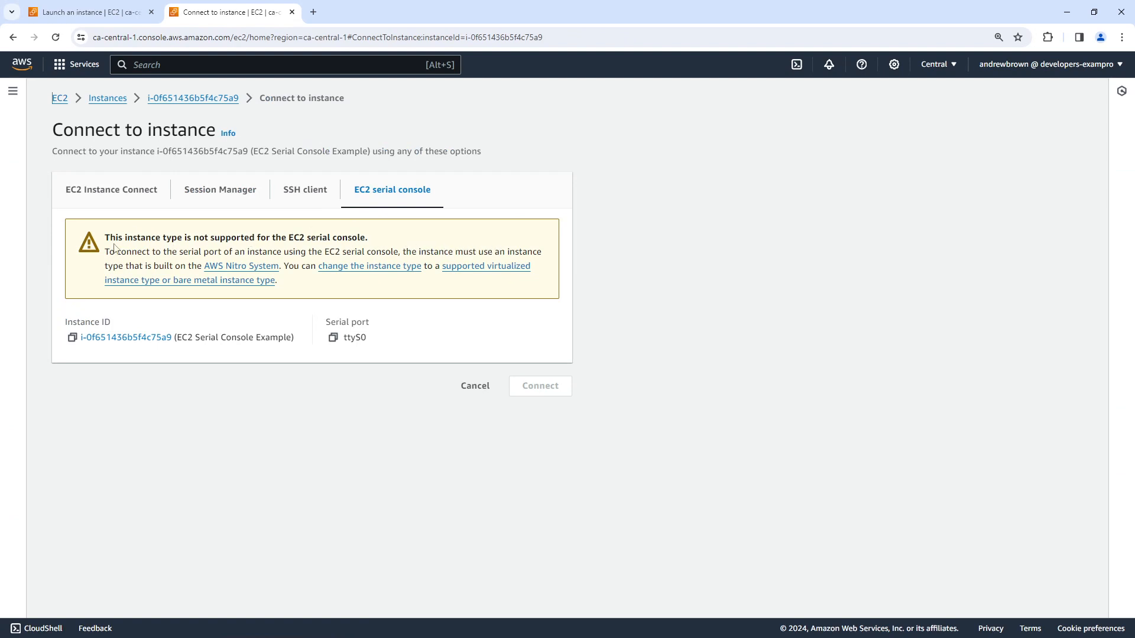
mouse_move(222, 249)
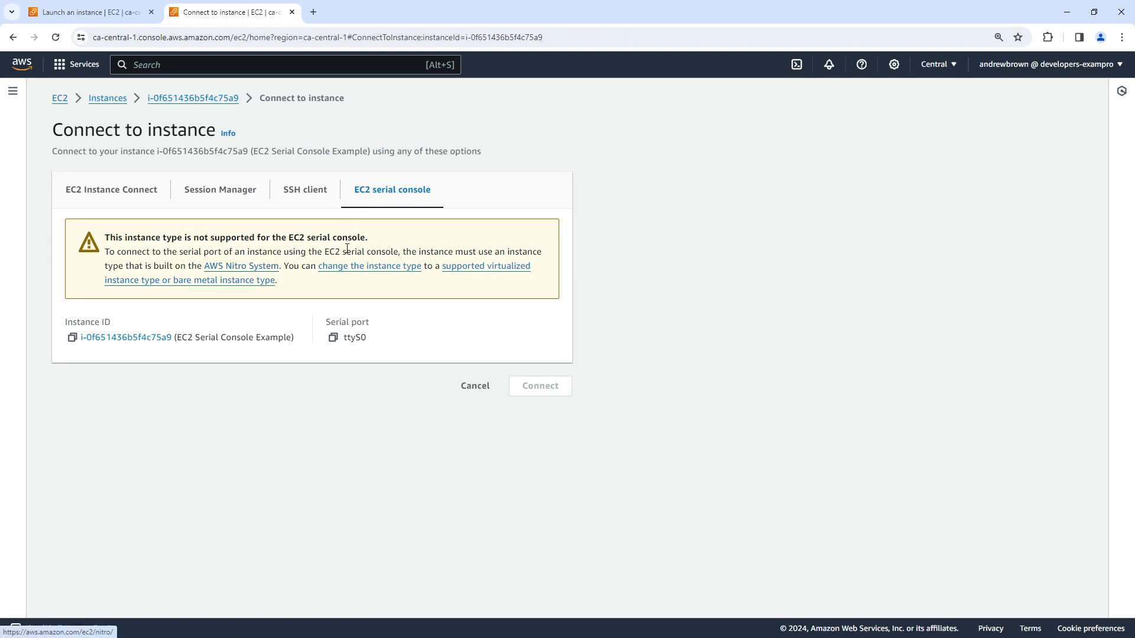
mouse_move(368, 266)
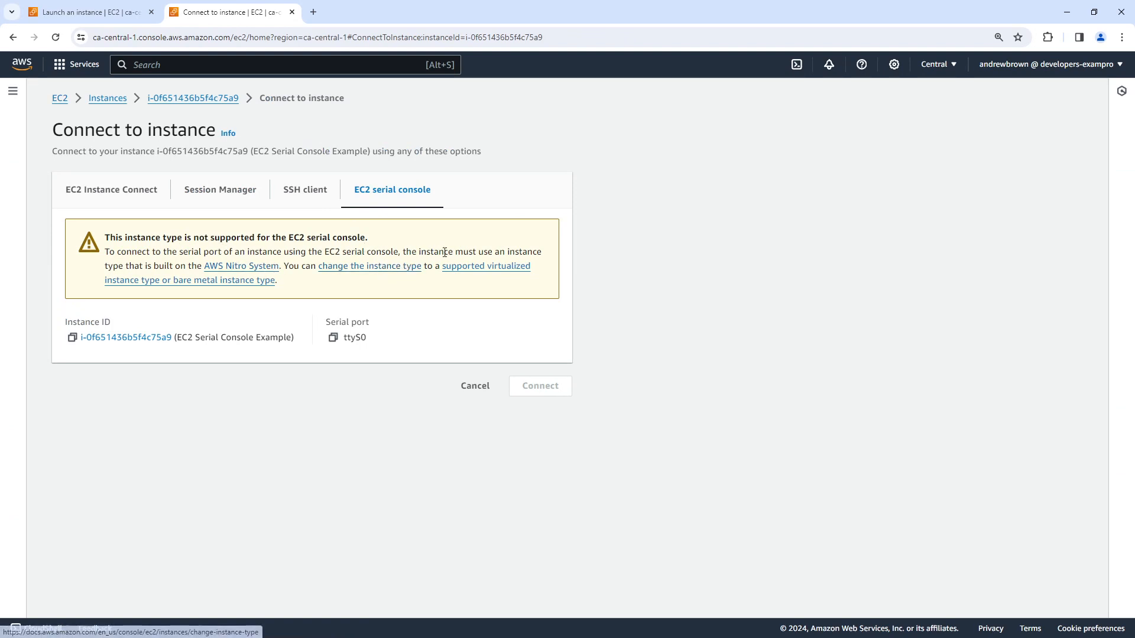
mouse_move(235, 282)
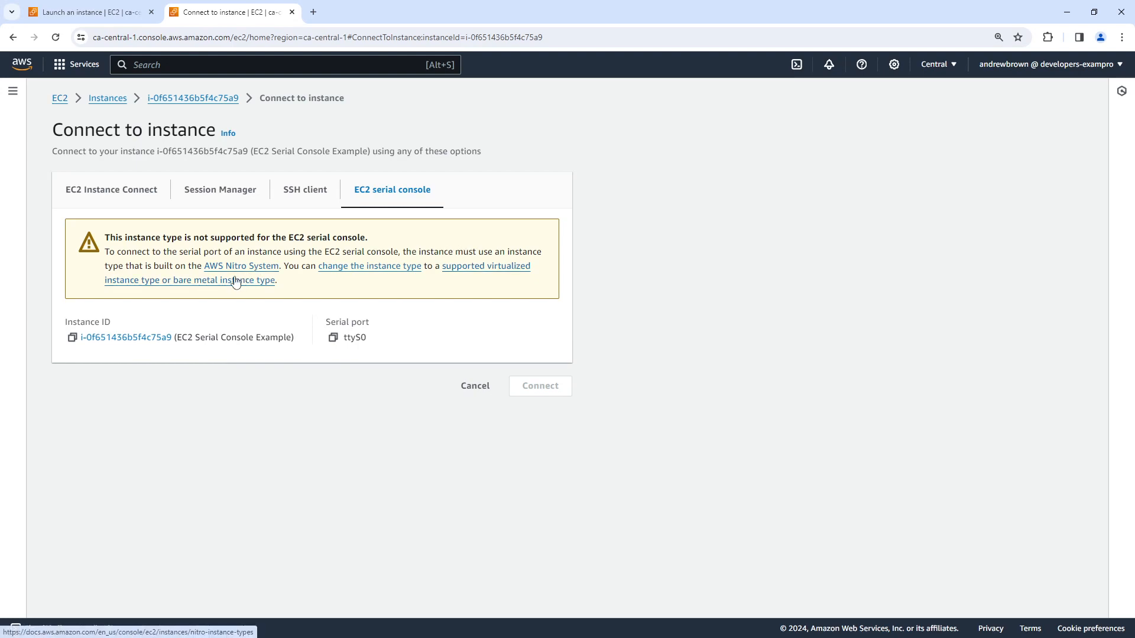
right_click(236, 281)
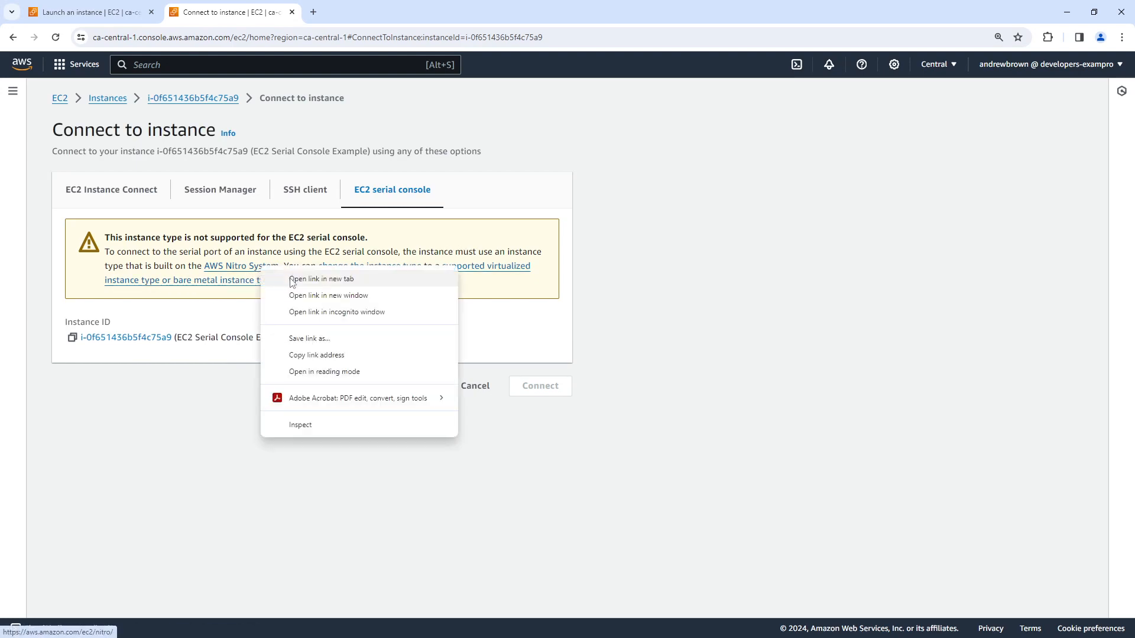
click(319, 280)
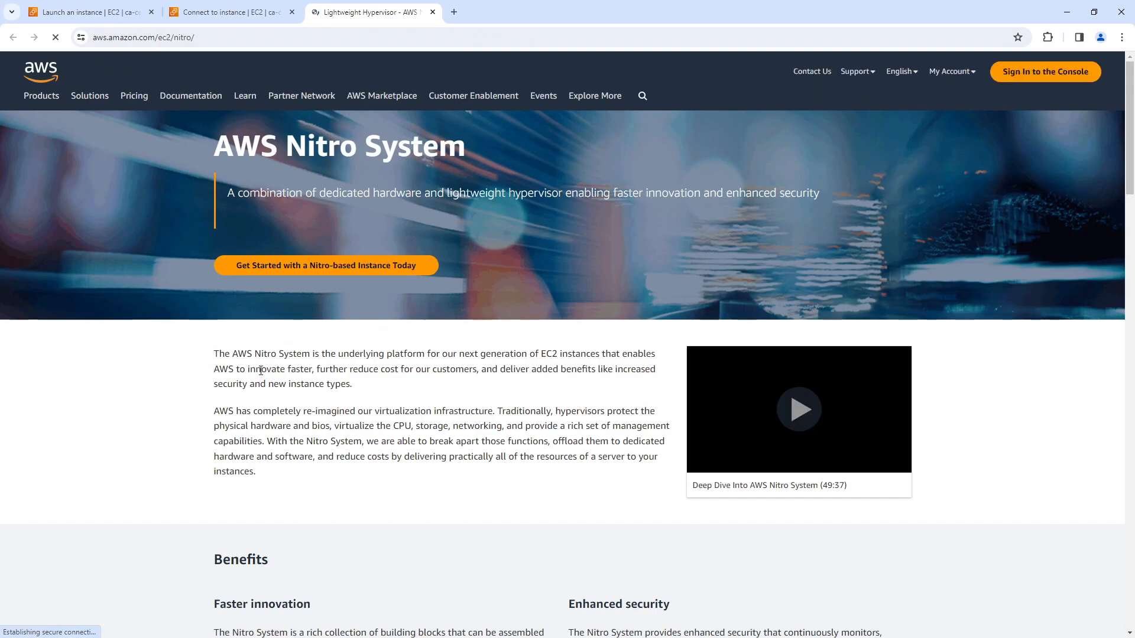
scroll(down, 3)
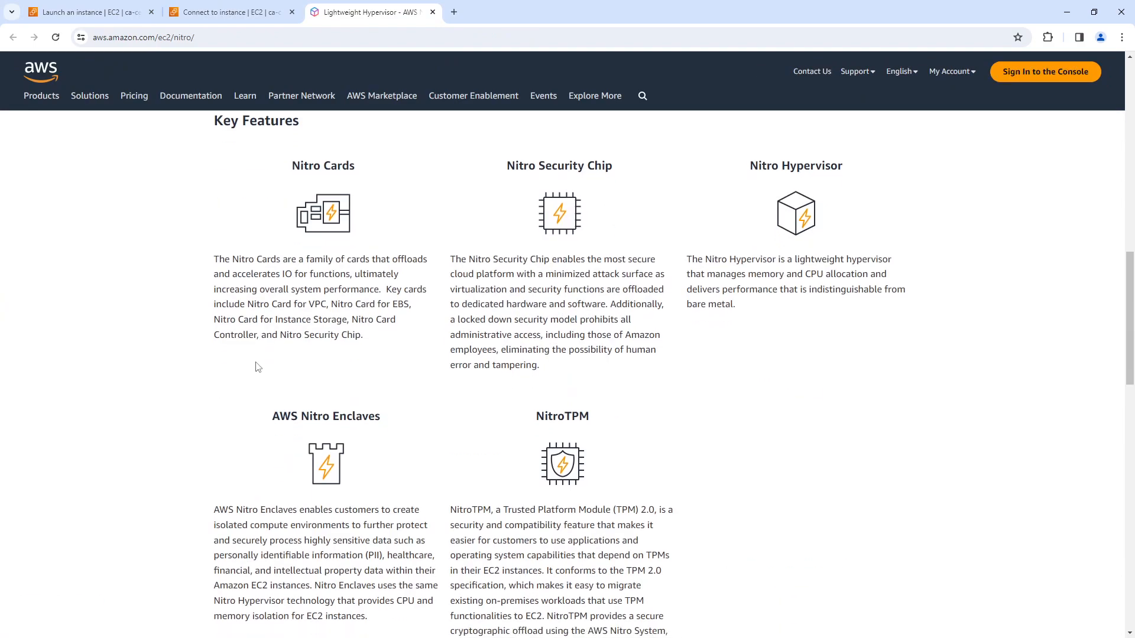
scroll(down, 3)
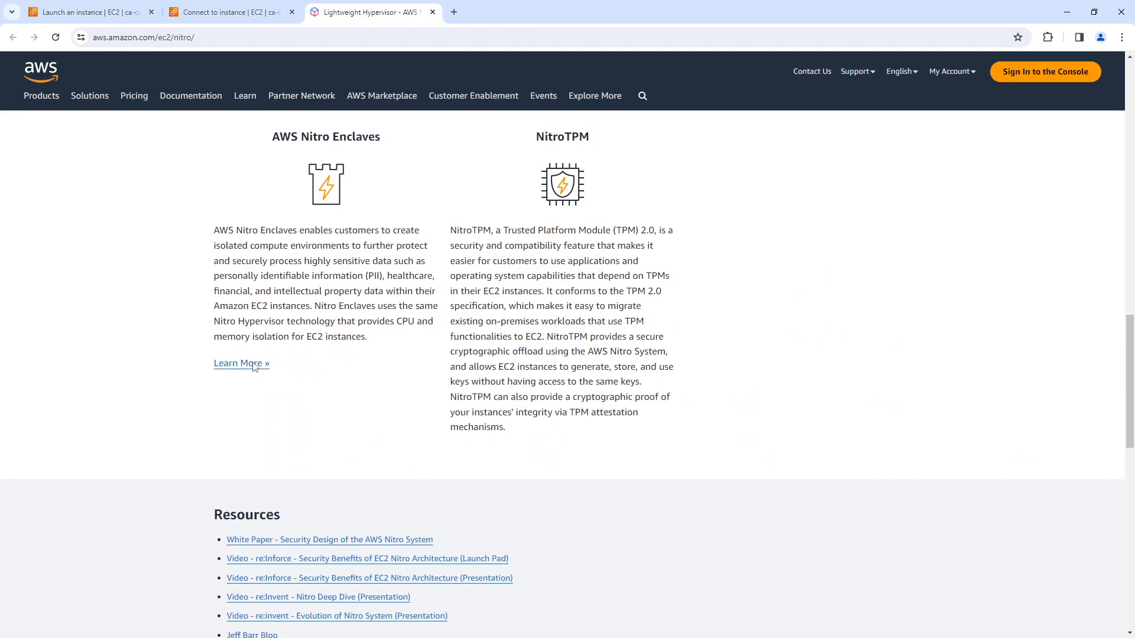
scroll(up, 3)
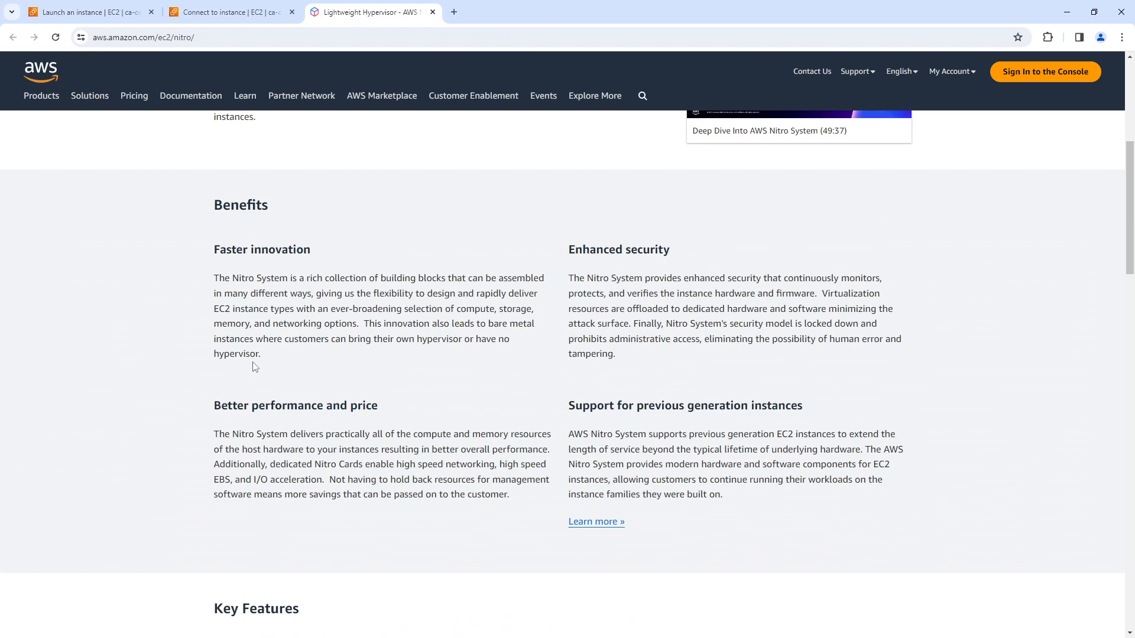
scroll(up, 3)
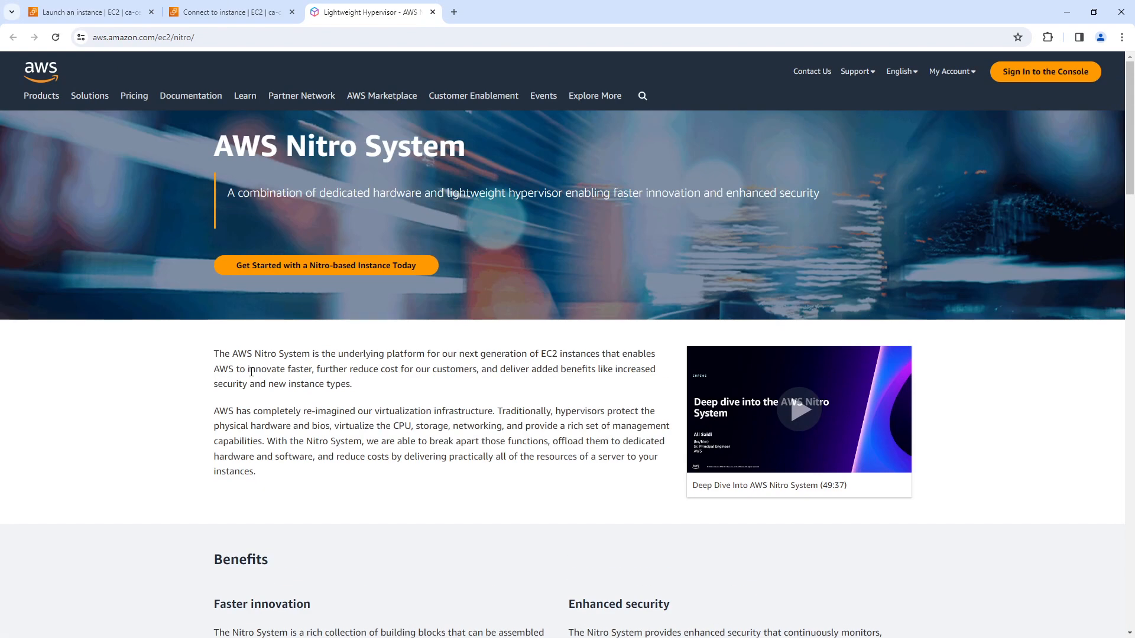
click(229, 12)
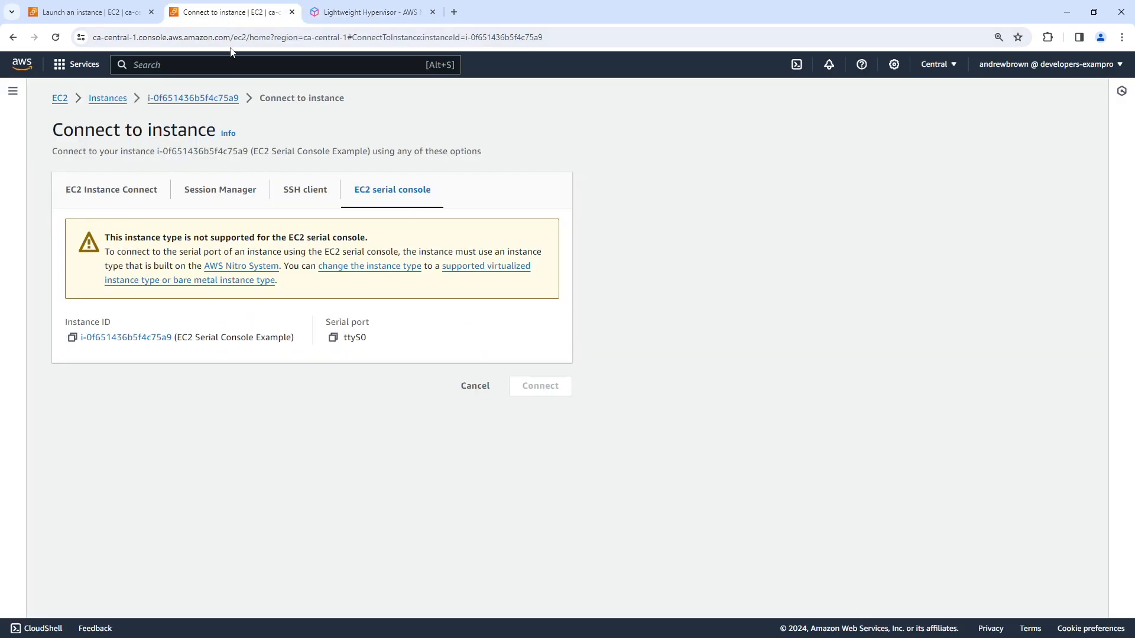
click(368, 266)
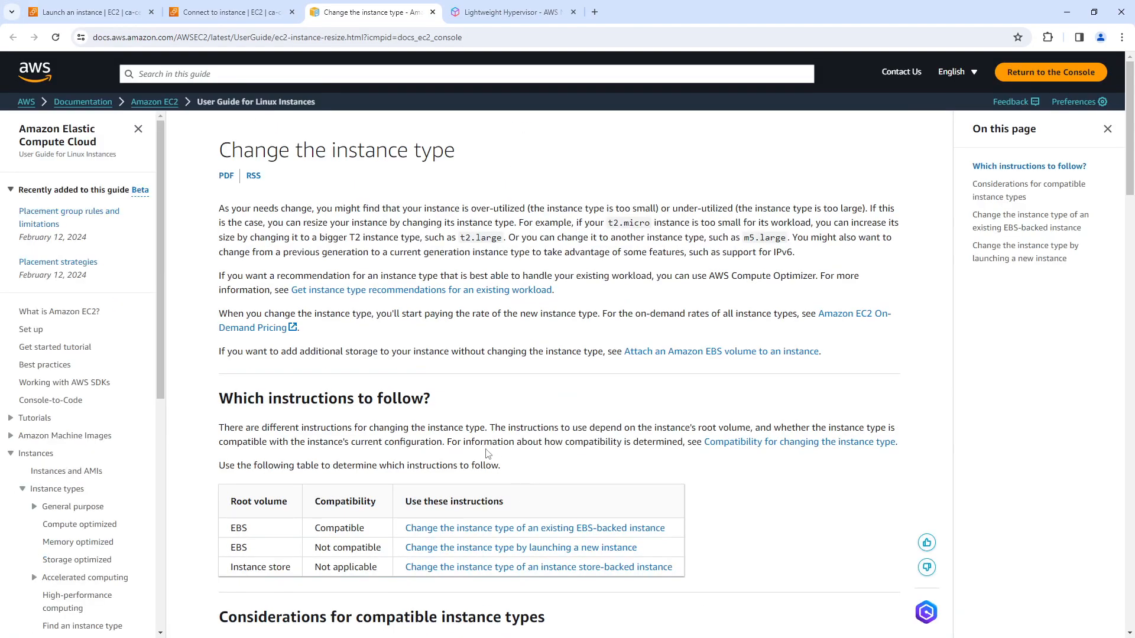
scroll(down, 3)
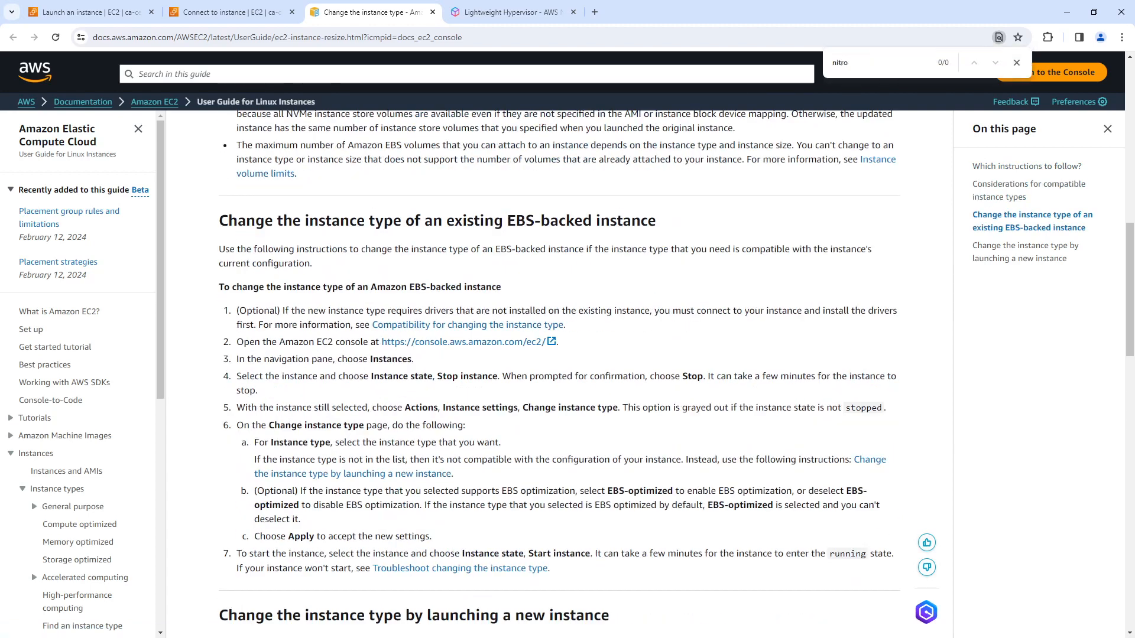
click(229, 12)
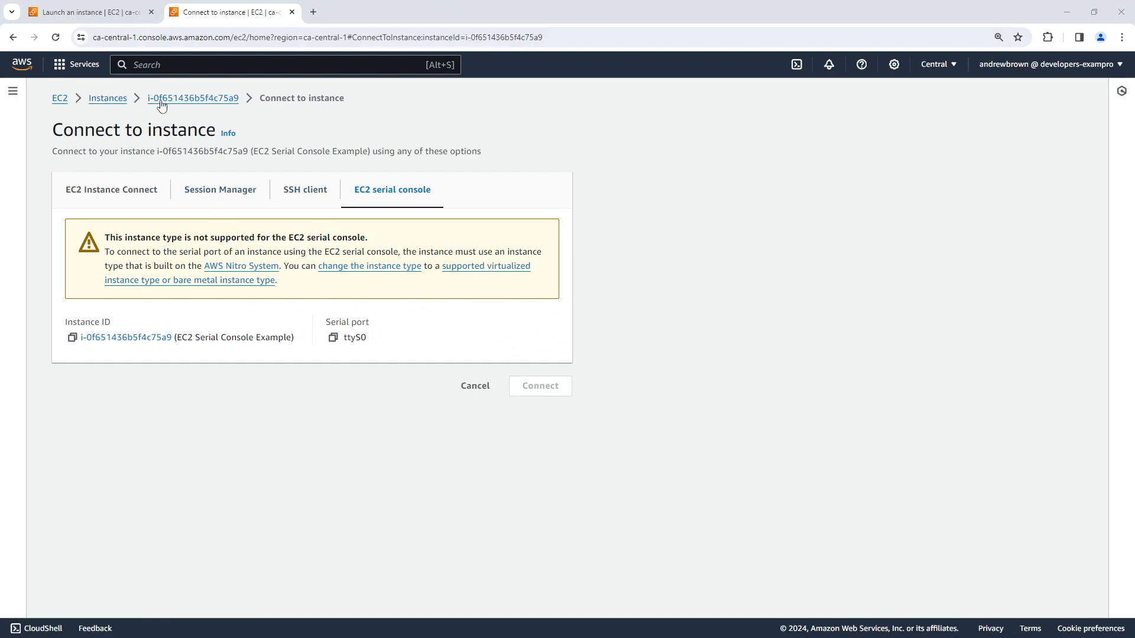
- Select and terminate the EC2 Serial Console Example instance, then start a new launch form
click(107, 97)
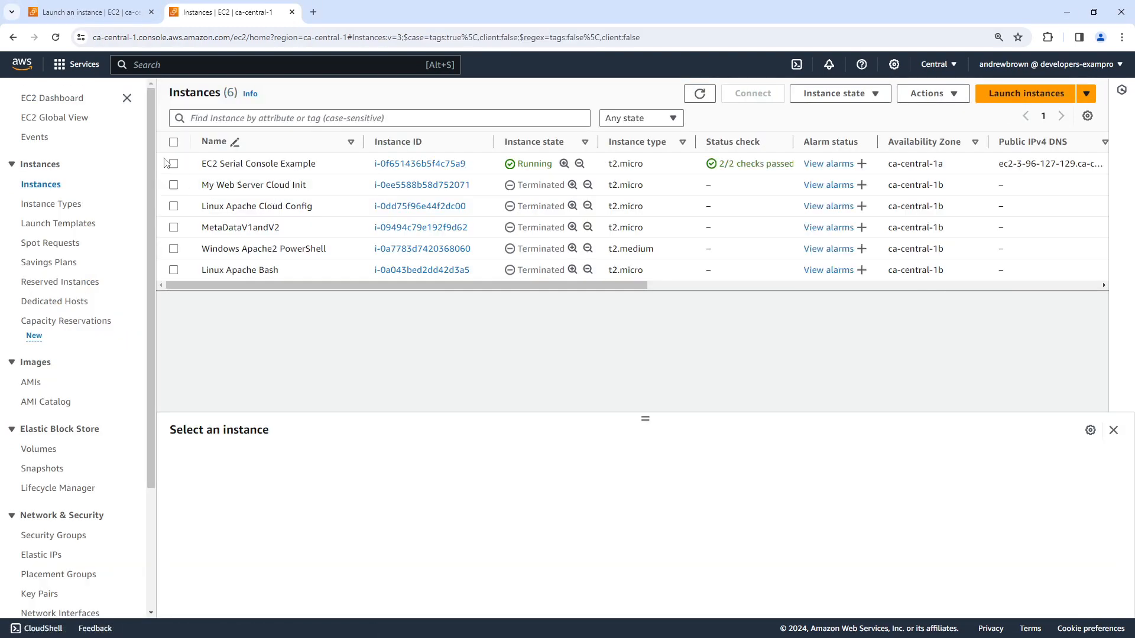
click(174, 164)
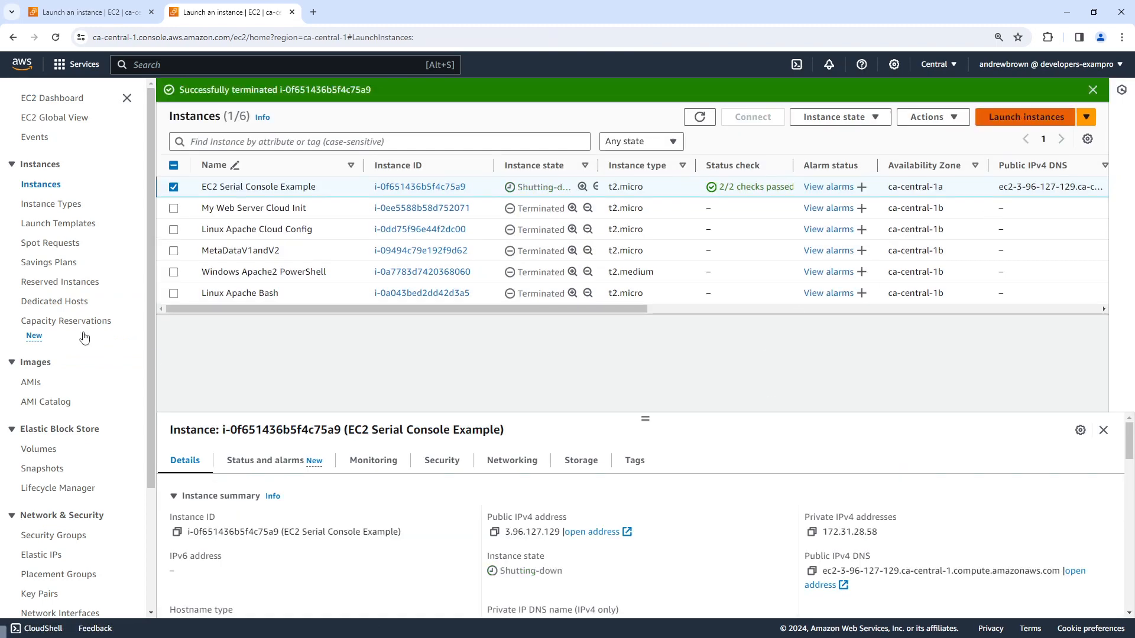
click(1025, 116)
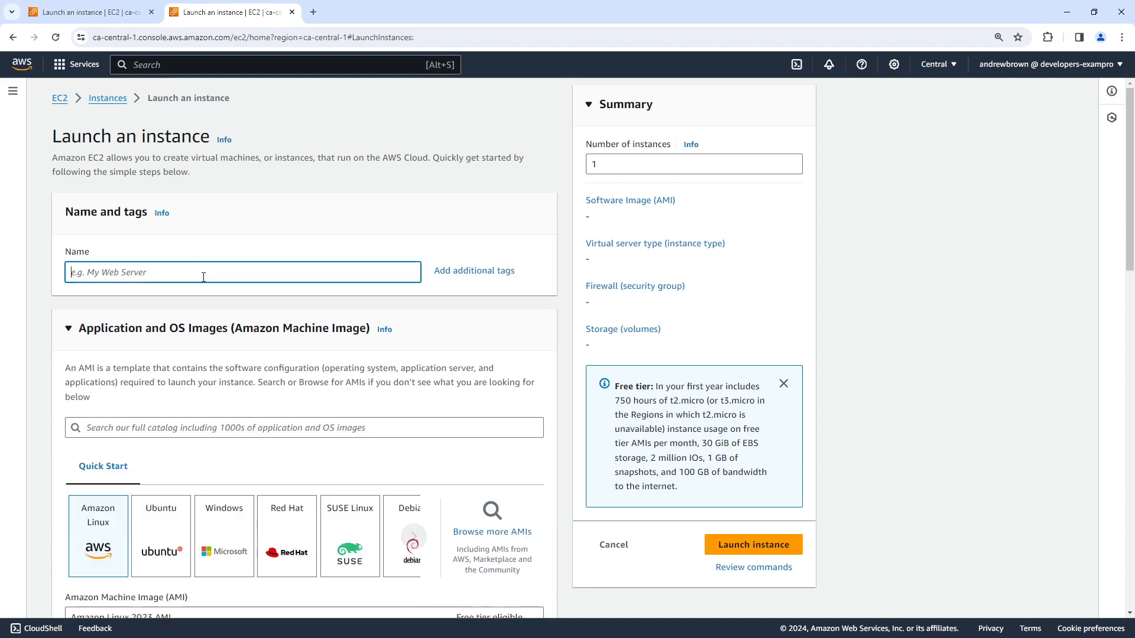
- Name the new instance 'EC2 Serial Console Example' and choose the t3.micro instance type
text(EC2 C)
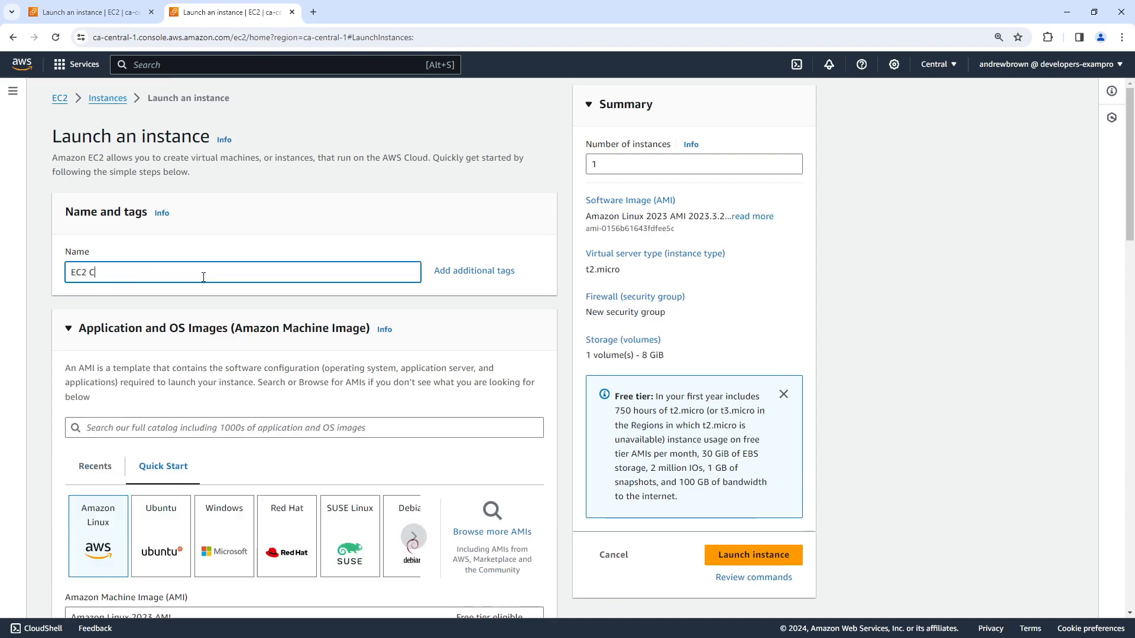
text(Serial Cons)
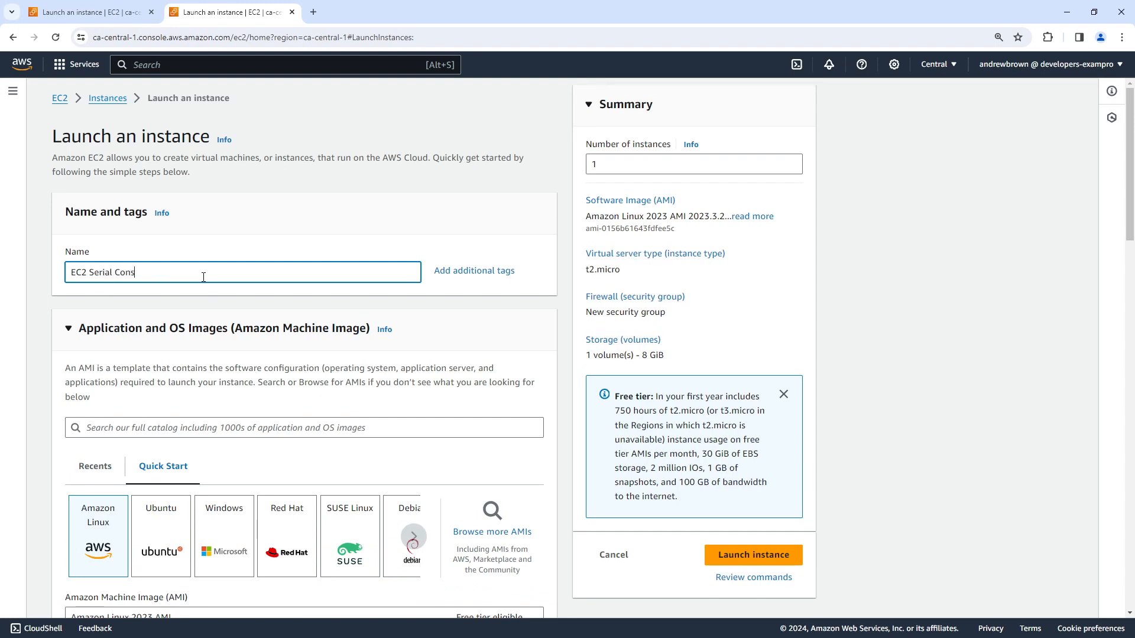
scroll(down, 3)
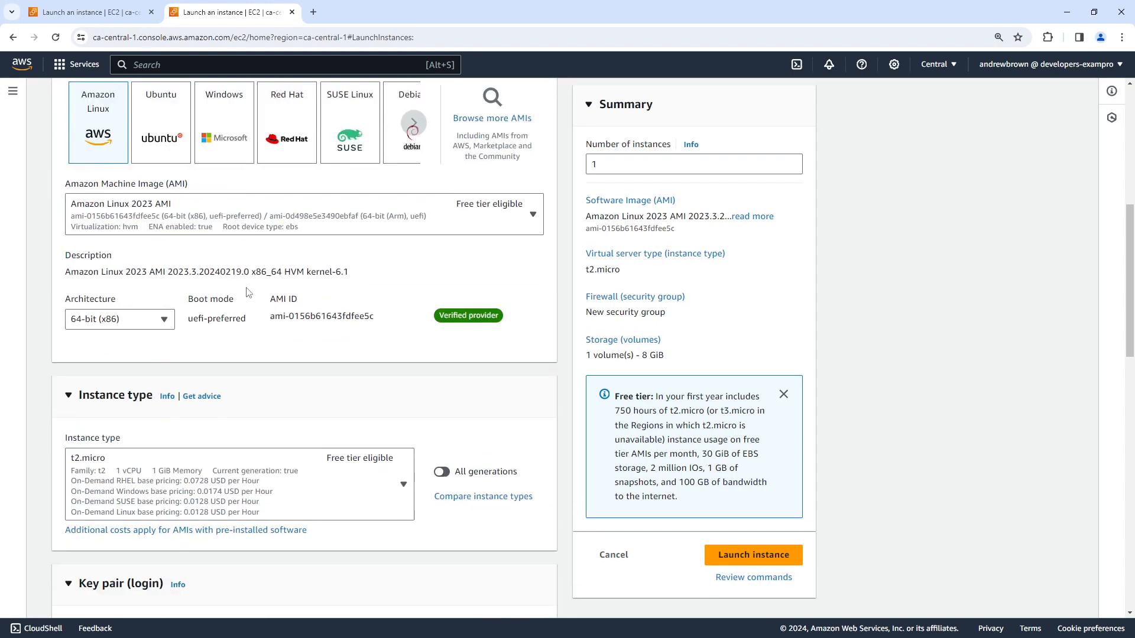
click(404, 485)
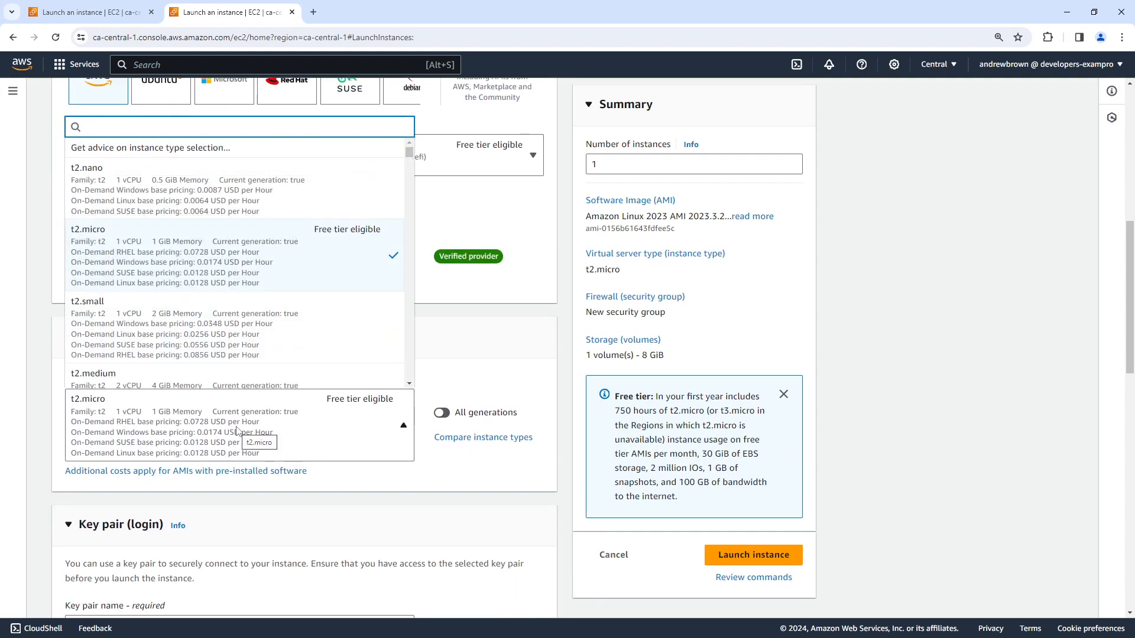
text(t3.cmir)
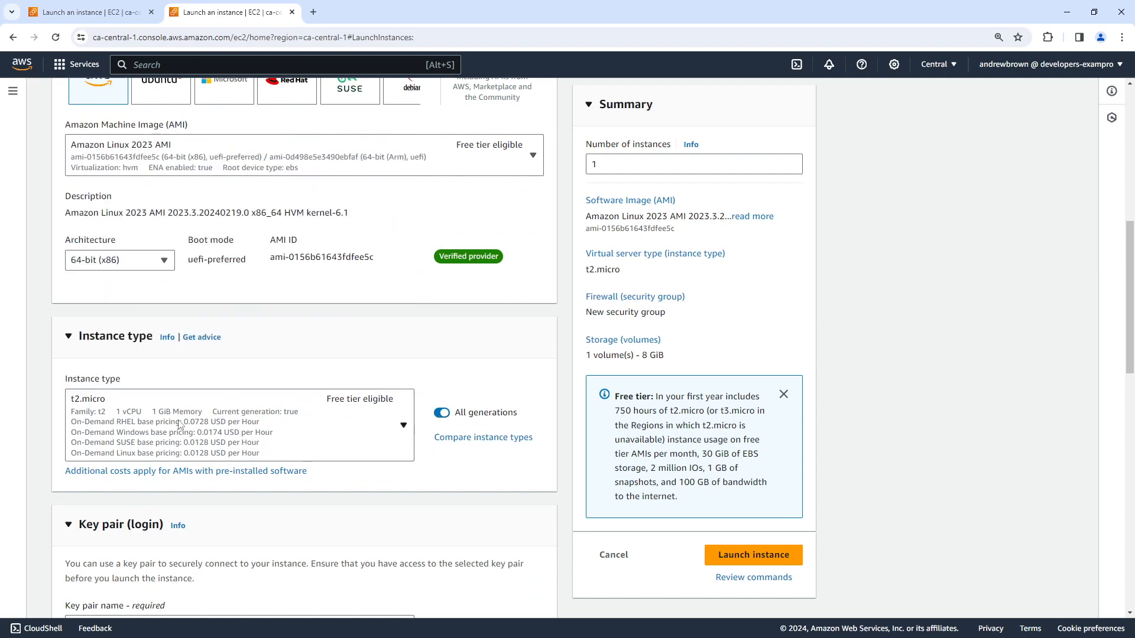
text(t3)
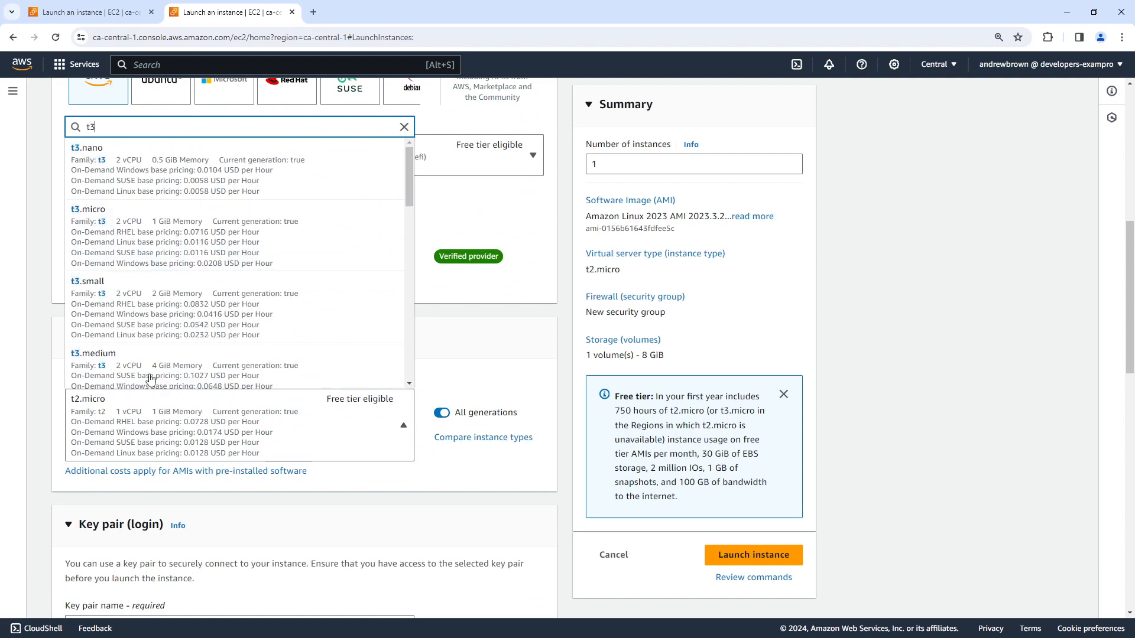
click(88, 209)
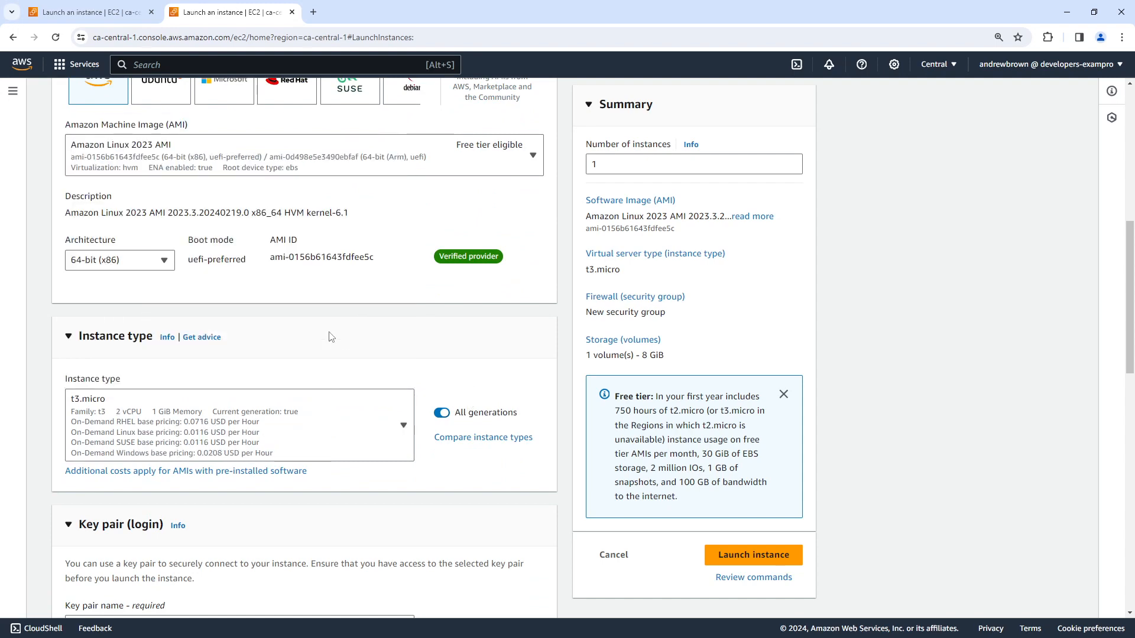
- Attach the default security group and launch the t3.micro instance
scroll(down, 3)
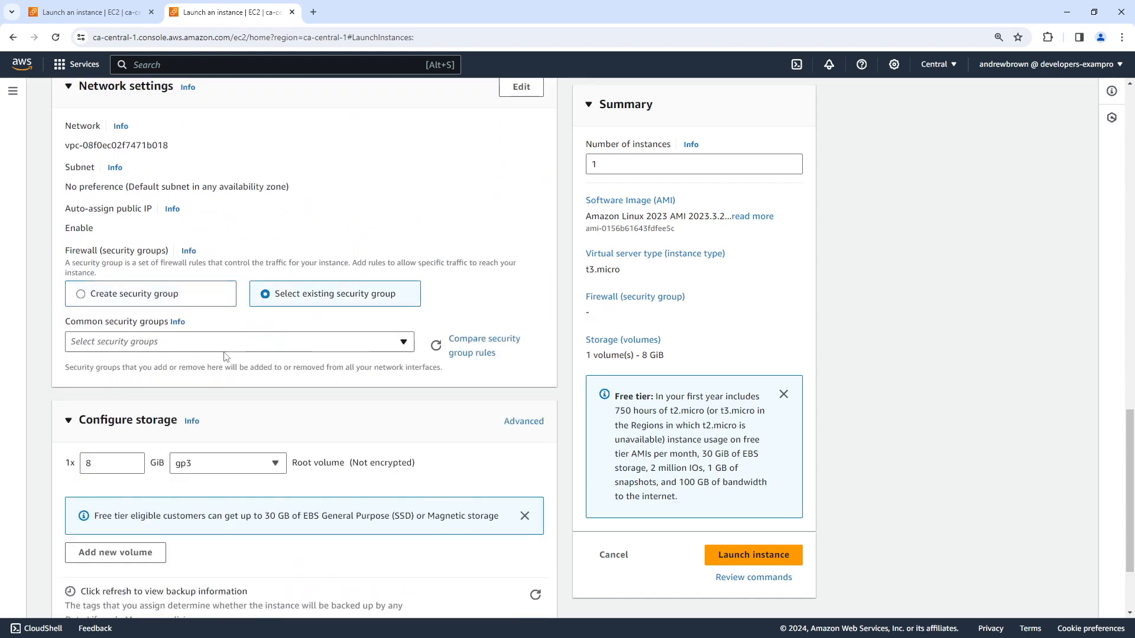
click(239, 341)
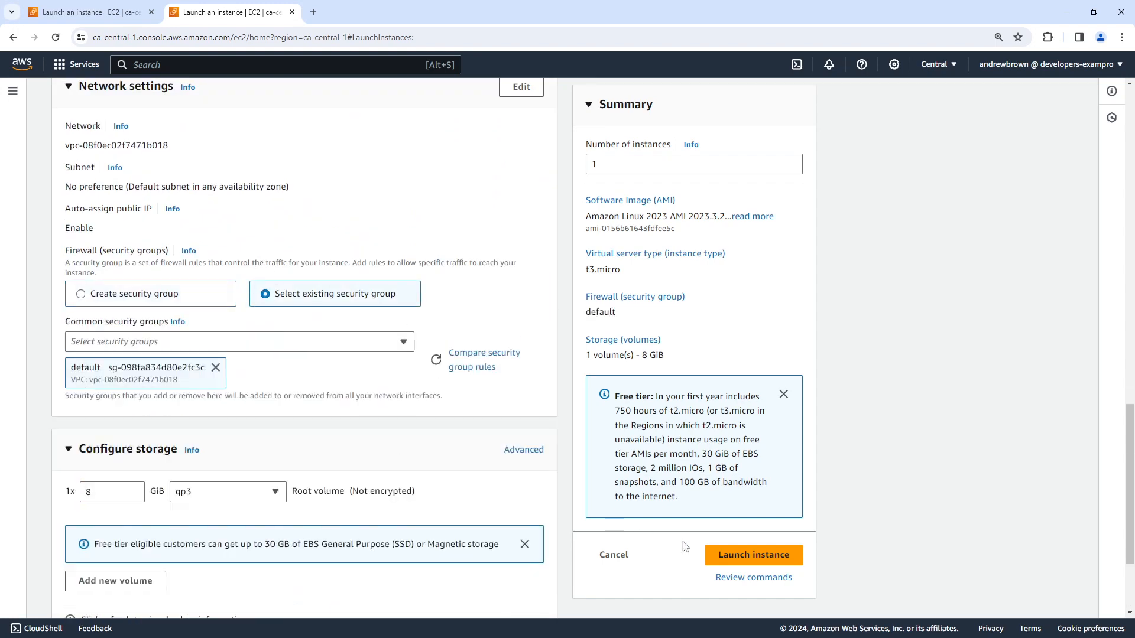
click(752, 554)
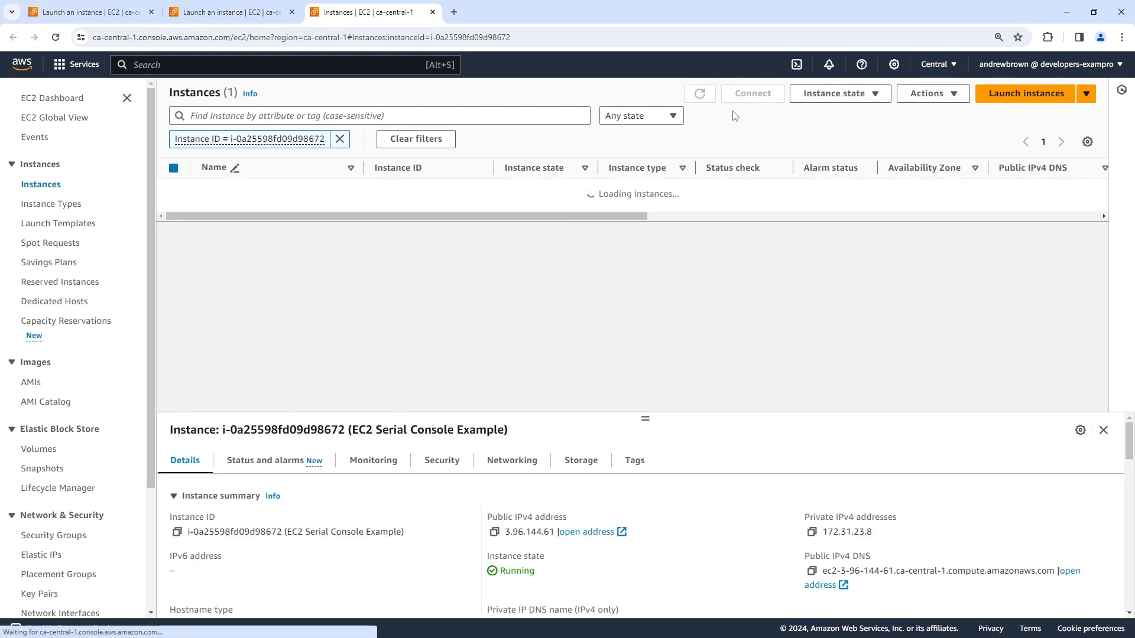
- Start a serial console session, submit 'root' at login, and switch to the troubleshooting blog tab
click(752, 93)
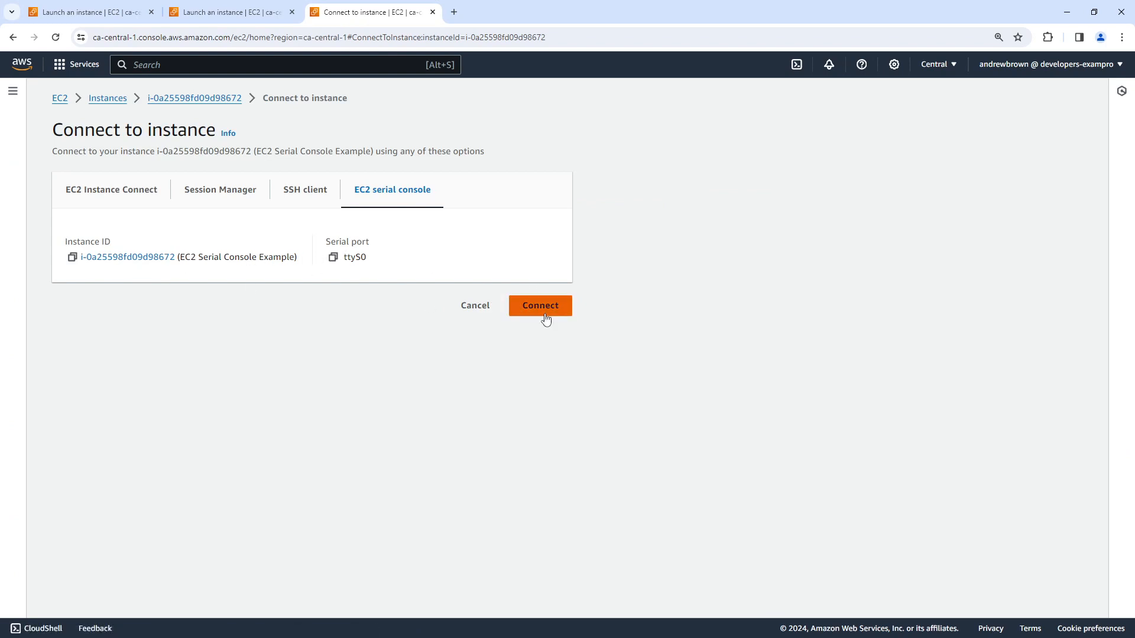
click(539, 305)
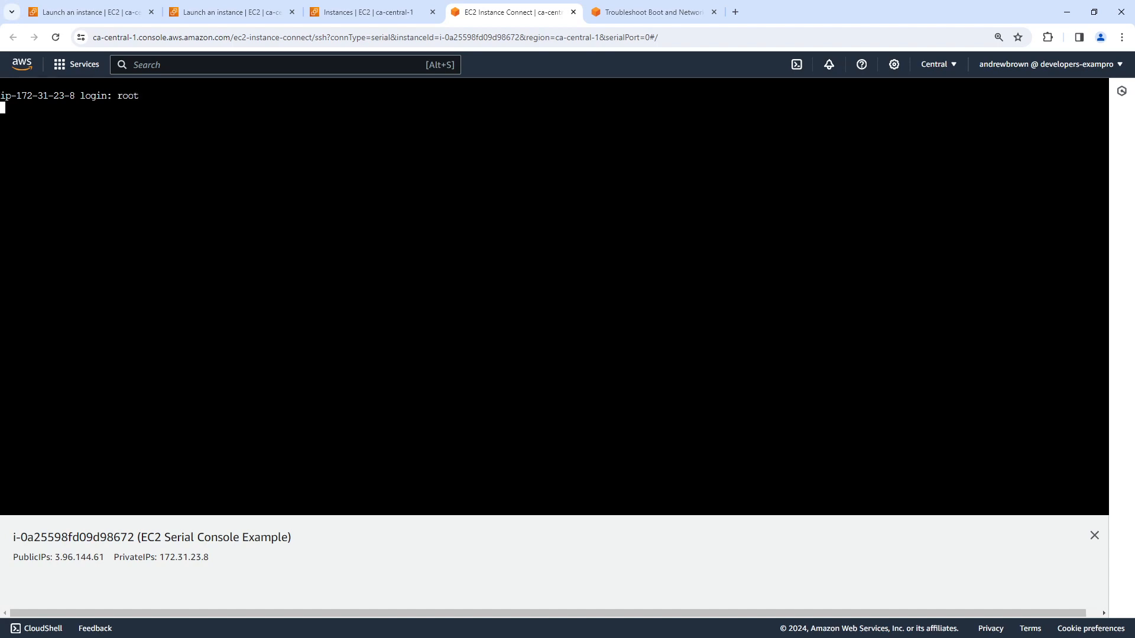
key(Return)
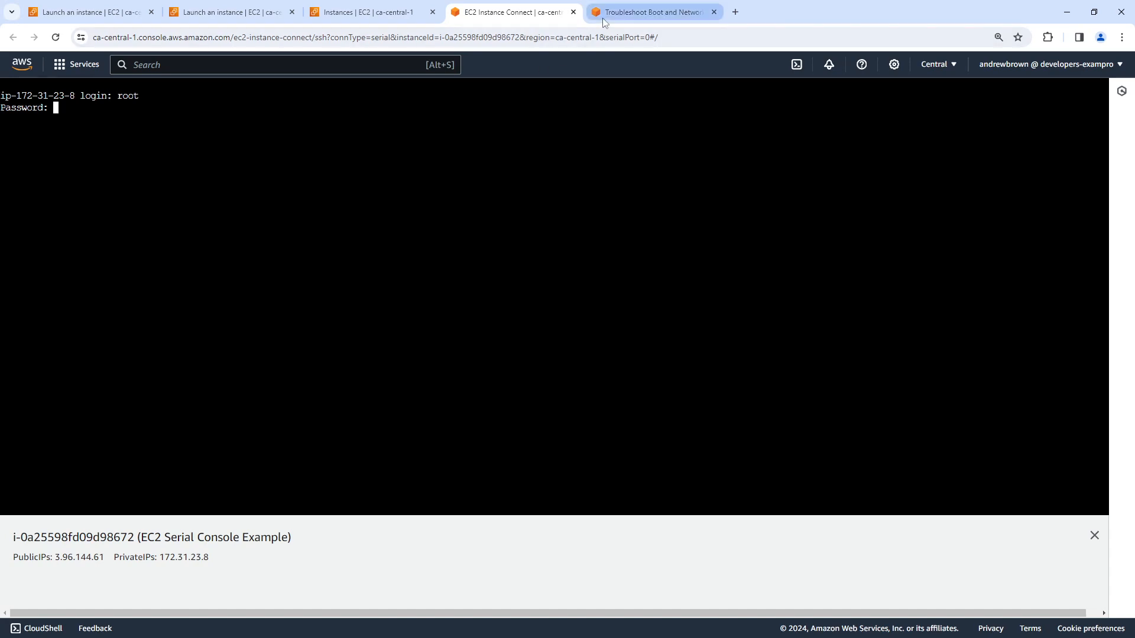
click(649, 12)
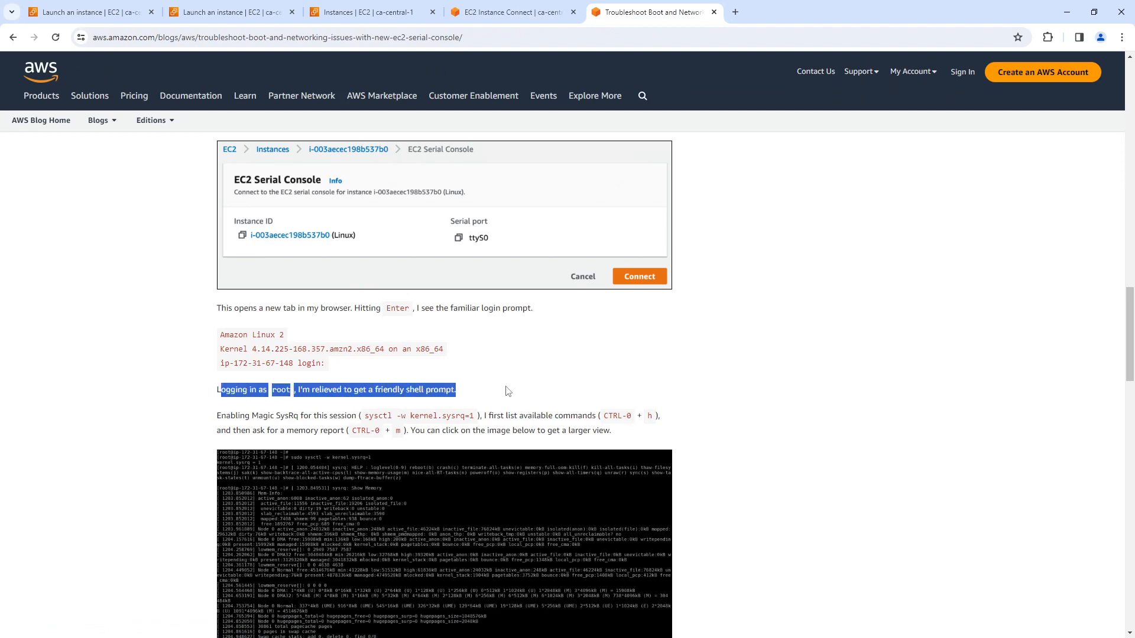
mouse_move(422, 348)
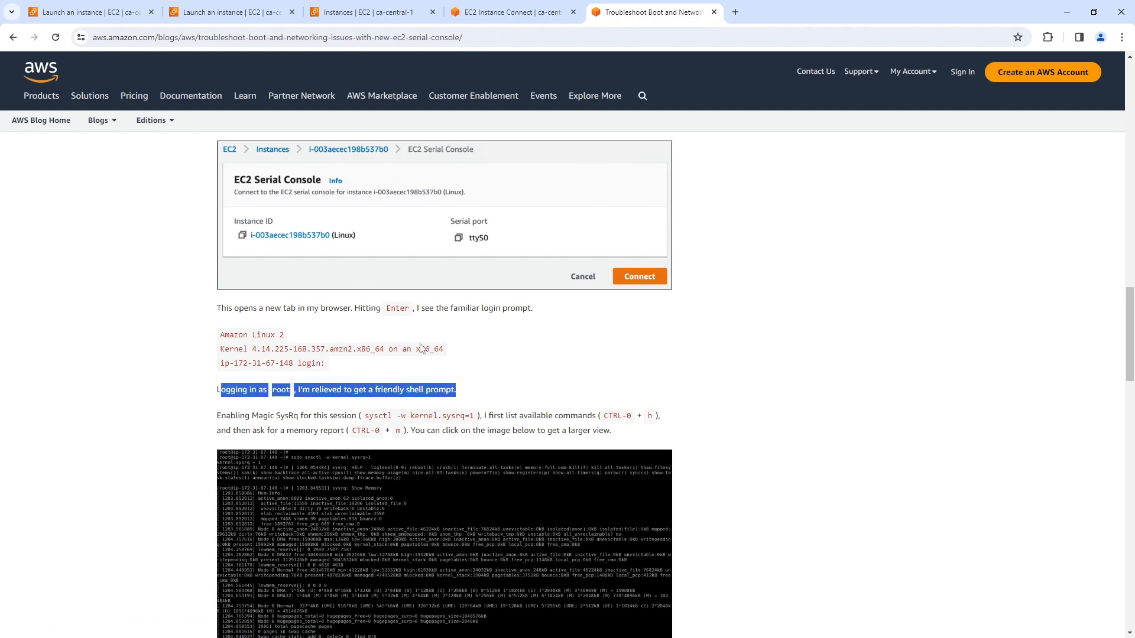
- Review the blog's note on setting a root password, then return to the 'Instances | EC2' tab
scroll(up, 3)
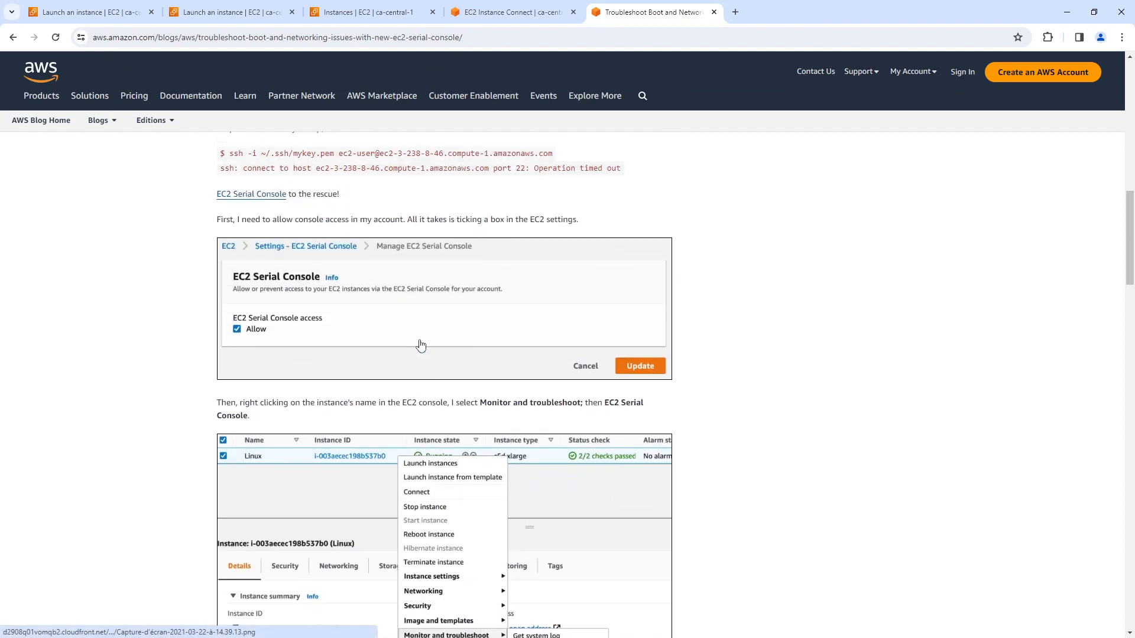
scroll(up, 3)
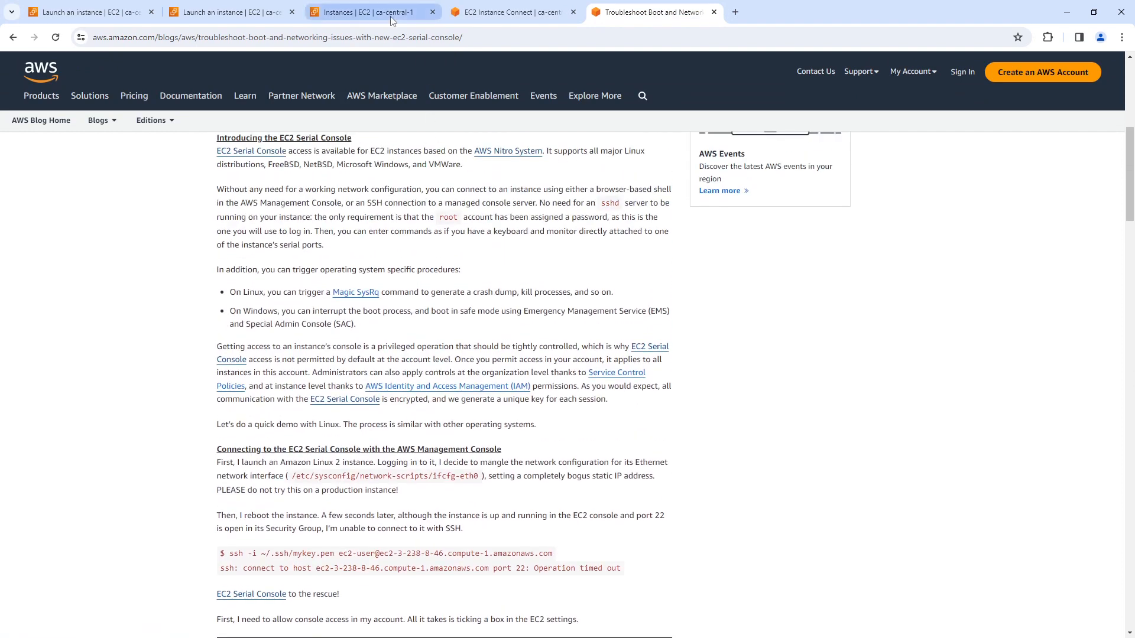
click(371, 11)
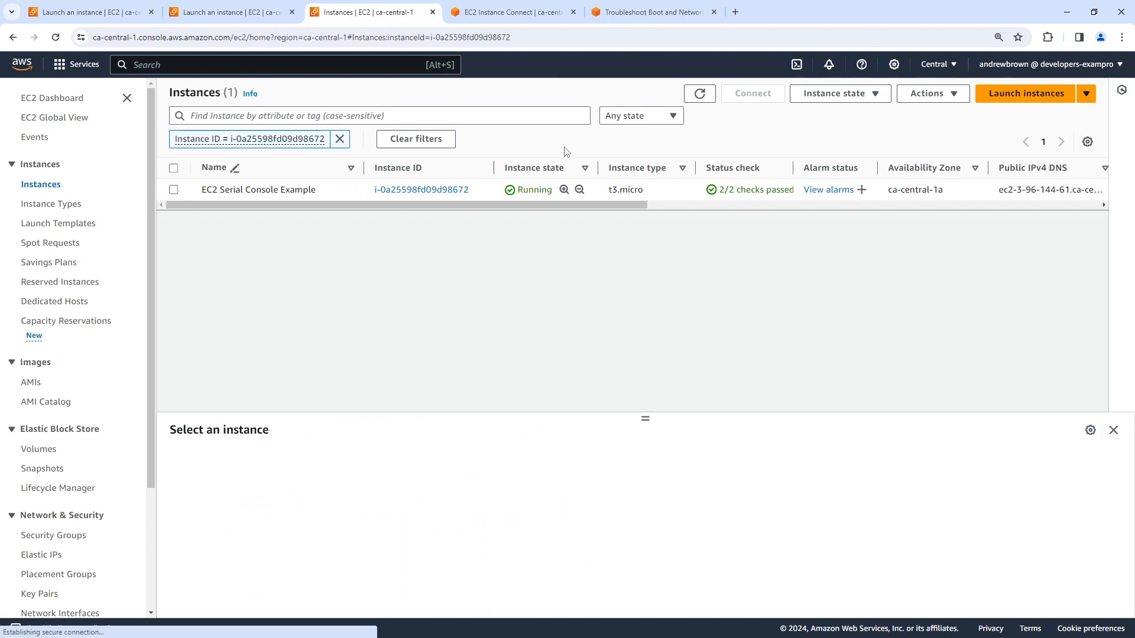
- Select the t3.micro EC2 Serial Console Example instance and open its Actions menu
click(932, 93)
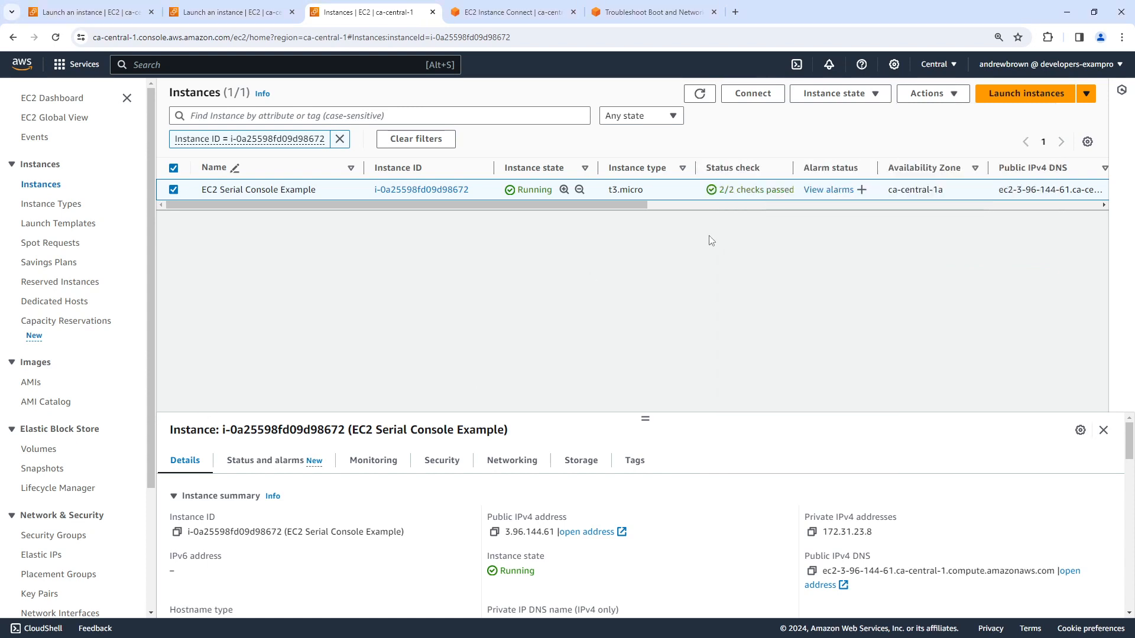
mouse_move(722, 127)
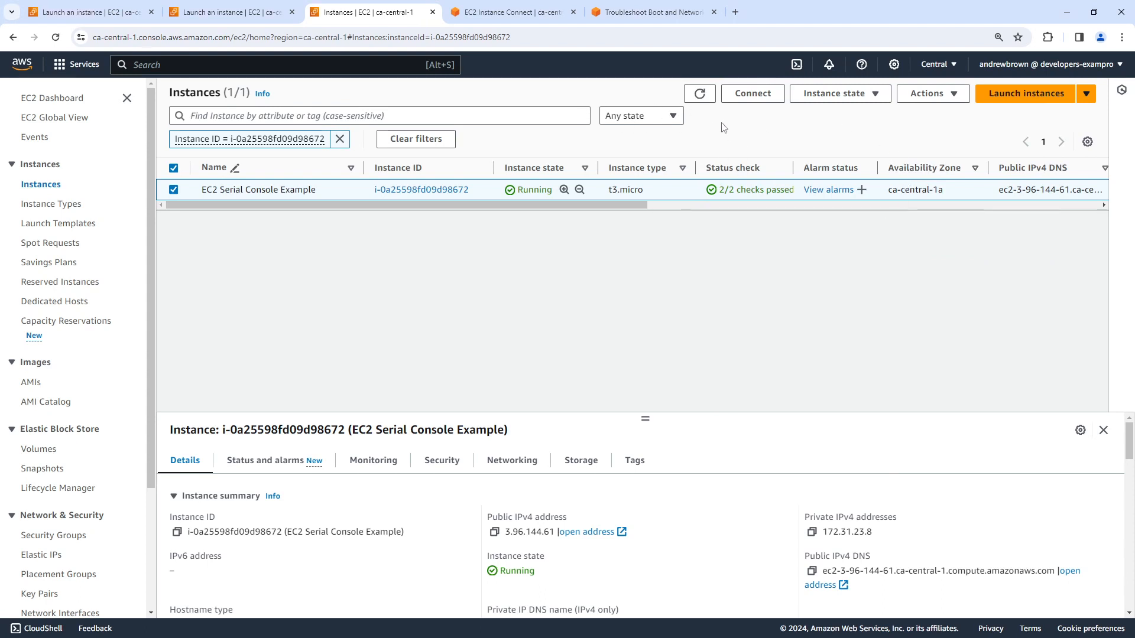
mouse_move(489, 227)
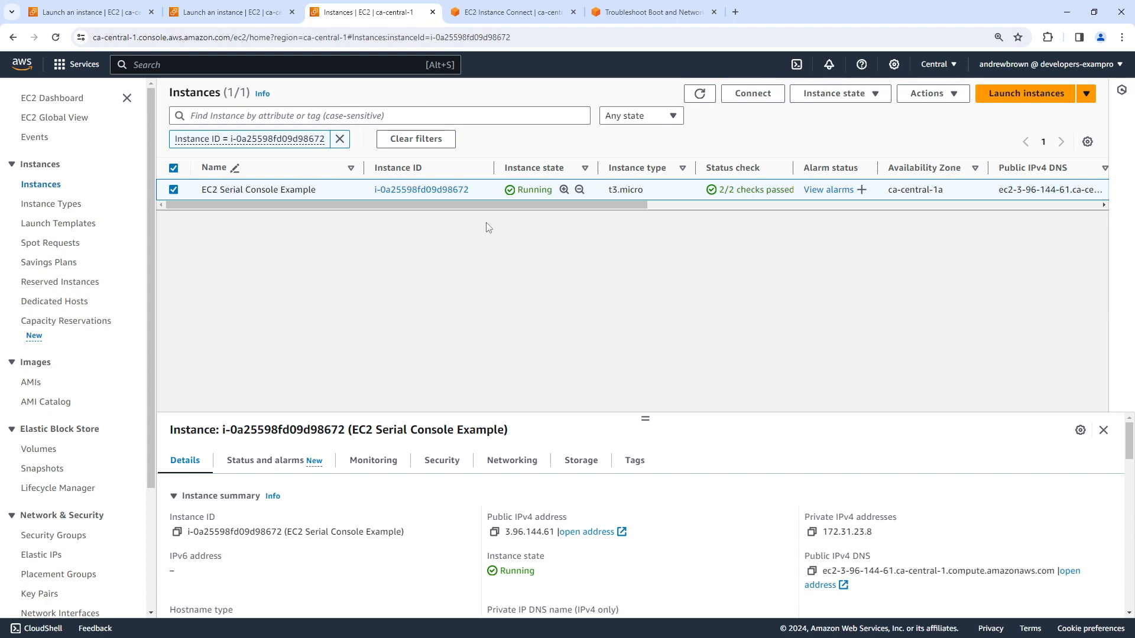
mouse_move(486, 39)
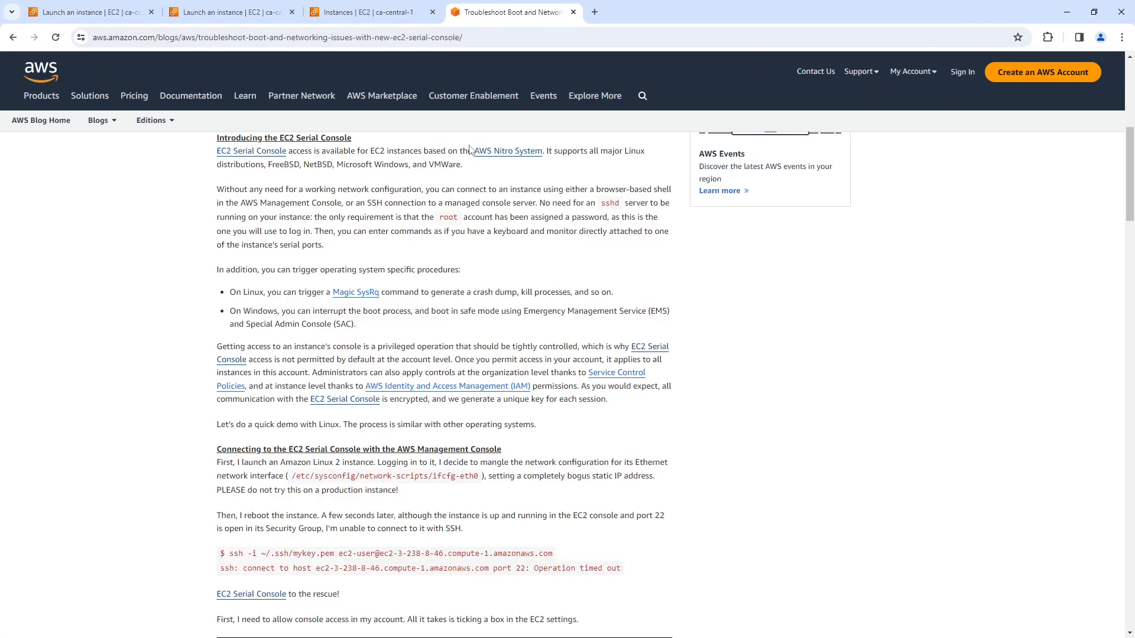
click(369, 12)
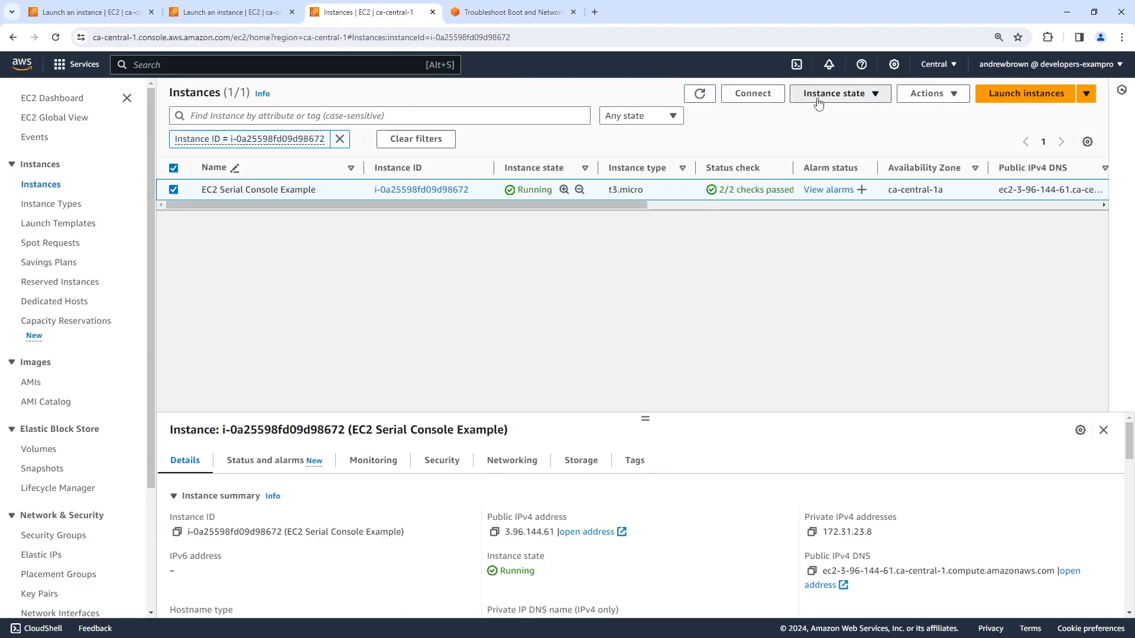
click(929, 94)
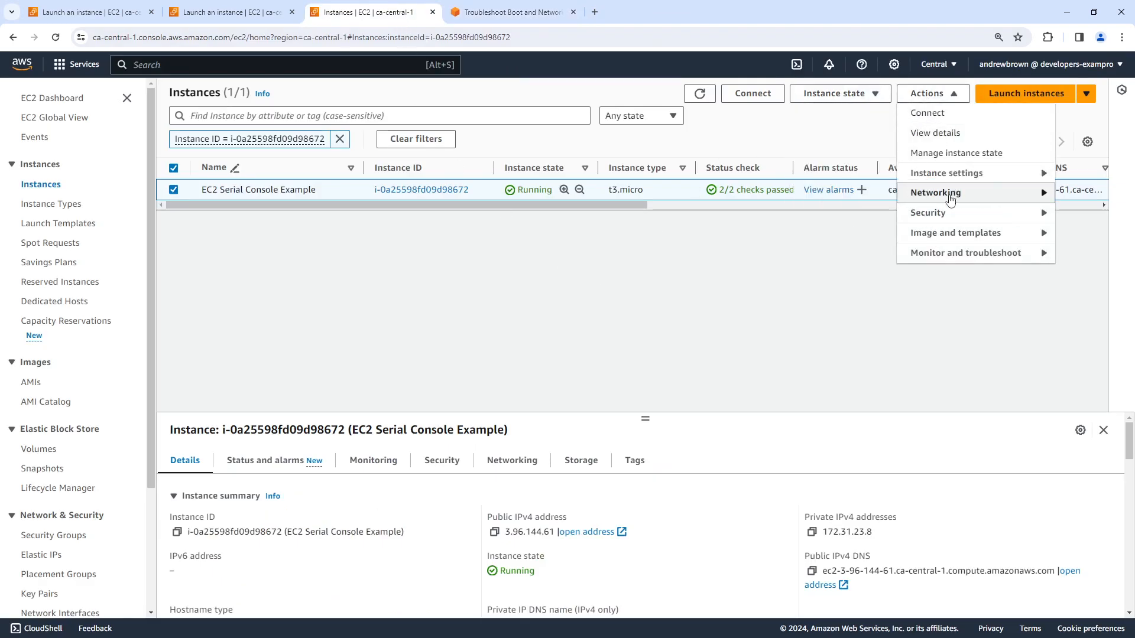
mouse_move(965, 252)
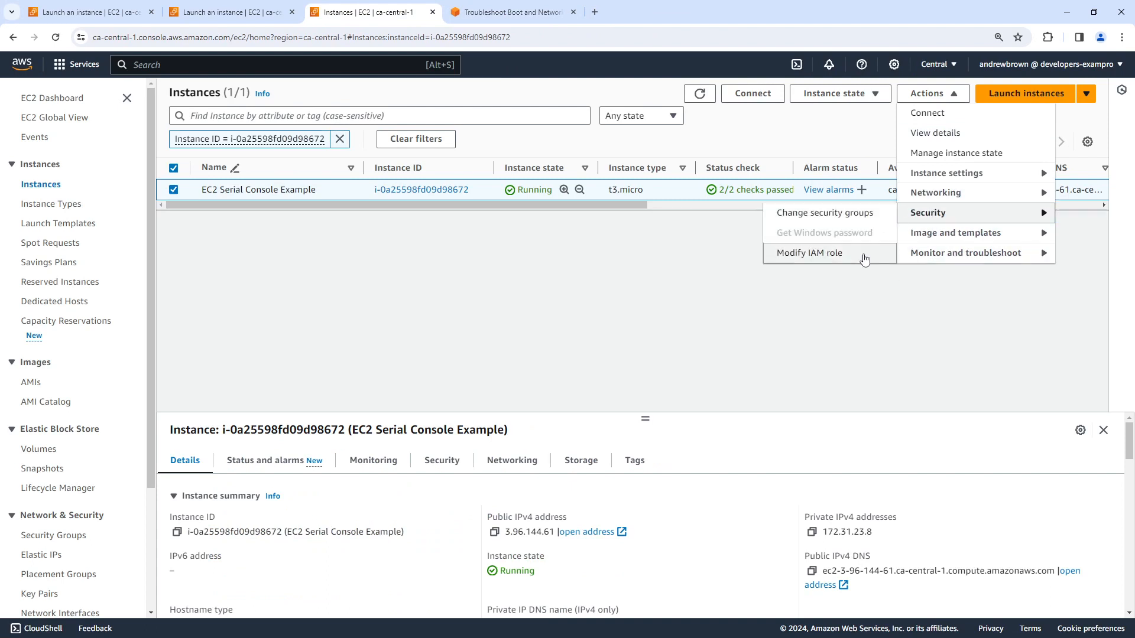
- Set the instance's IAM role to EC2SSMRole and apply the update
click(809, 253)
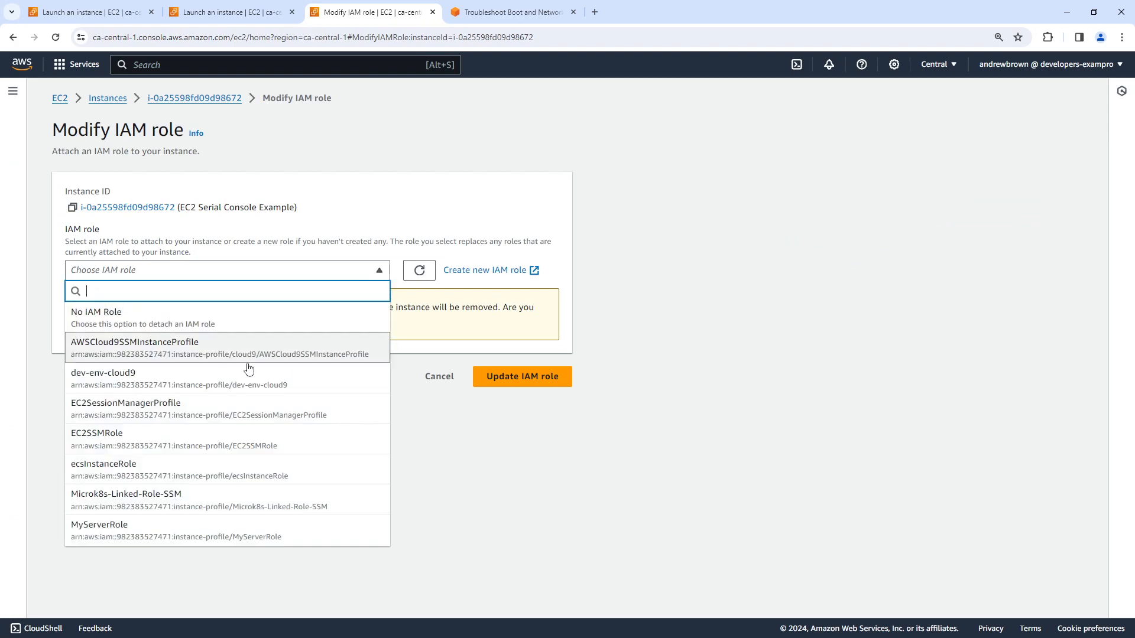
click(96, 439)
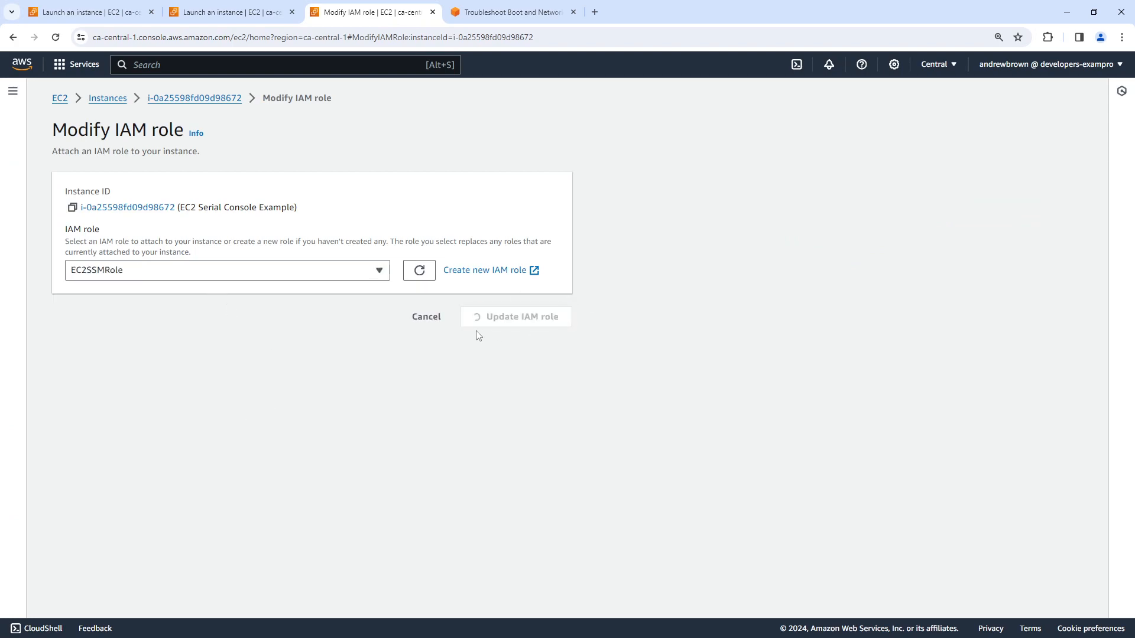
click(515, 316)
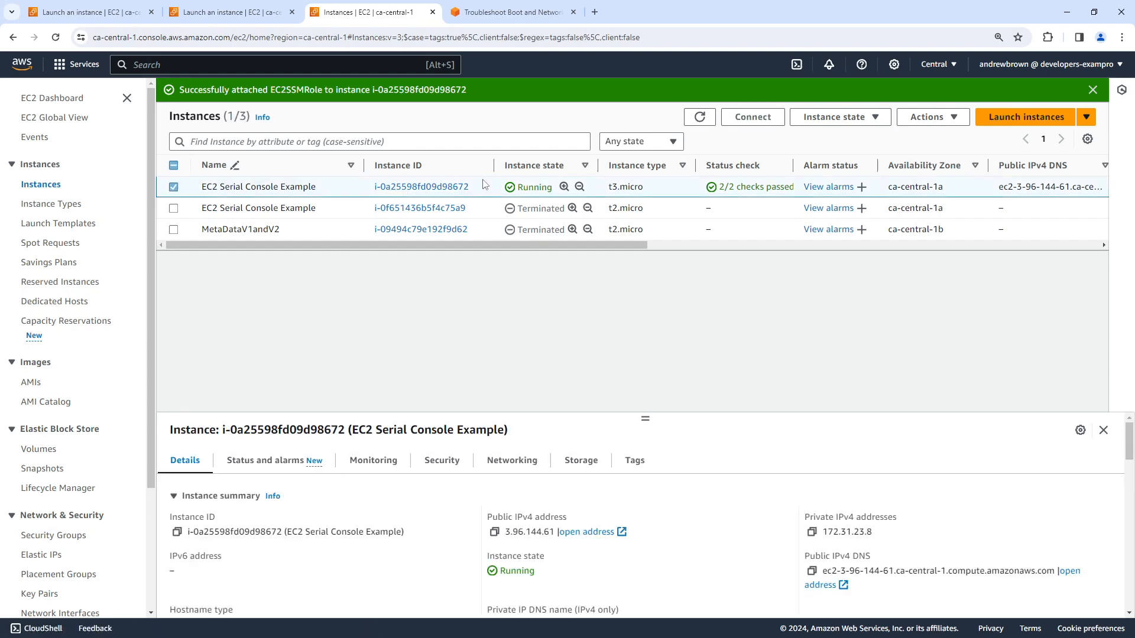
- Reboot the EC2 Serial Console Example instance and refresh the instance list
click(837, 117)
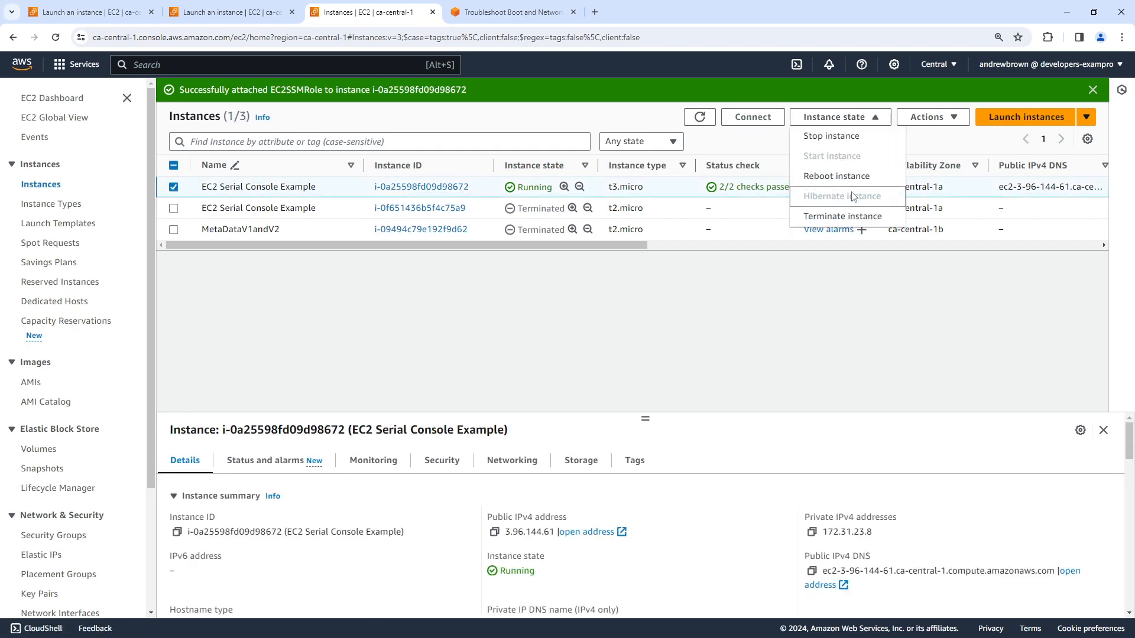
click(836, 176)
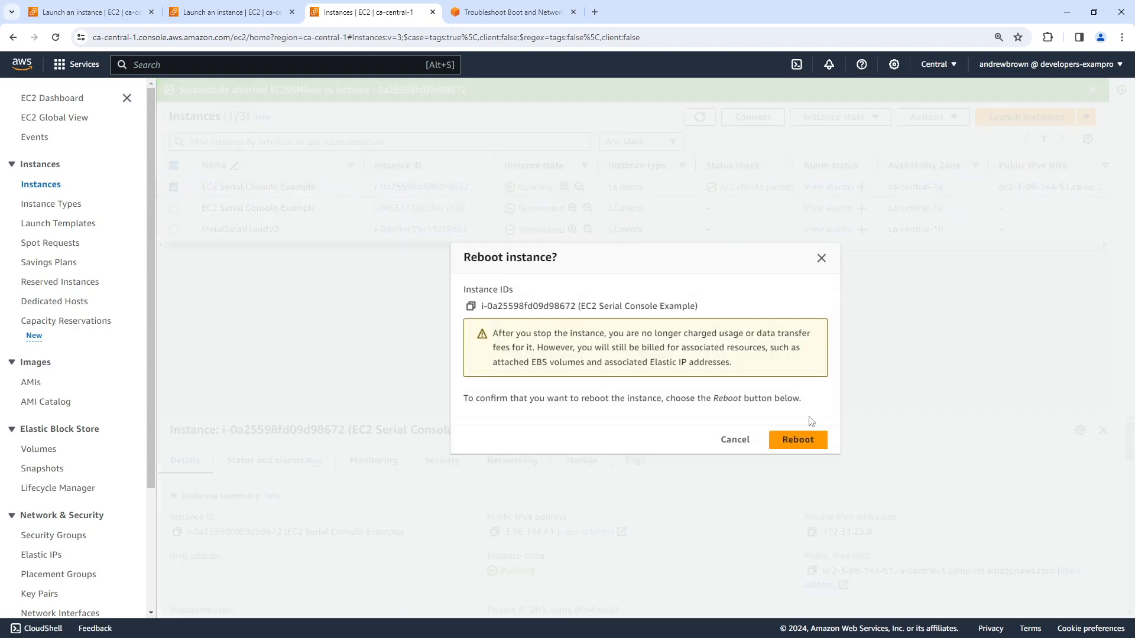
click(796, 439)
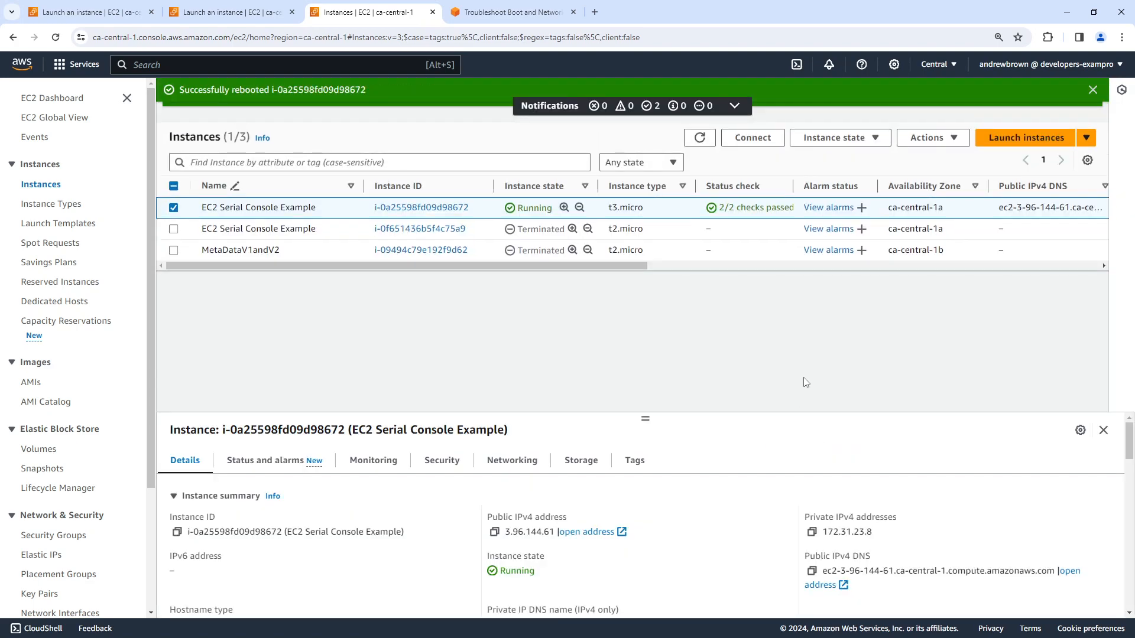
click(699, 137)
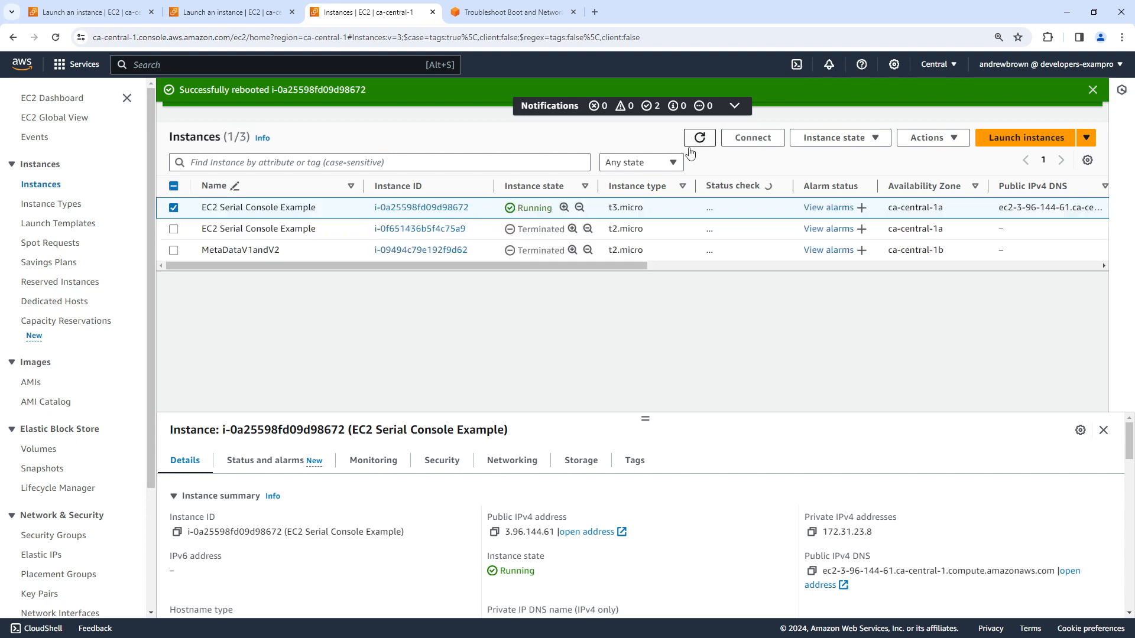
- Refresh the instances table and reselect EC2 Serial Console Example to check 2/2 status
click(699, 137)
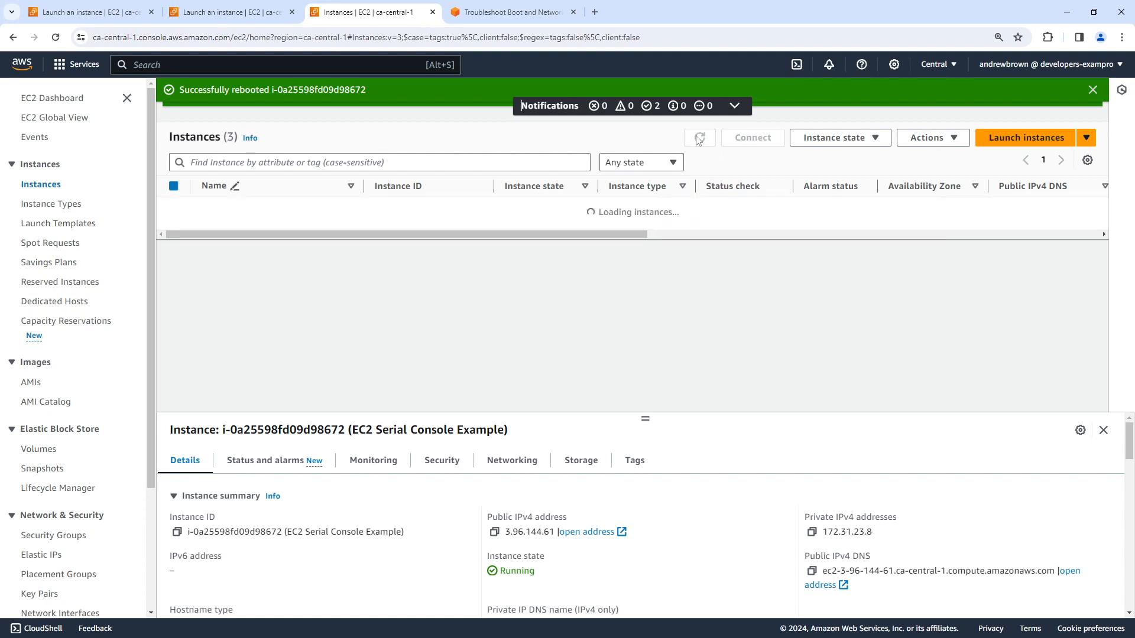
click(697, 137)
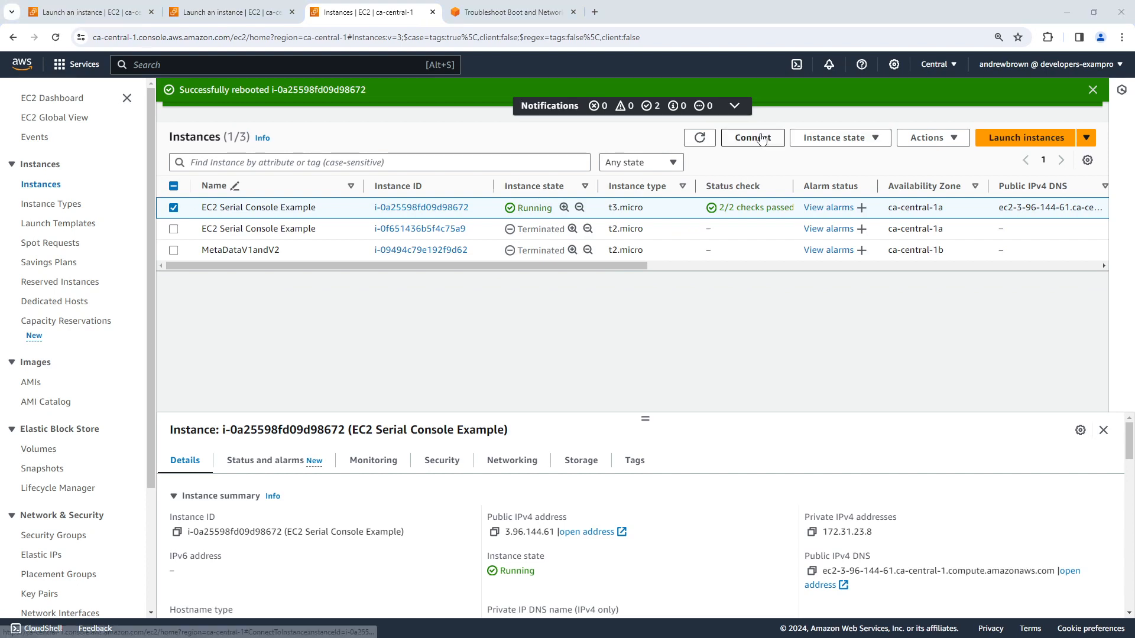
- Reload the Connect page to clear the role warning and launch a Session Manager session
click(751, 138)
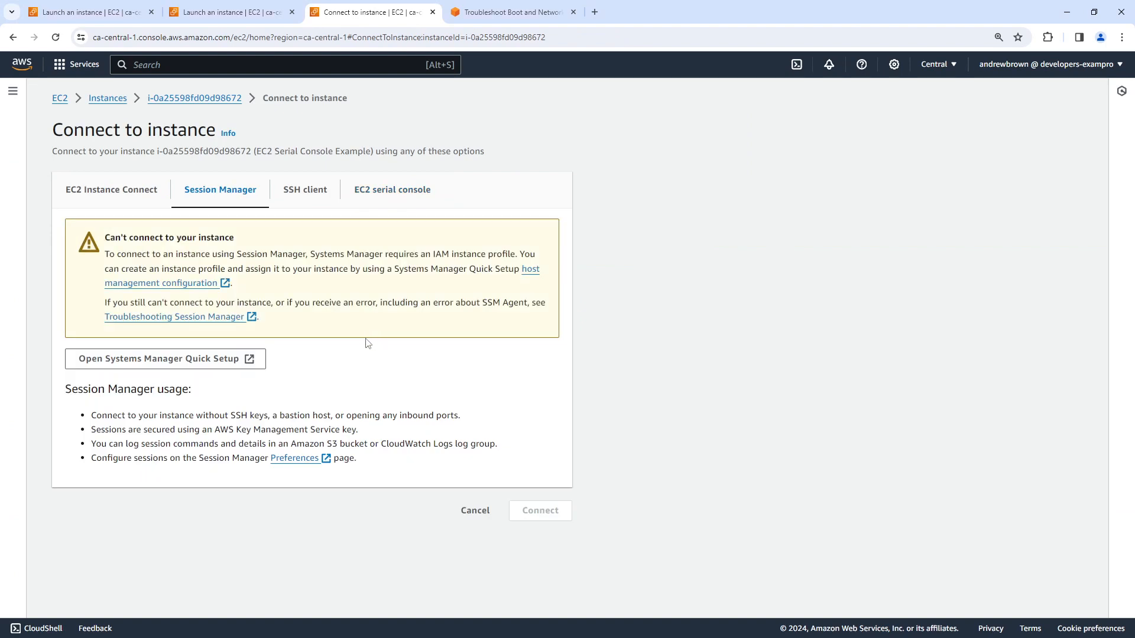
click(55, 37)
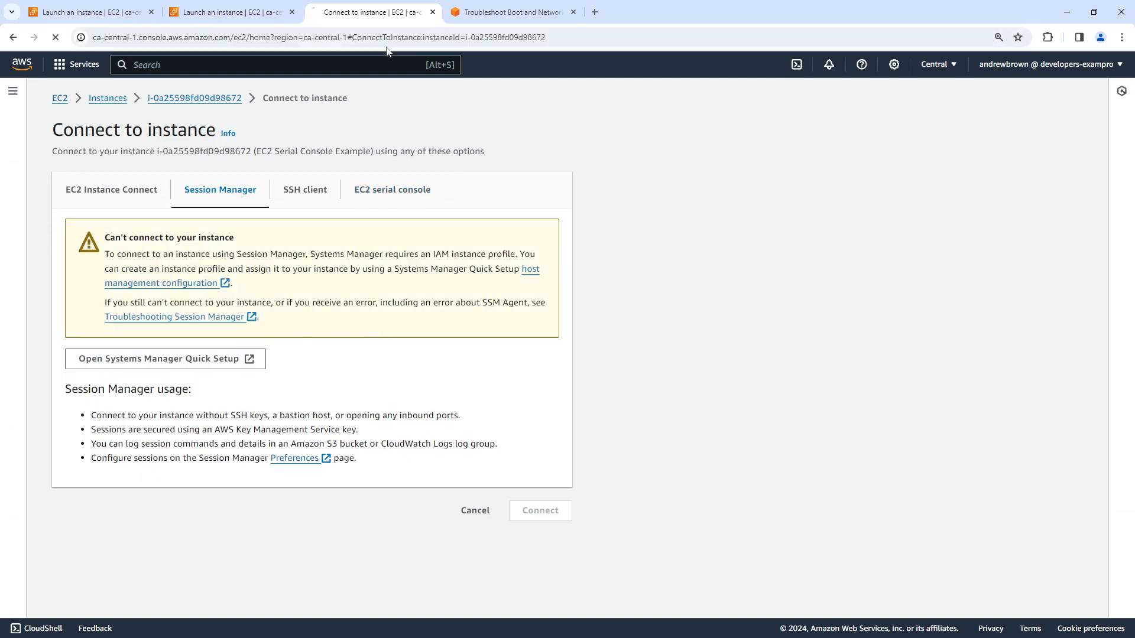
click(539, 510)
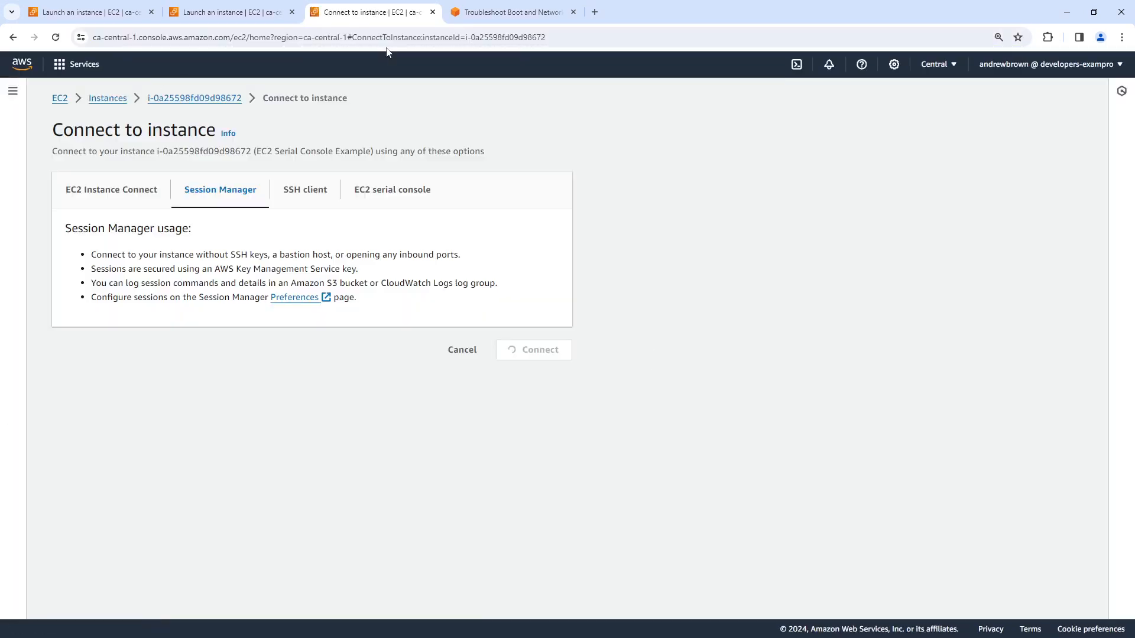
click(532, 349)
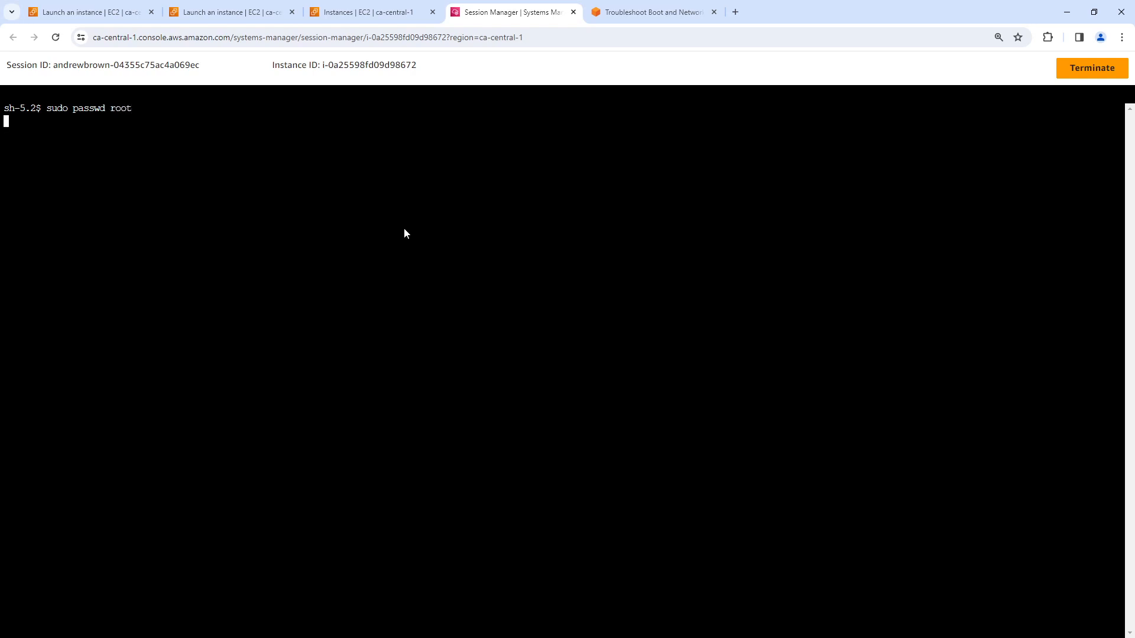
- Change root's password with sudo passwd root, then begin terminating the session
key(Return)
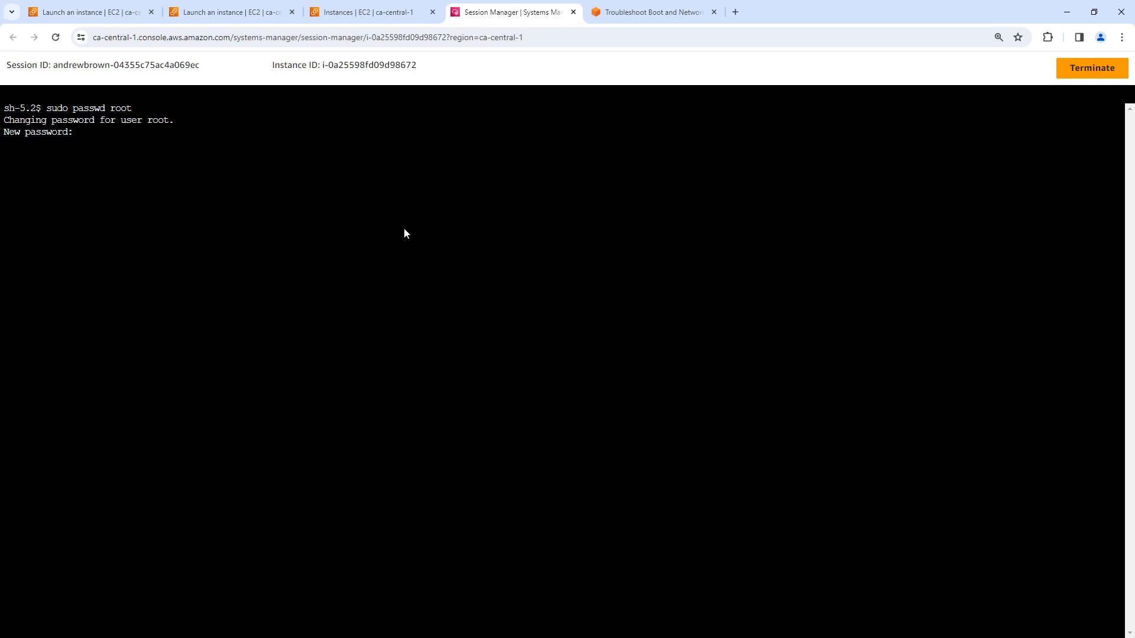
key(Return)
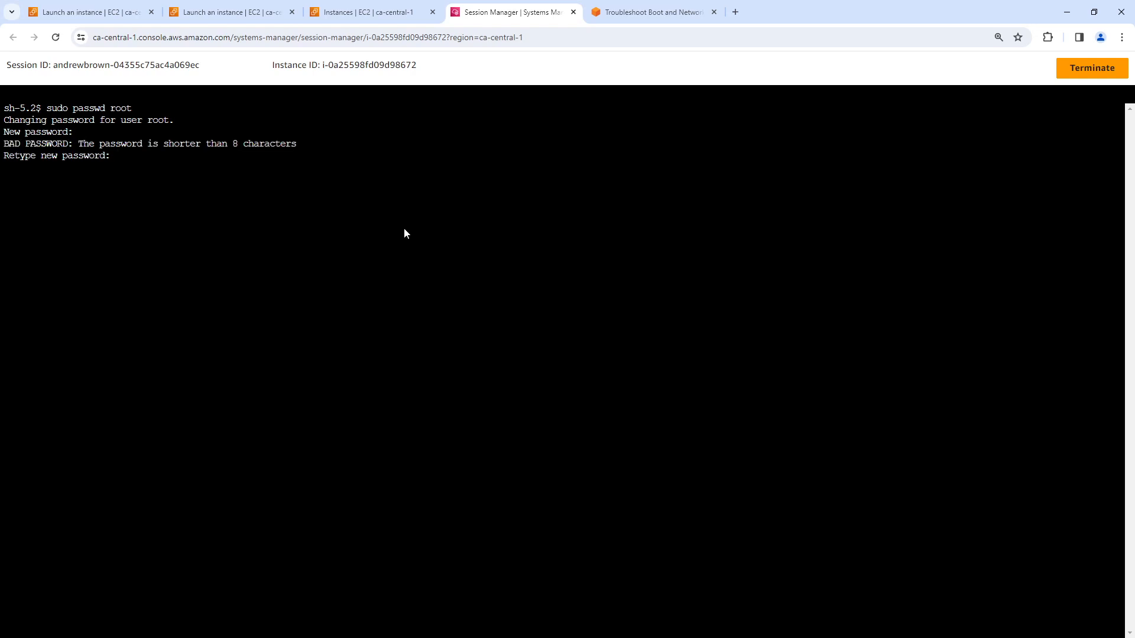
click(116, 155)
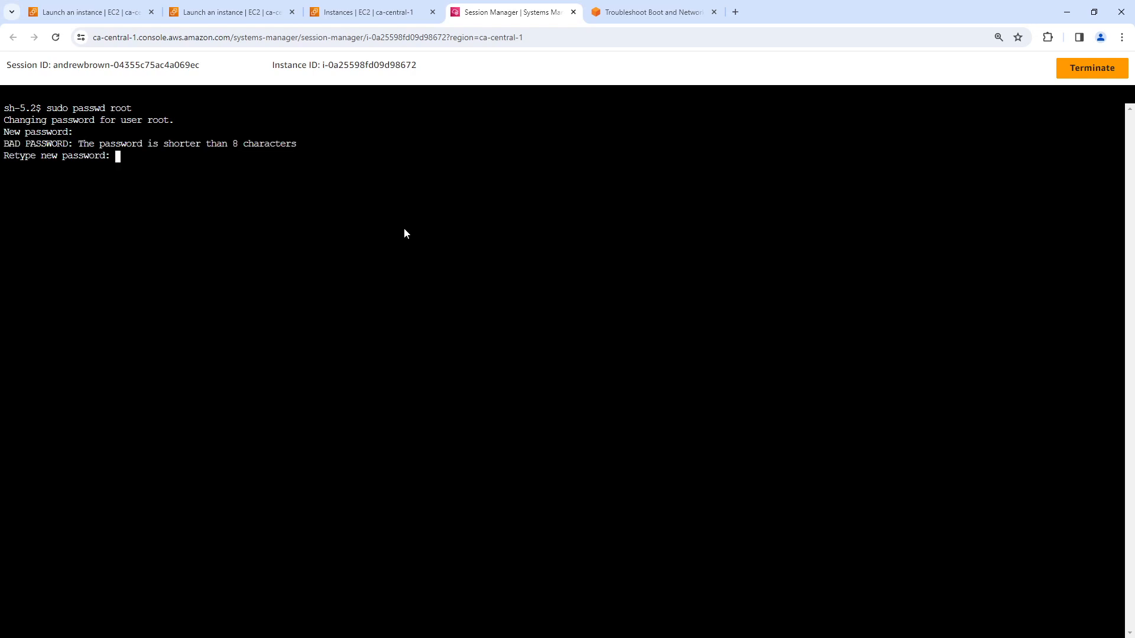
key(Return)
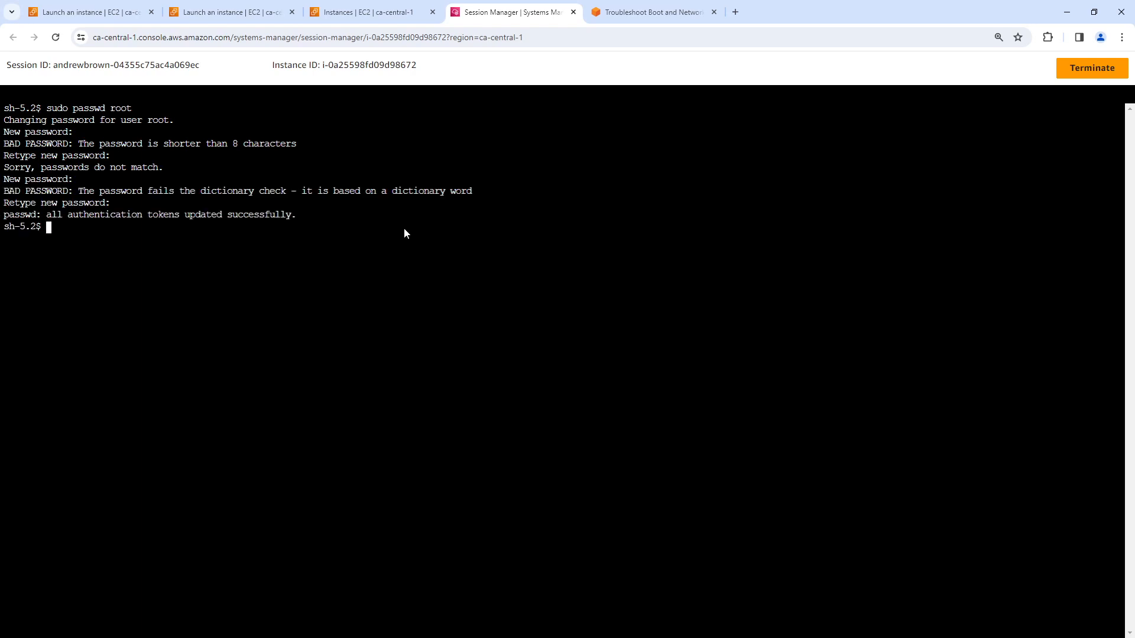
click(1092, 68)
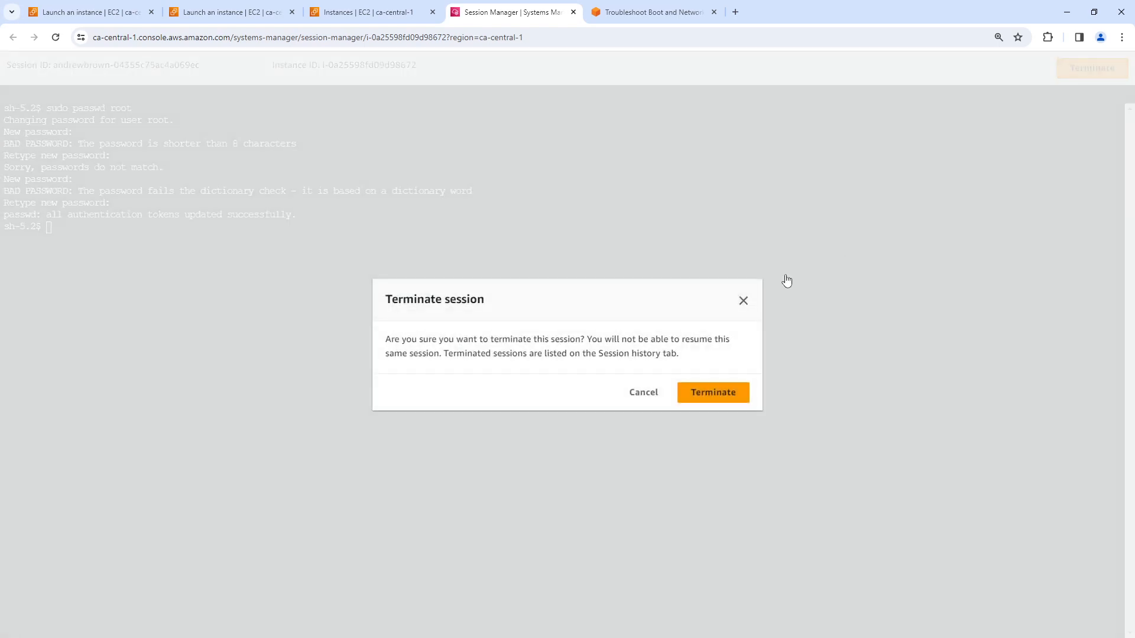
- Terminate Session Manager, reselect EC2 Serial Console Example, and connect via the EC2 serial console
click(712, 393)
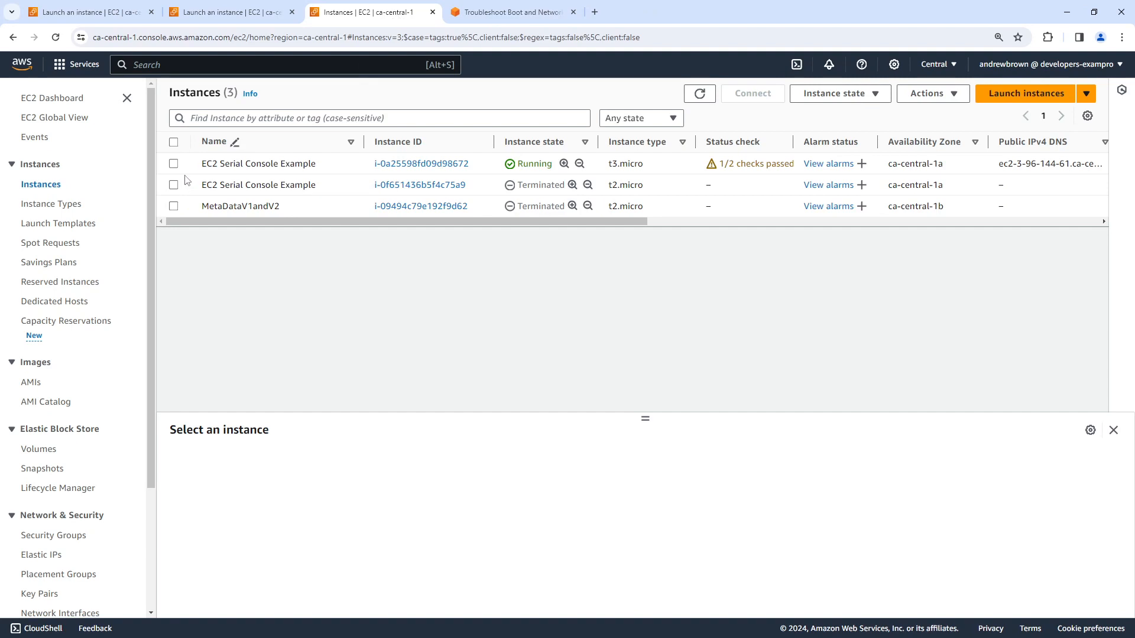
click(700, 93)
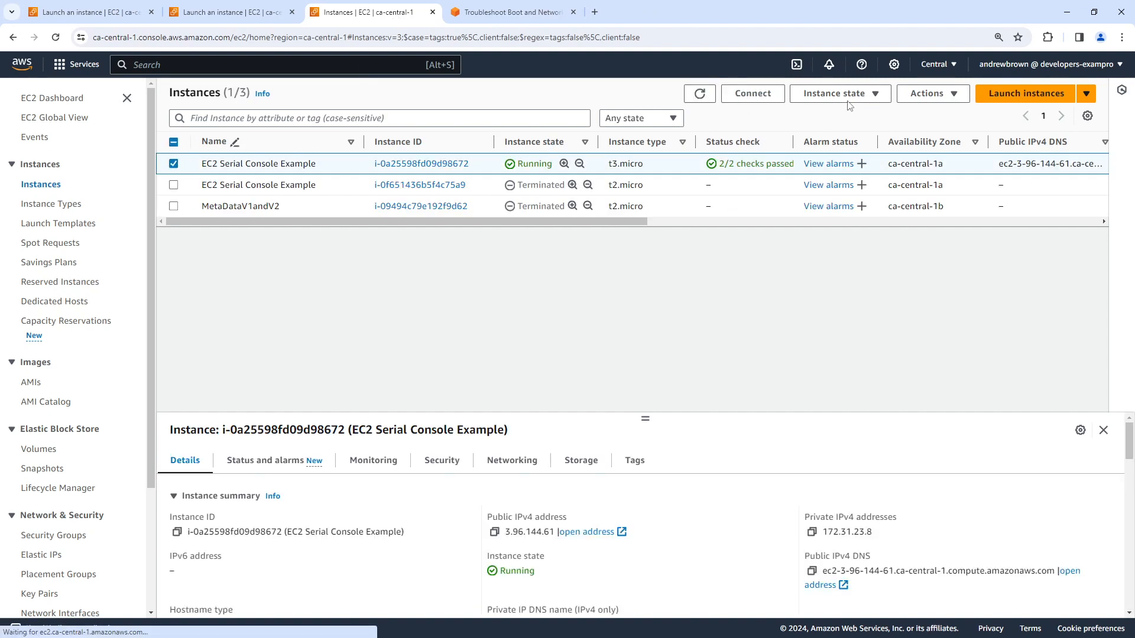
click(751, 94)
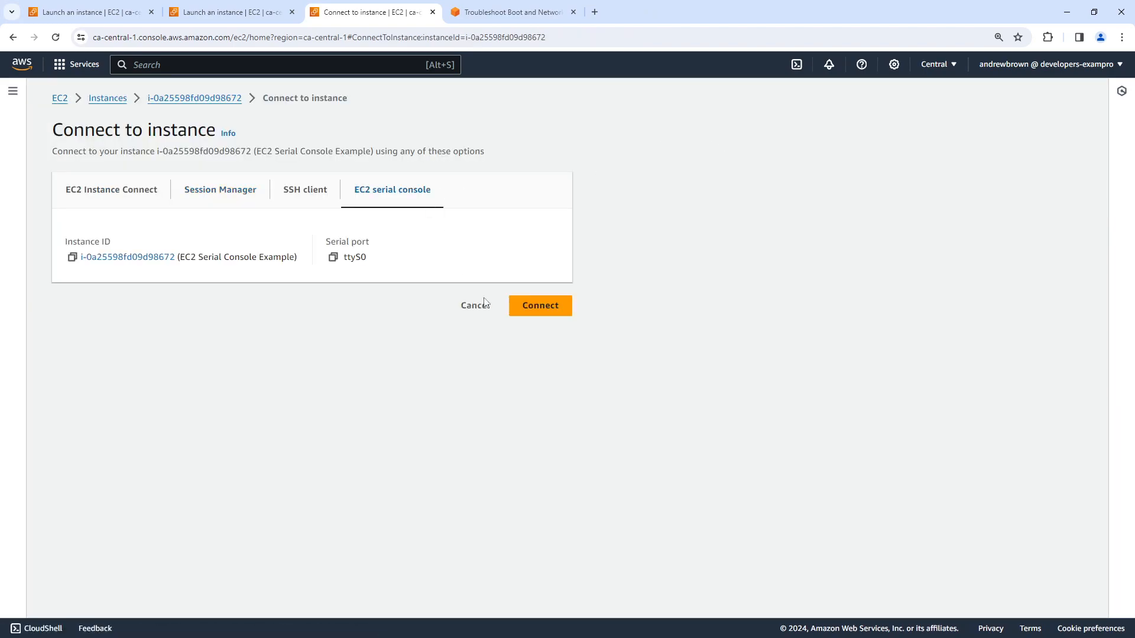
click(539, 305)
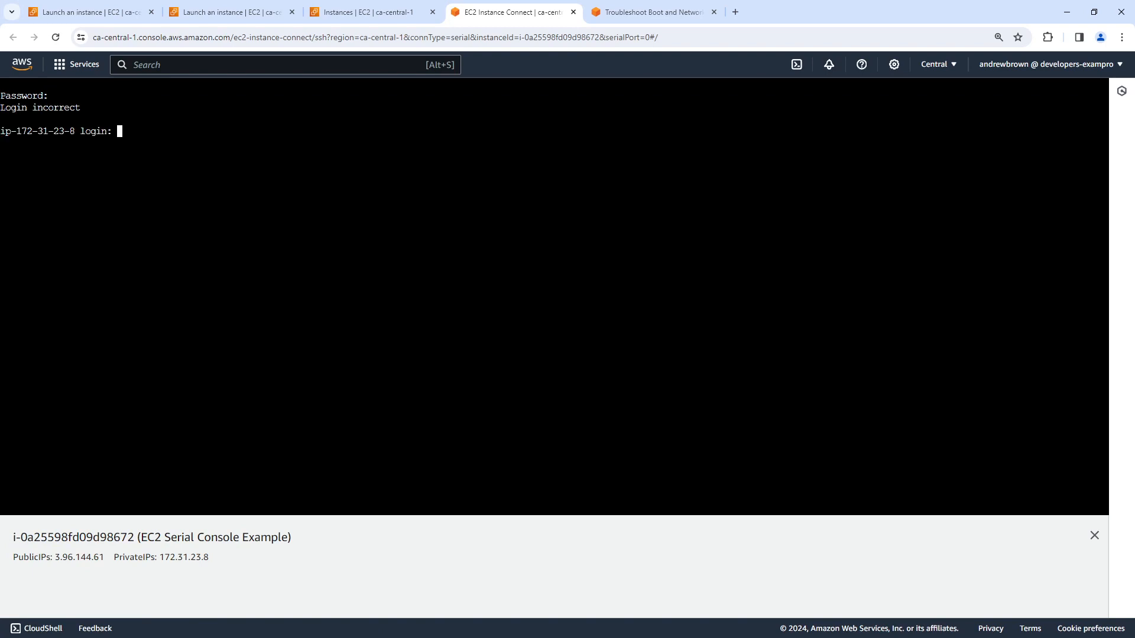
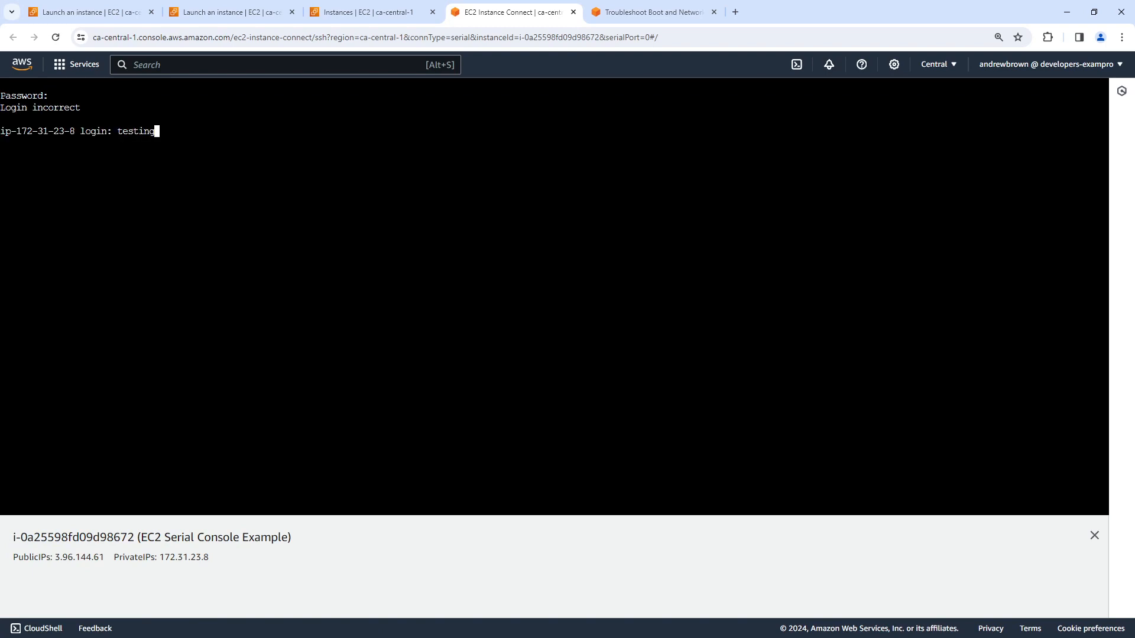
text(root)
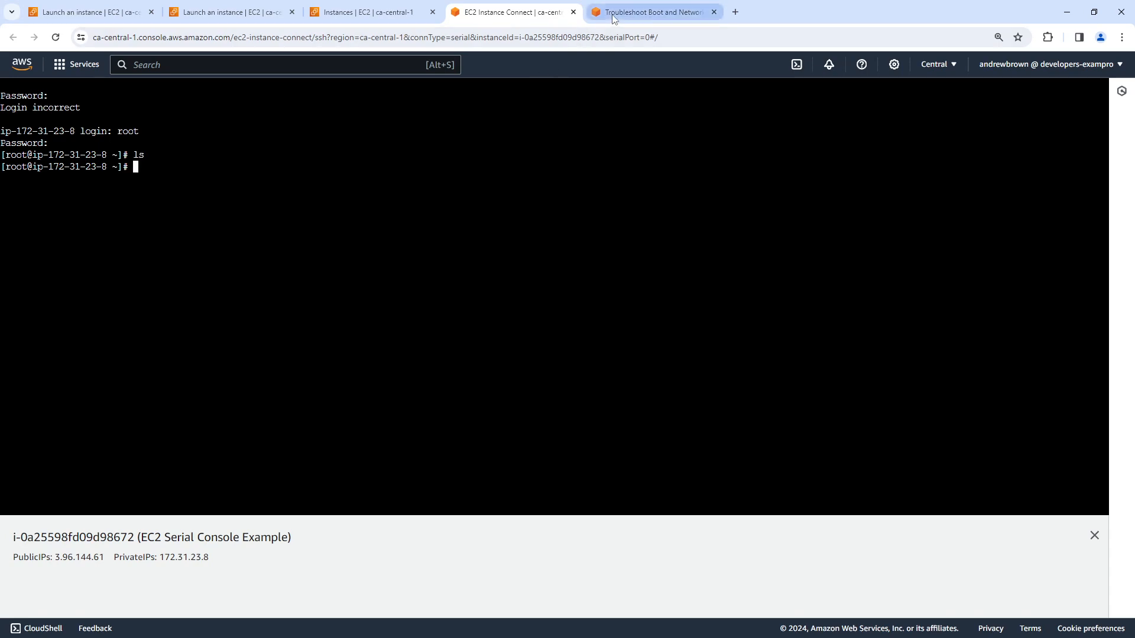
click(652, 12)
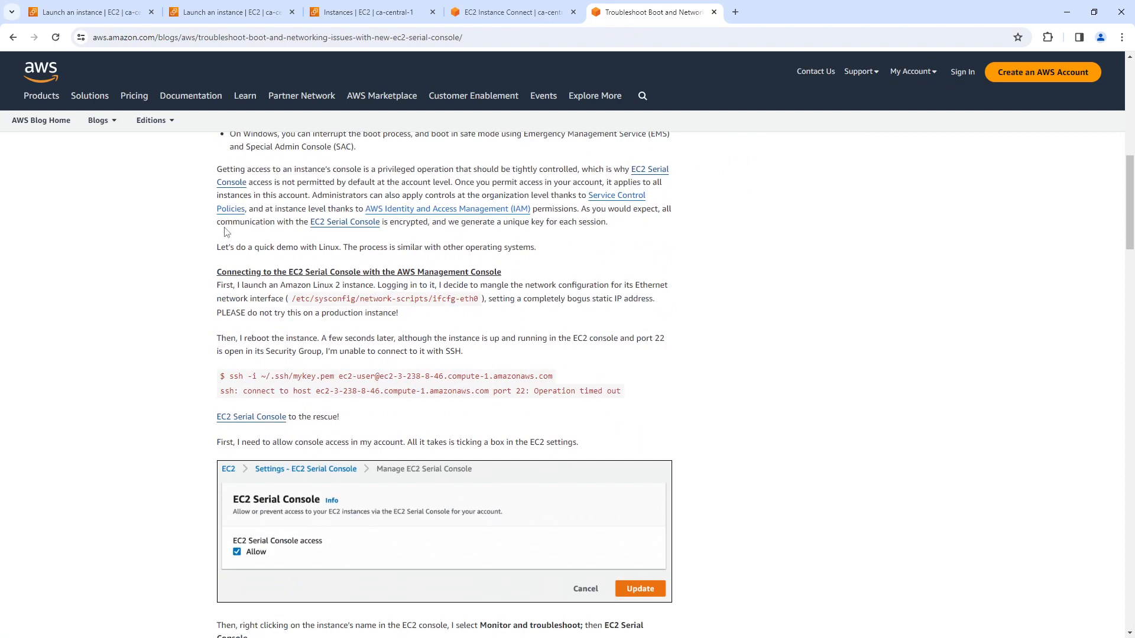
mouse_move(246, 245)
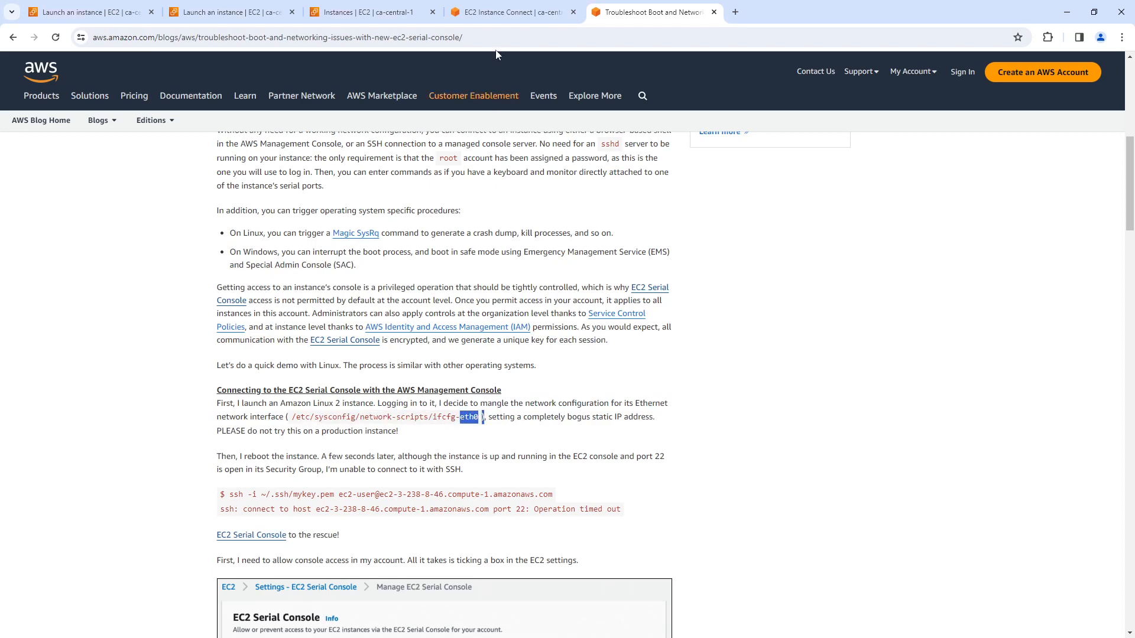
- Return from the blog post to the EC2 serial console session
click(507, 12)
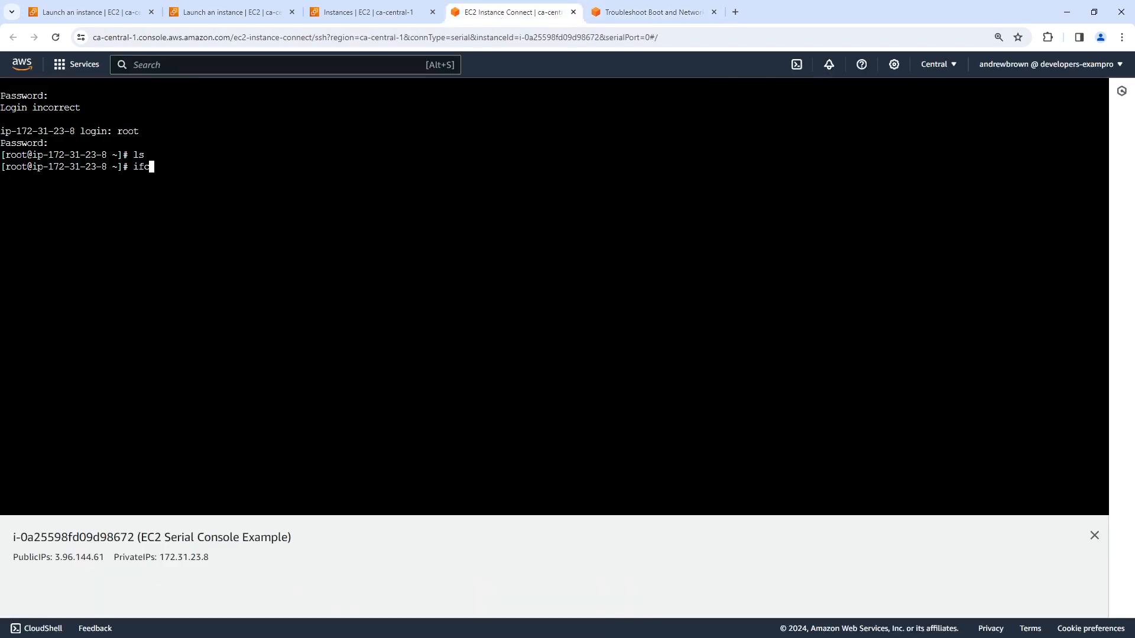
- Run ifconfig to list network interfaces and glance at the blog article
key(Return)
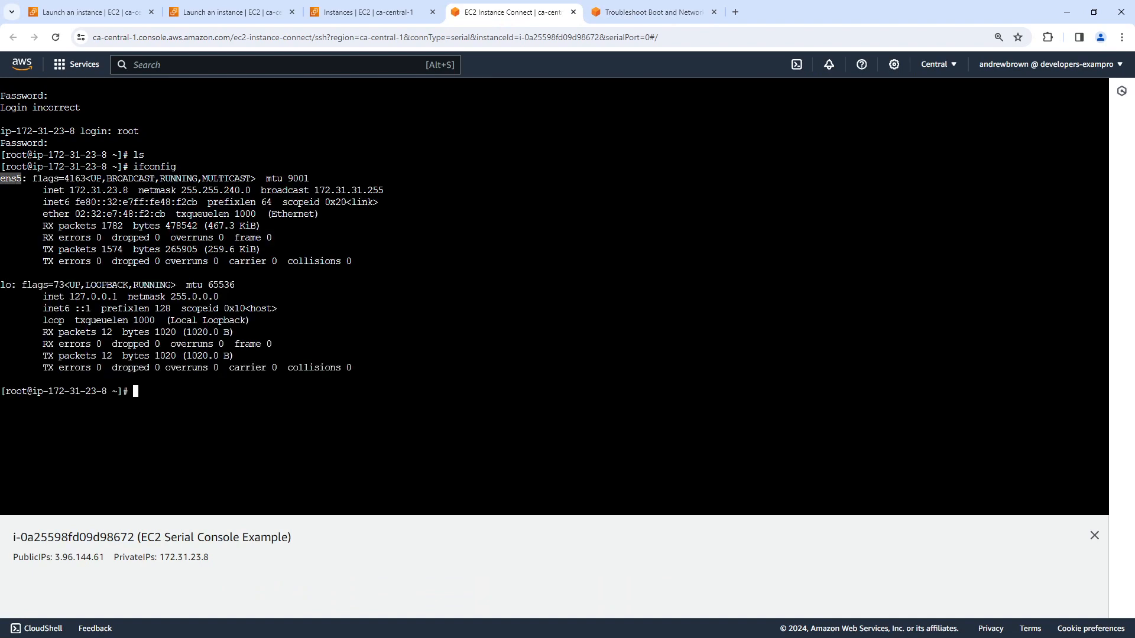
click(649, 12)
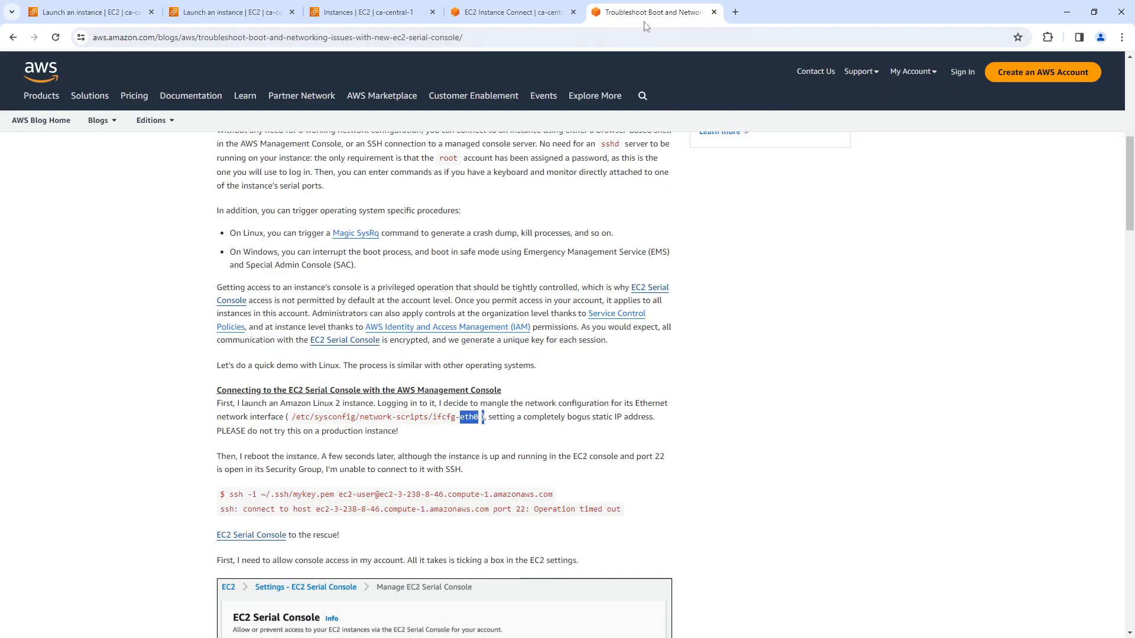
click(507, 11)
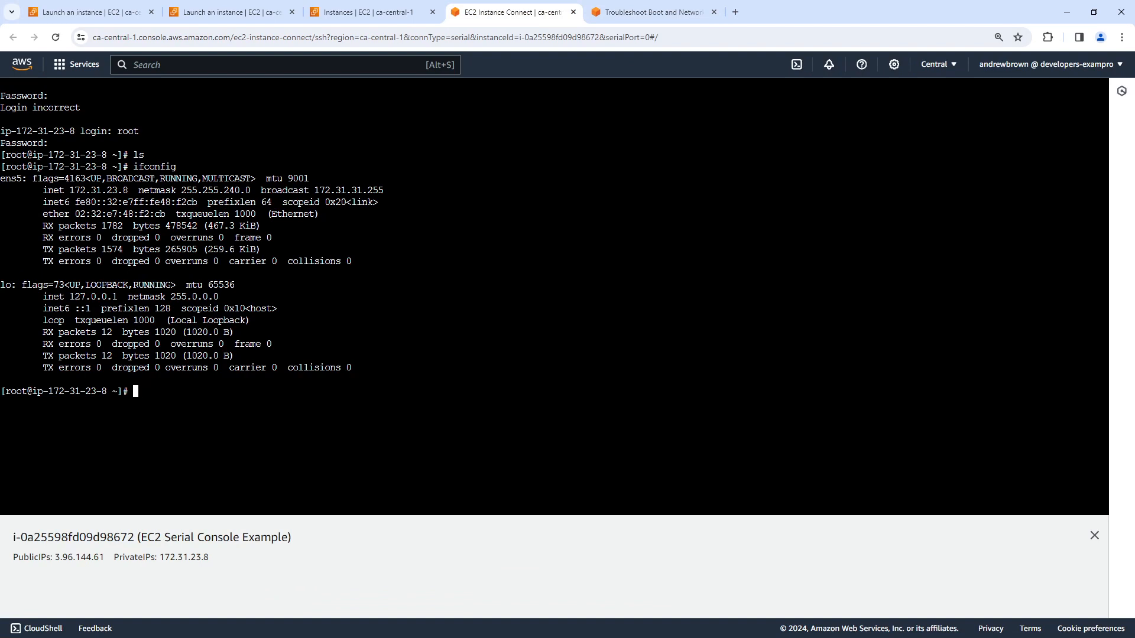
- Cat /etc/sysconfig/network-scripts/ifcfg-eth0, checking the path in the article, then recall the command
text(cat)
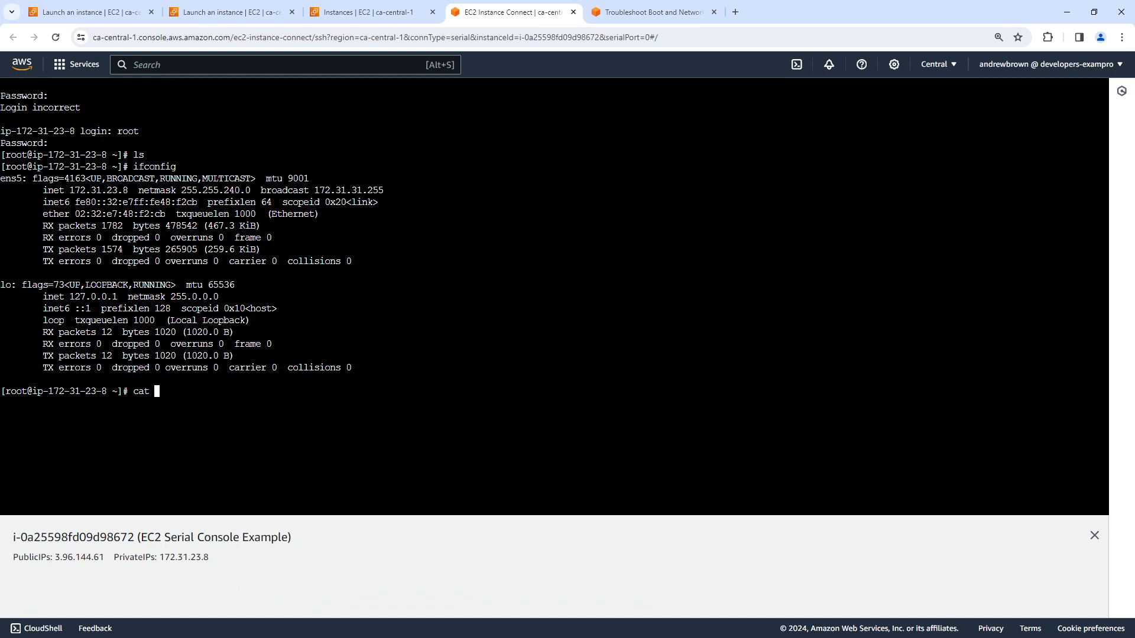
text(/etc/)
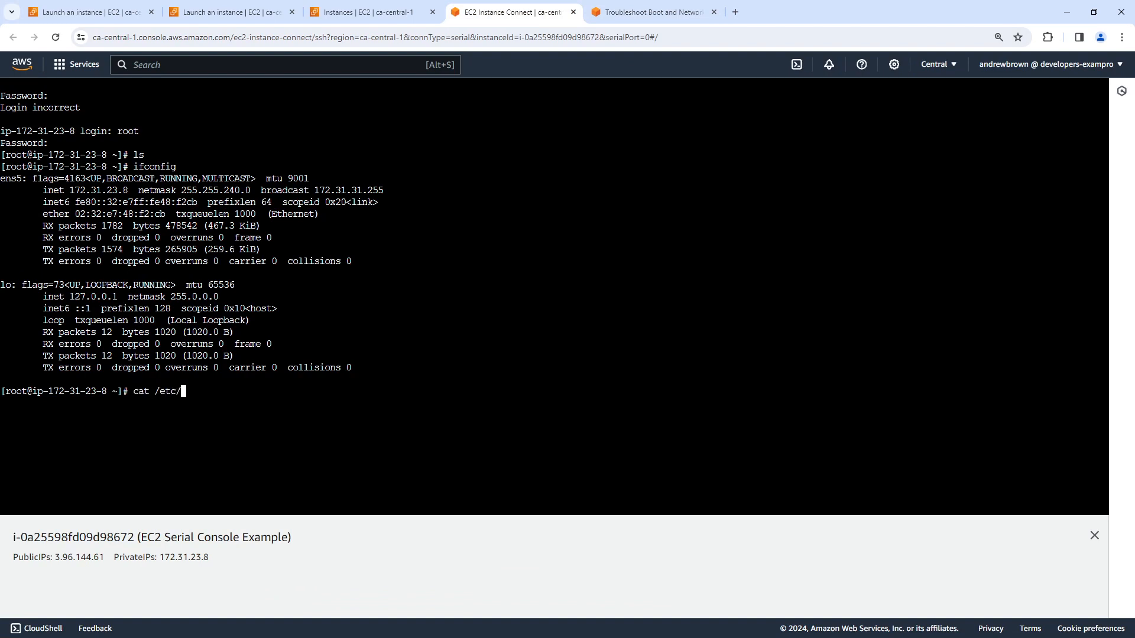
click(650, 12)
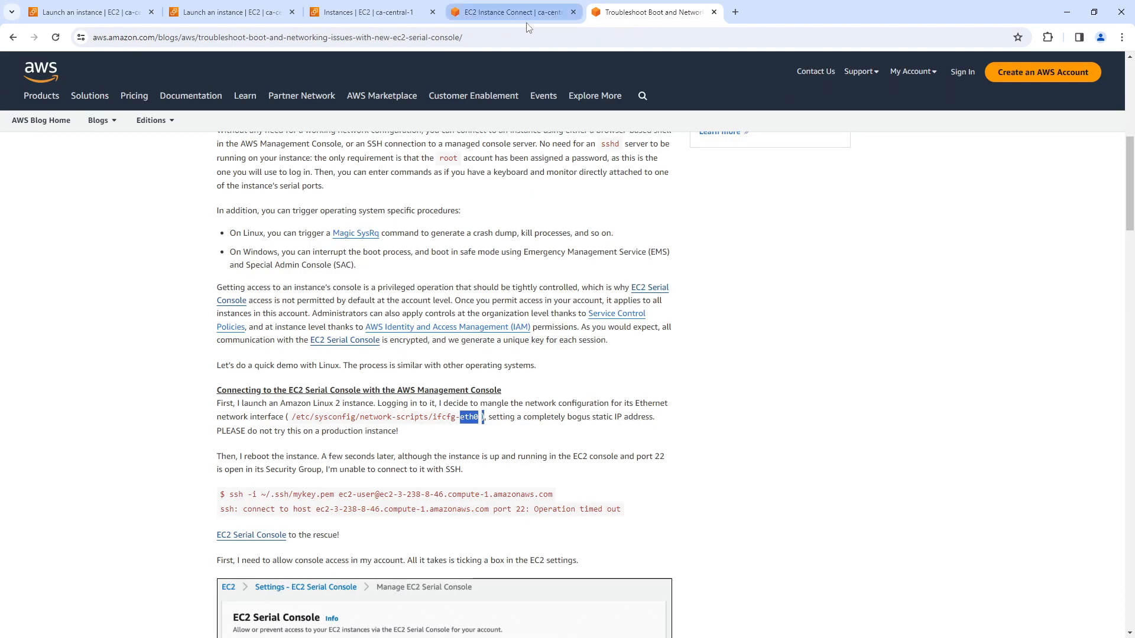
click(507, 12)
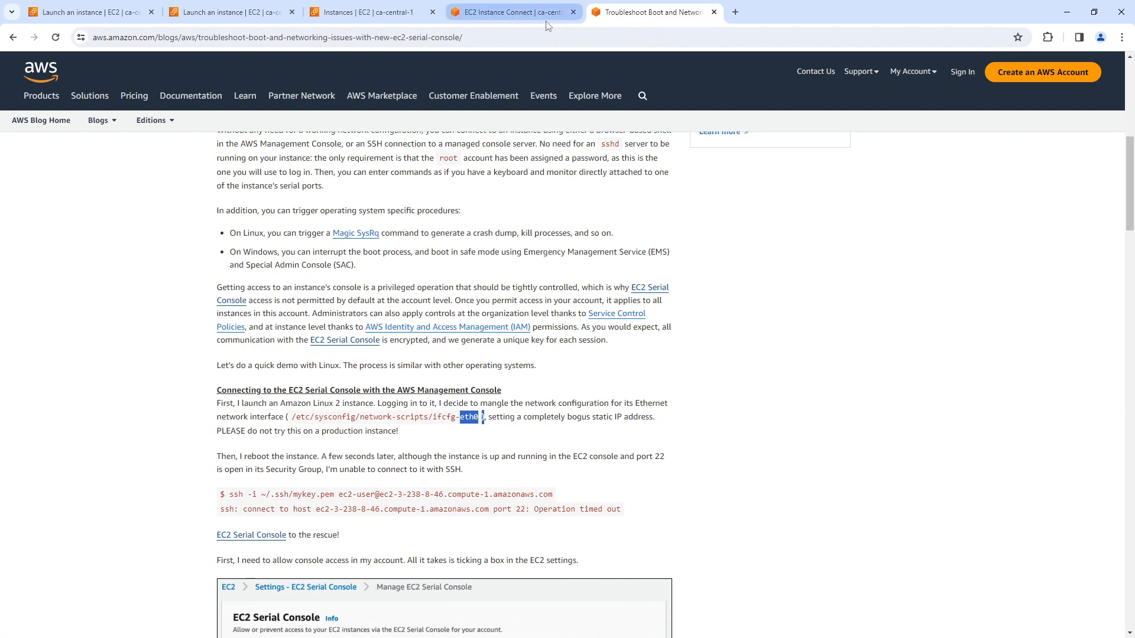
click(510, 12)
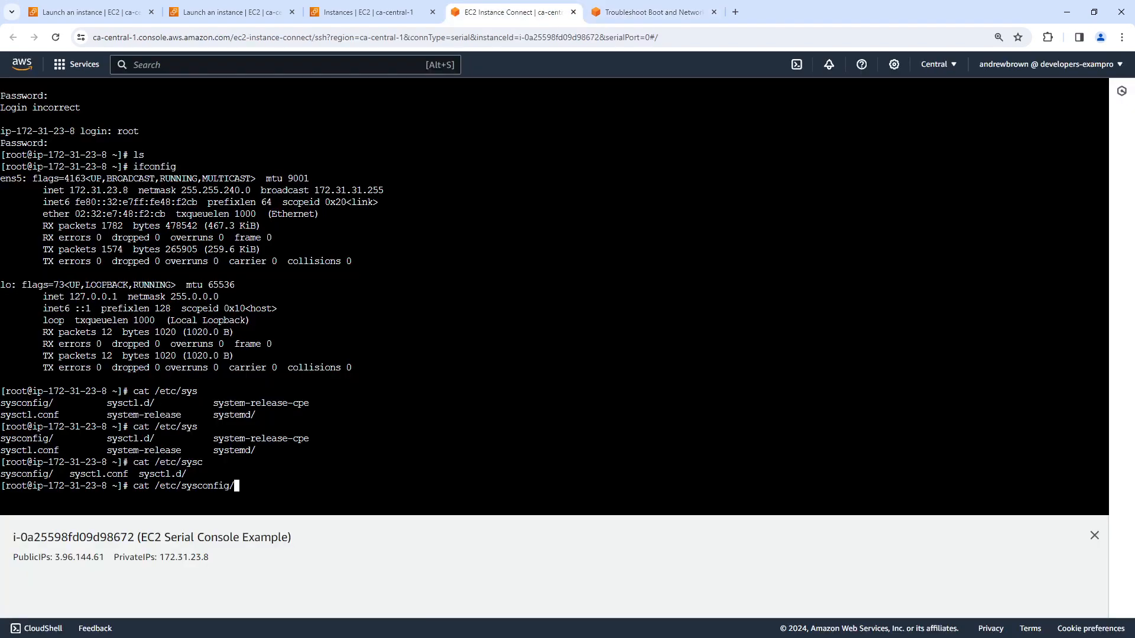
text(network-scripts/)
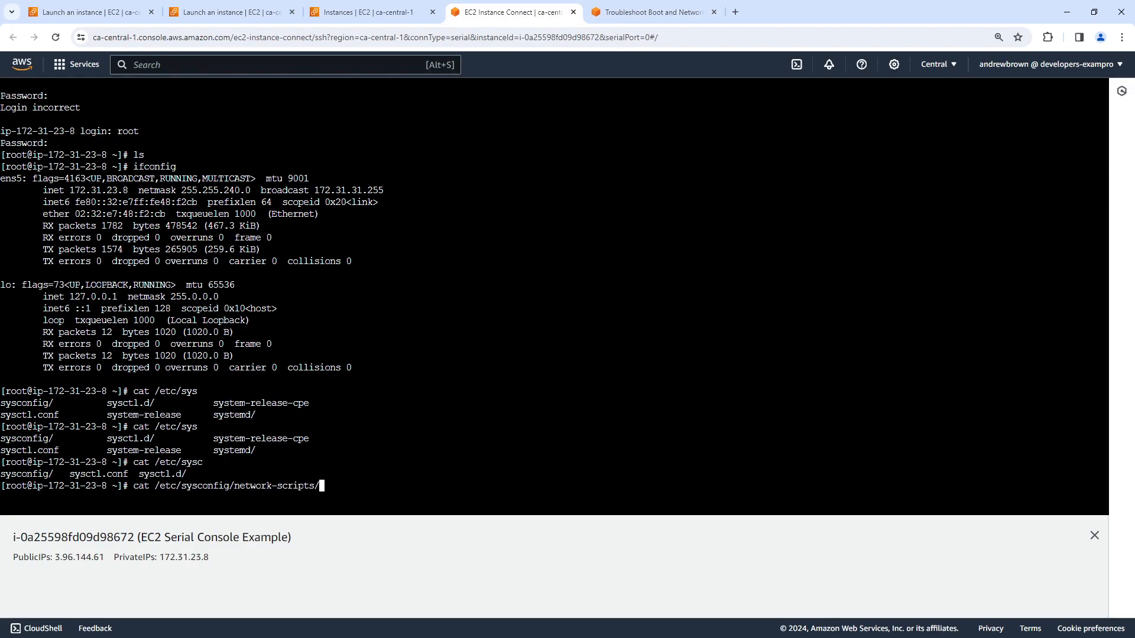
click(651, 12)
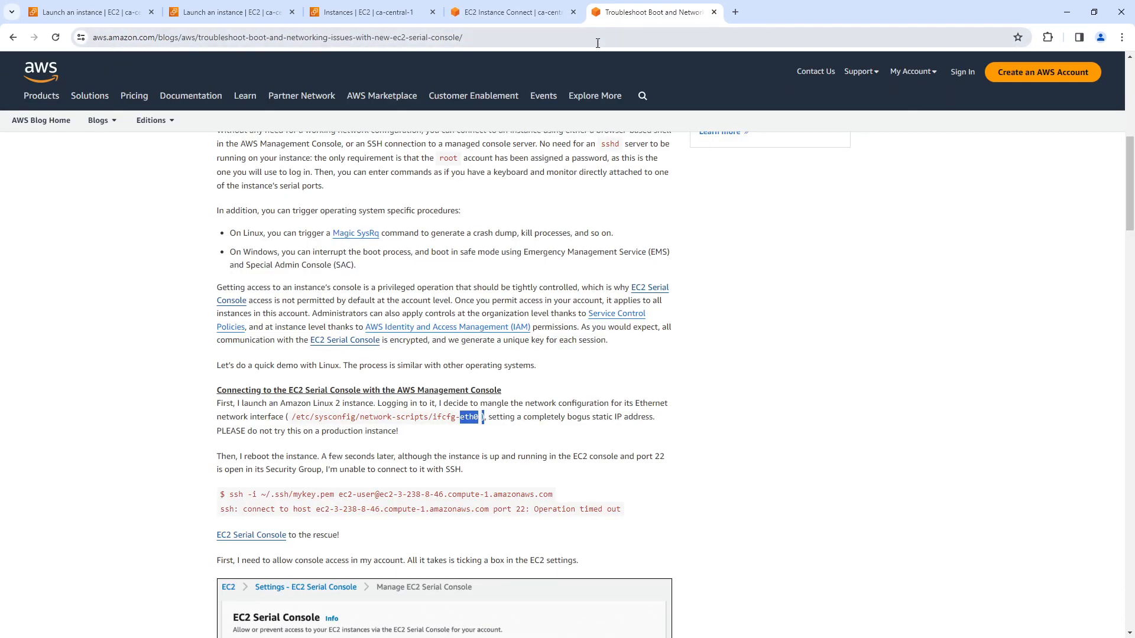
click(507, 12)
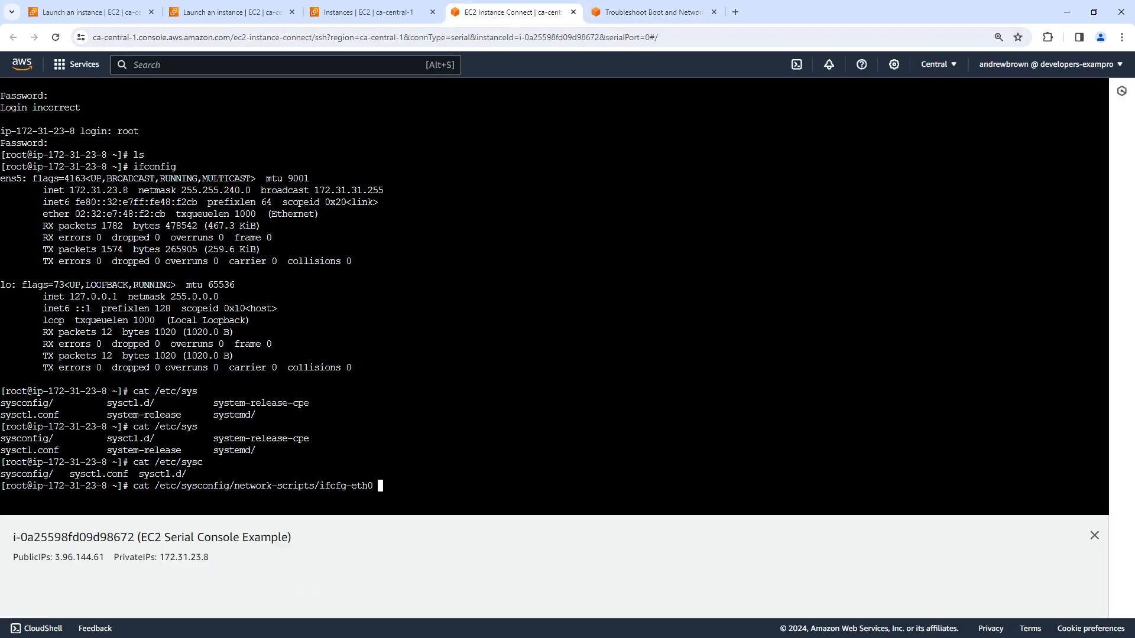
key(Return)
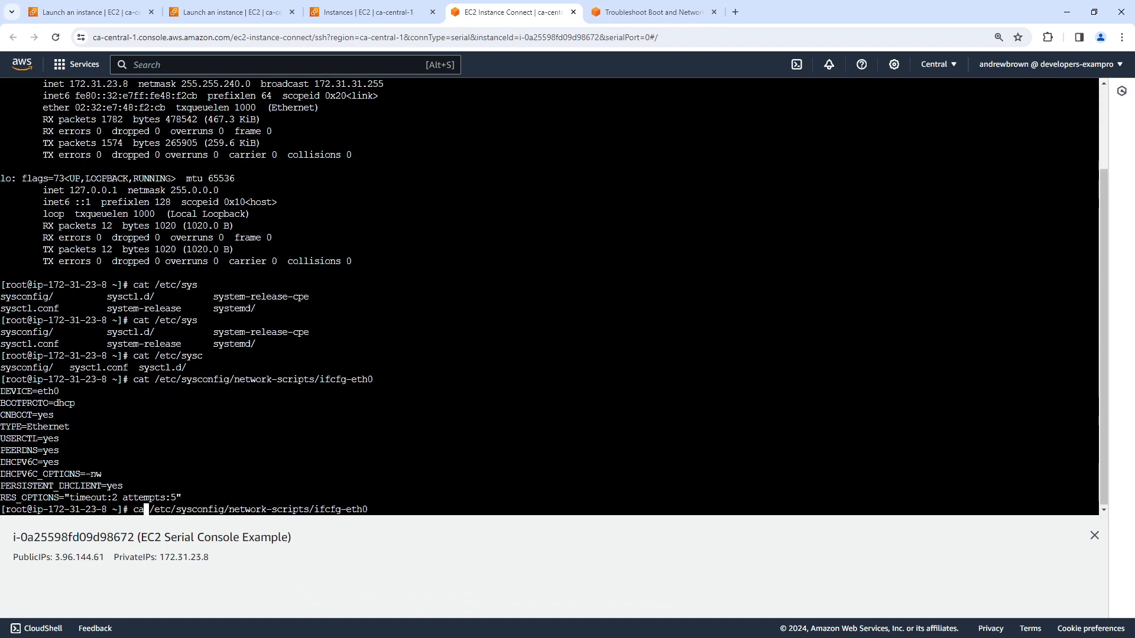
key(Return)
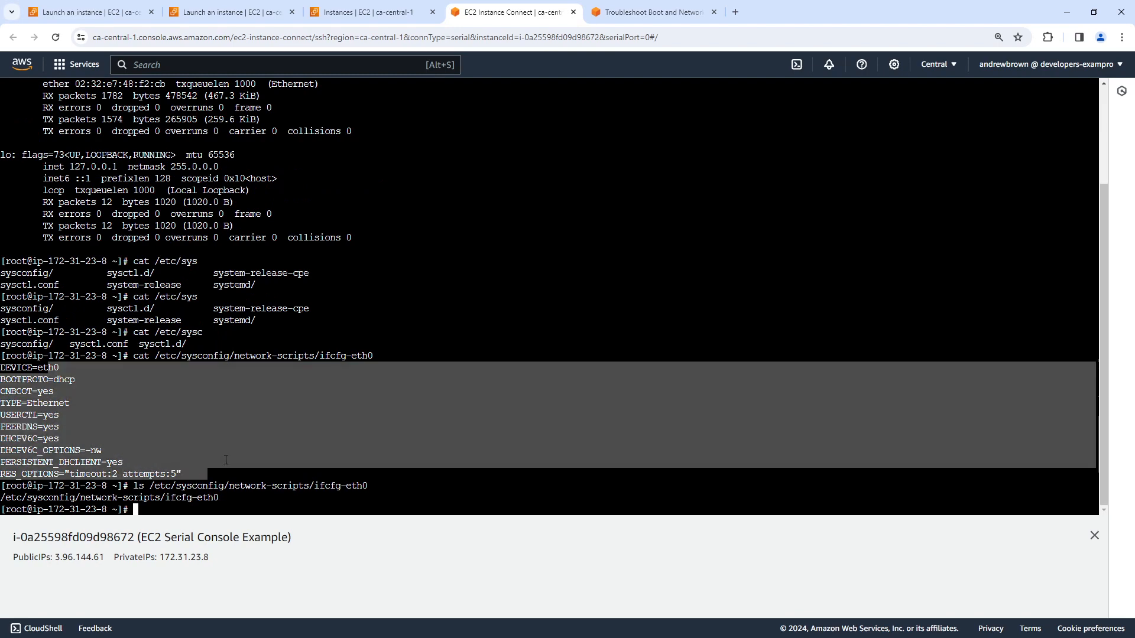
- Scroll the blog article down to the Magic SysRq section, then return to the instance
click(649, 12)
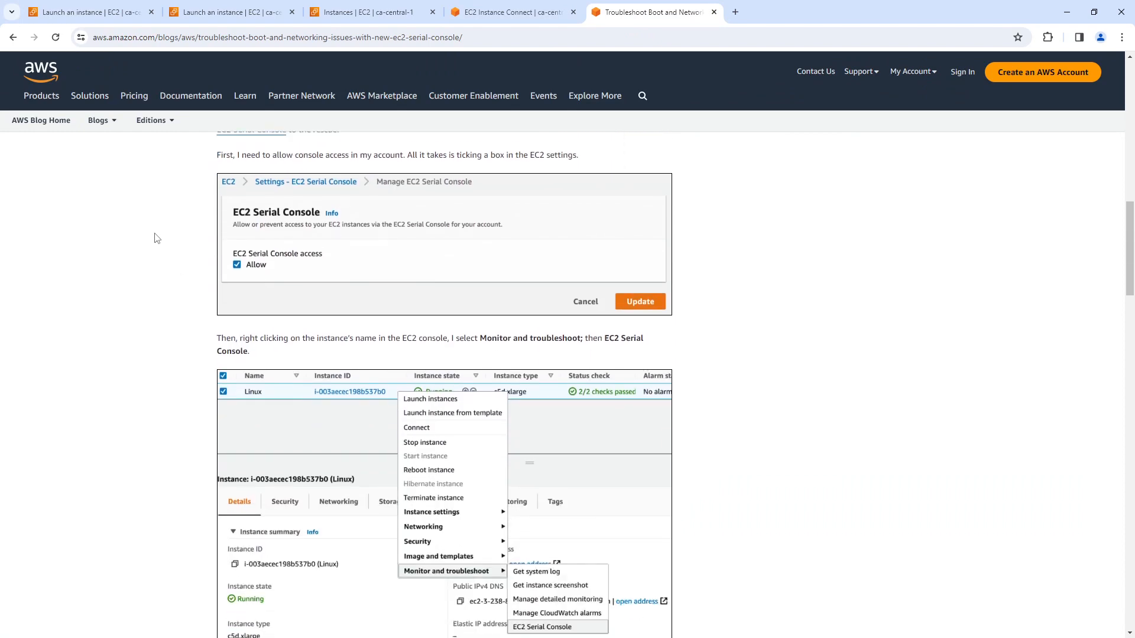
scroll(down, 3)
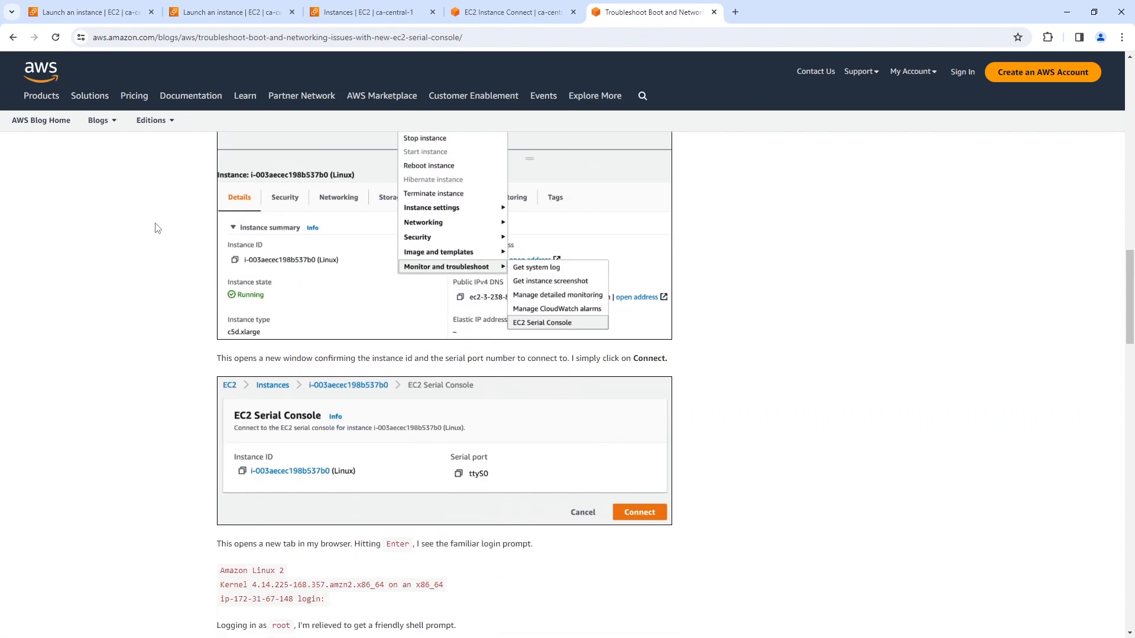
scroll(down, 3)
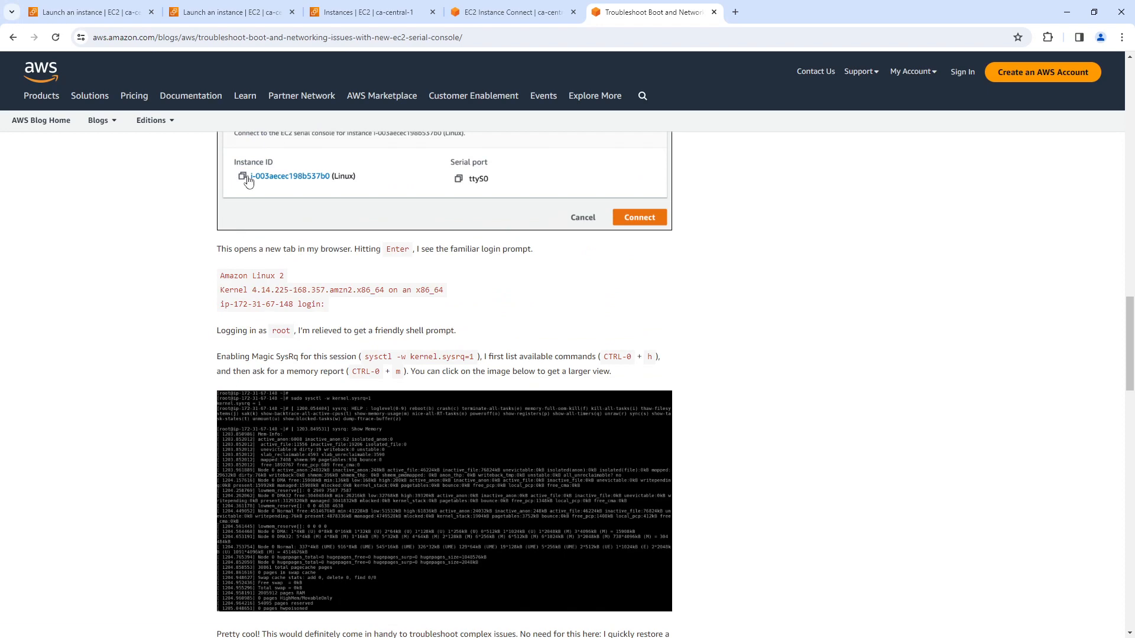
mouse_move(444, 499)
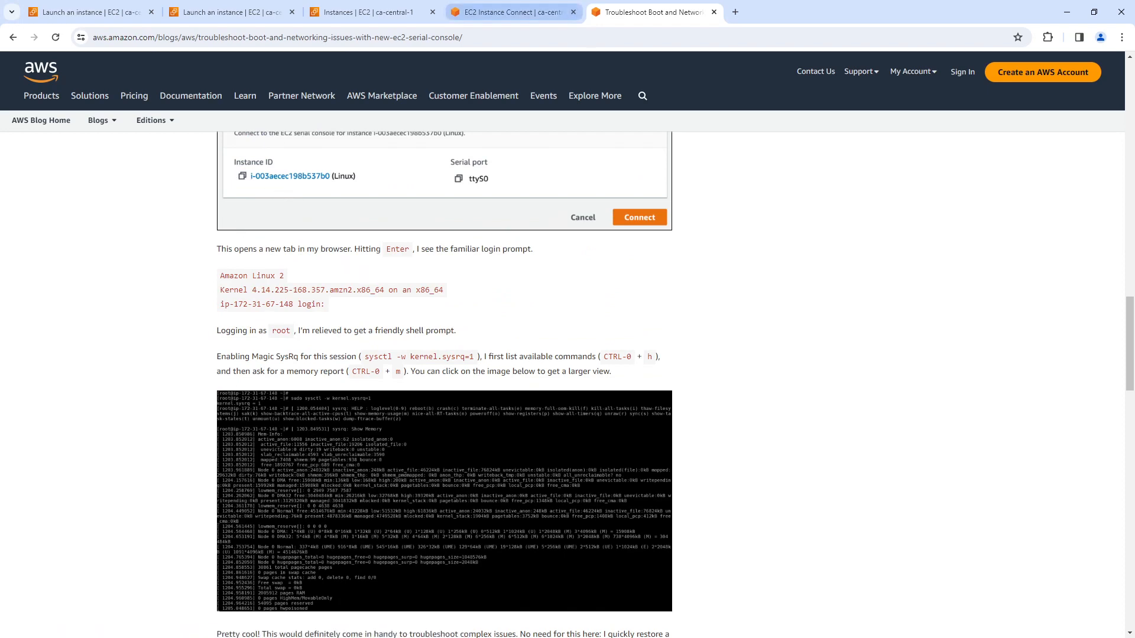
click(369, 12)
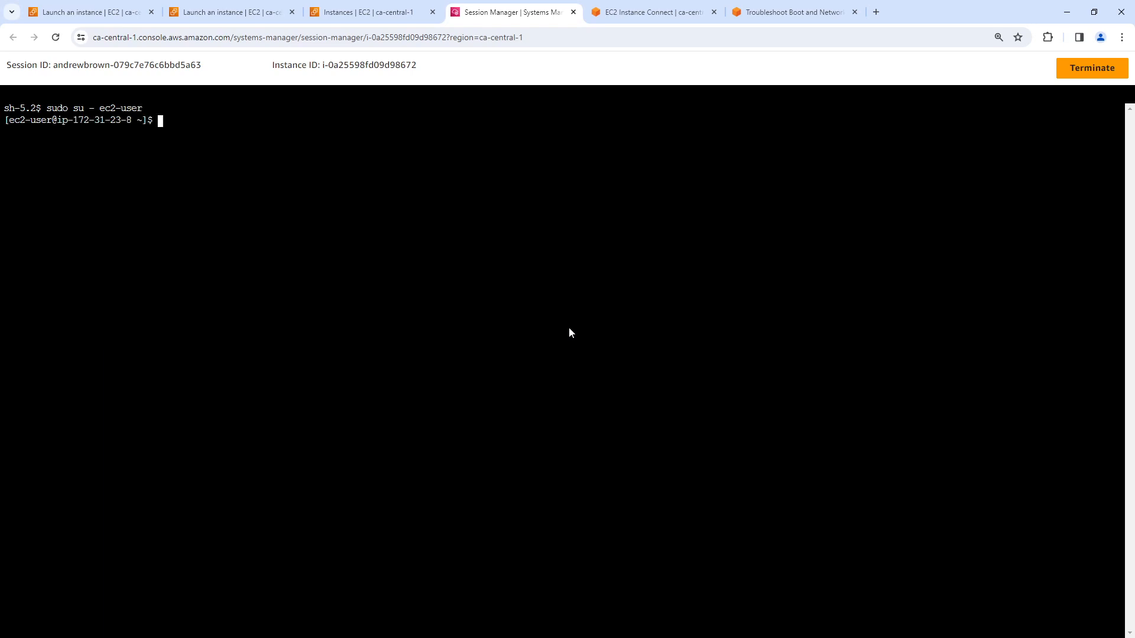
- Copy the ifcfg-eth0 path from the serial console into Session Manager, then reopen the blog
click(651, 12)
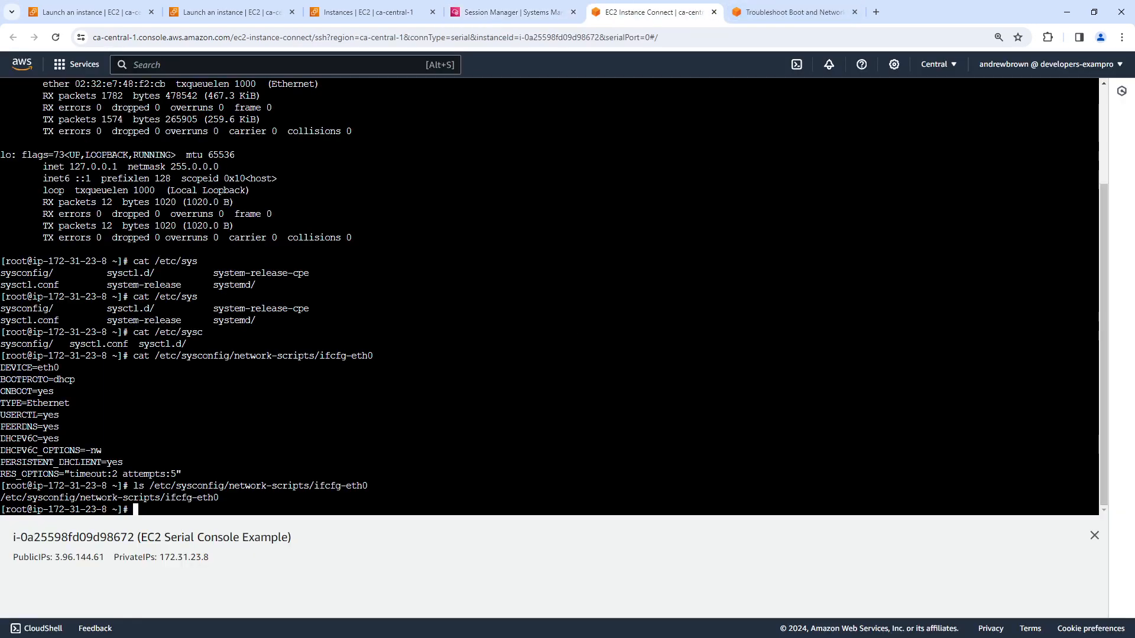
double_click(258, 486)
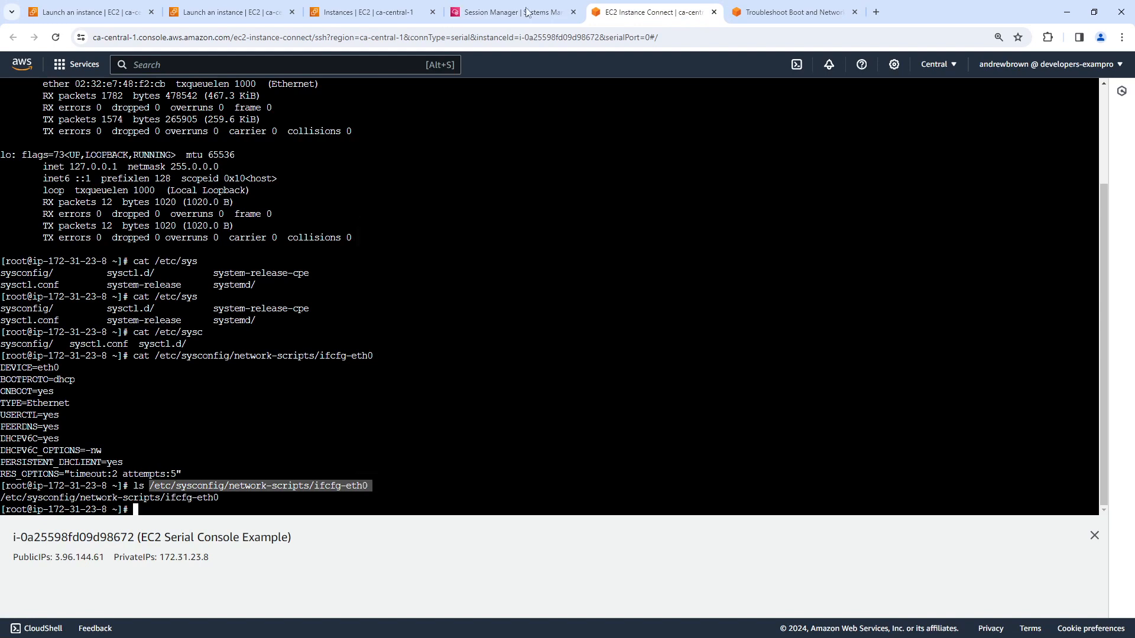
click(506, 12)
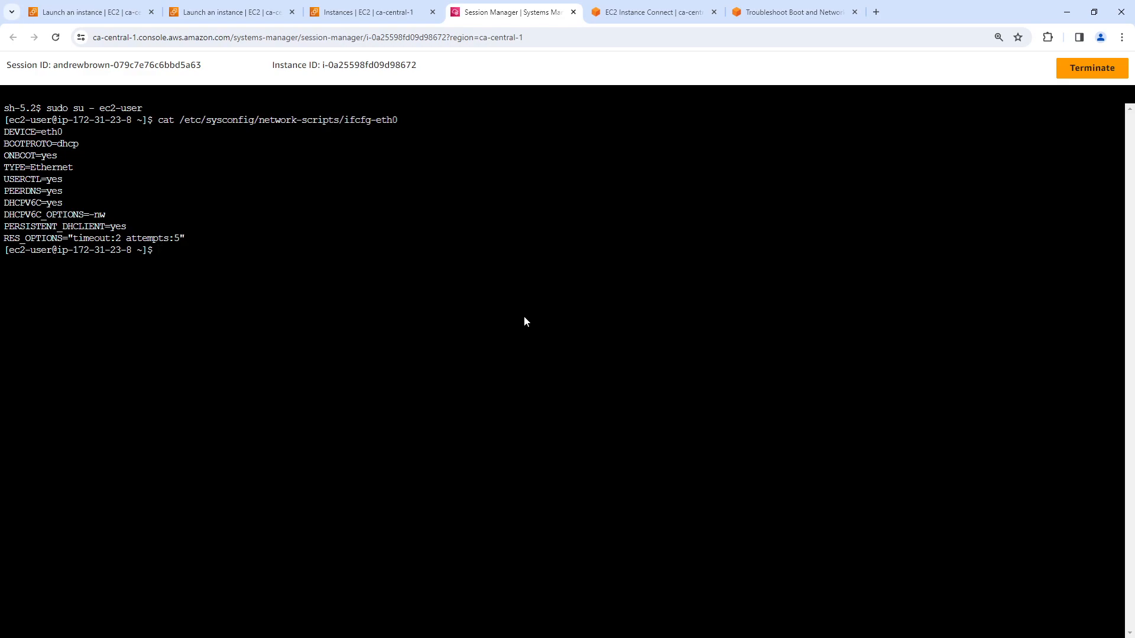
click(789, 12)
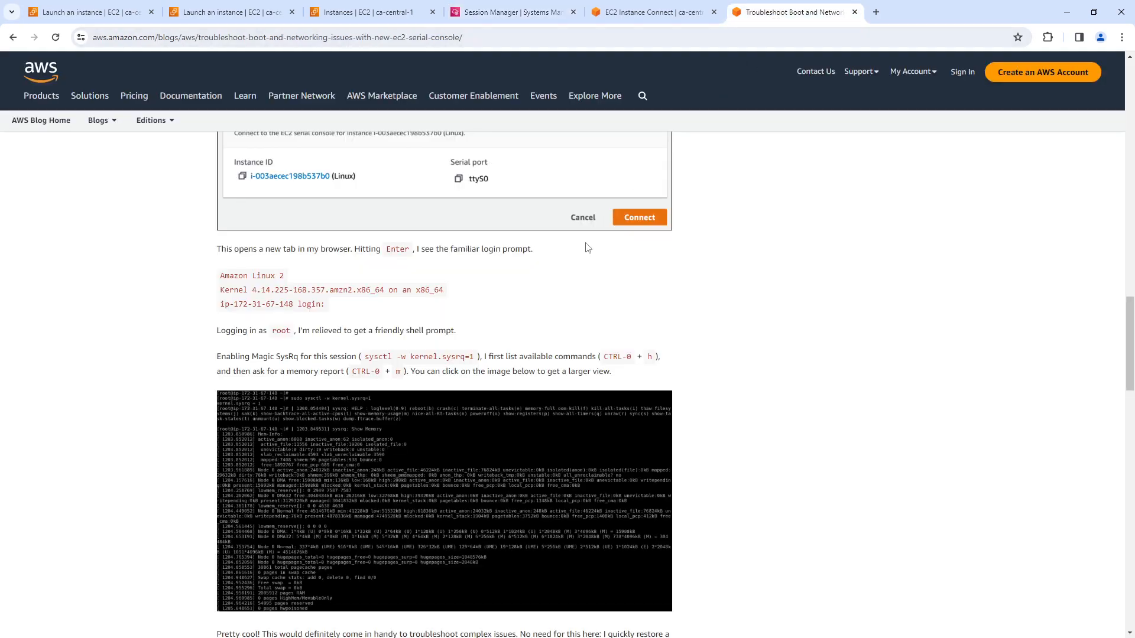
- Scroll back through the serial console blog post to reread the walkthrough
scroll(up, 3)
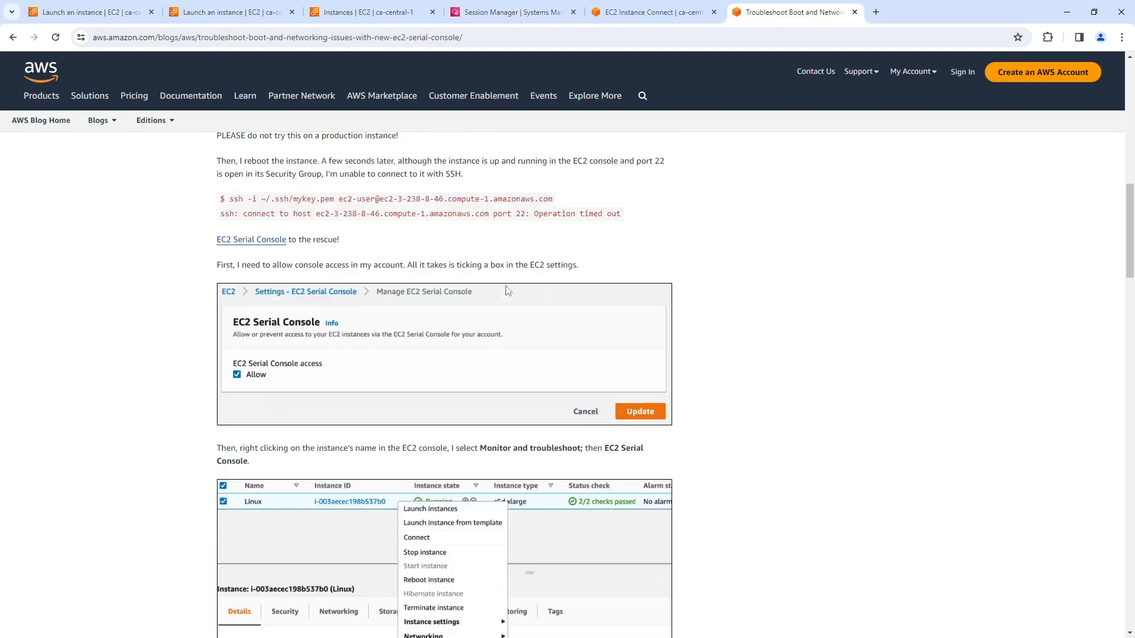
scroll(up, 3)
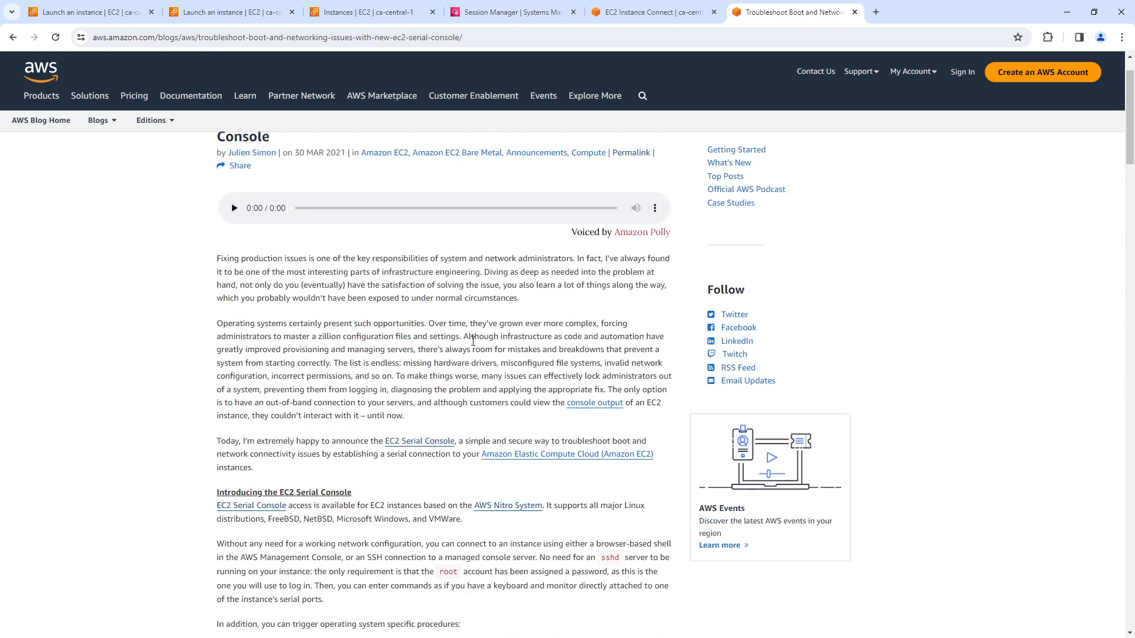
scroll(down, 3)
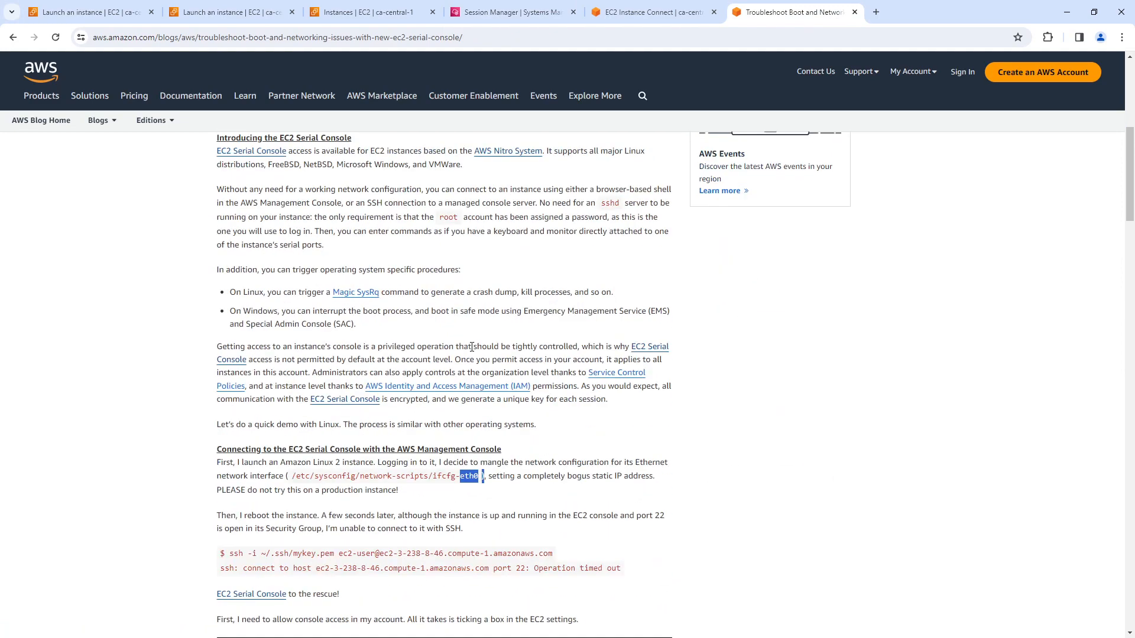
scroll(down, 3)
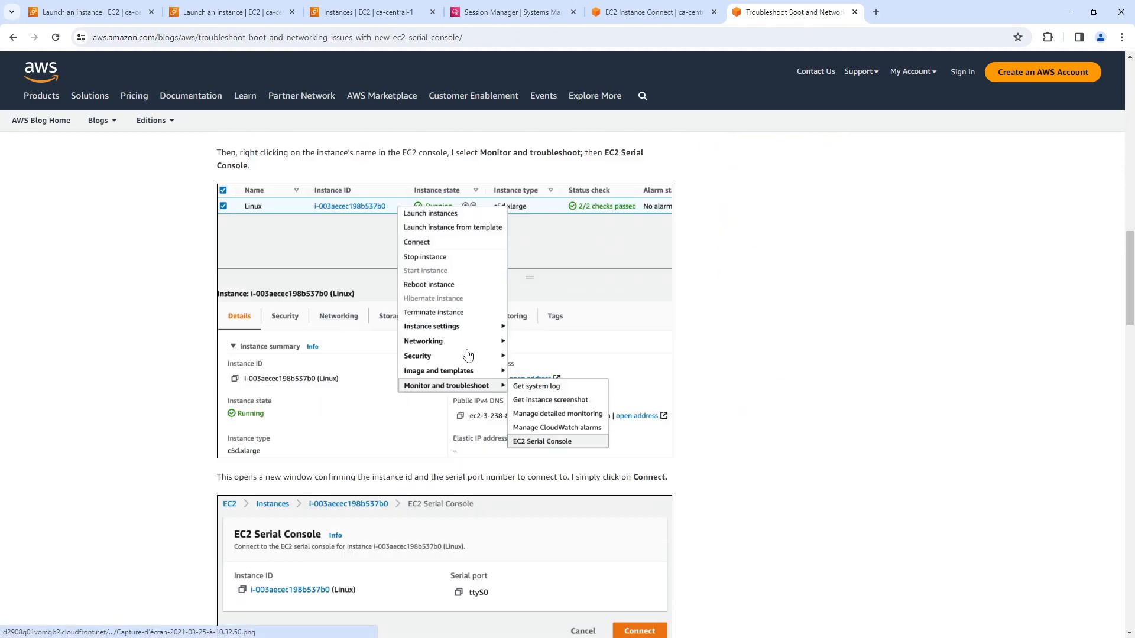
scroll(down, 3)
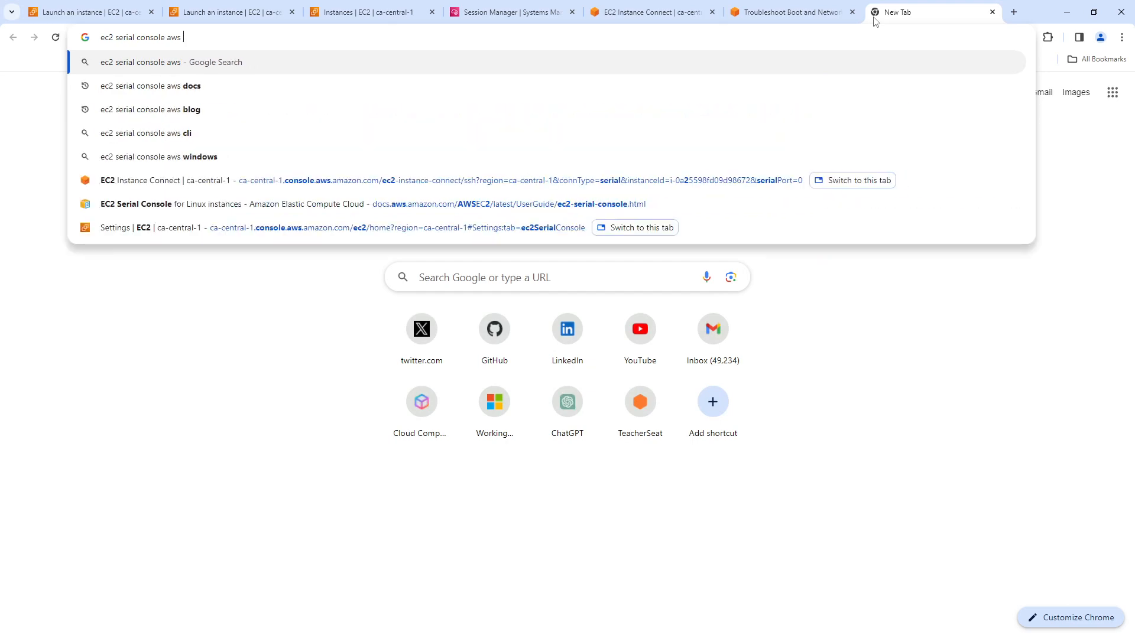
- Open the EC2 Serial Console guide's SysRq troubleshooting topic and read the browser-client steps
click(149, 85)
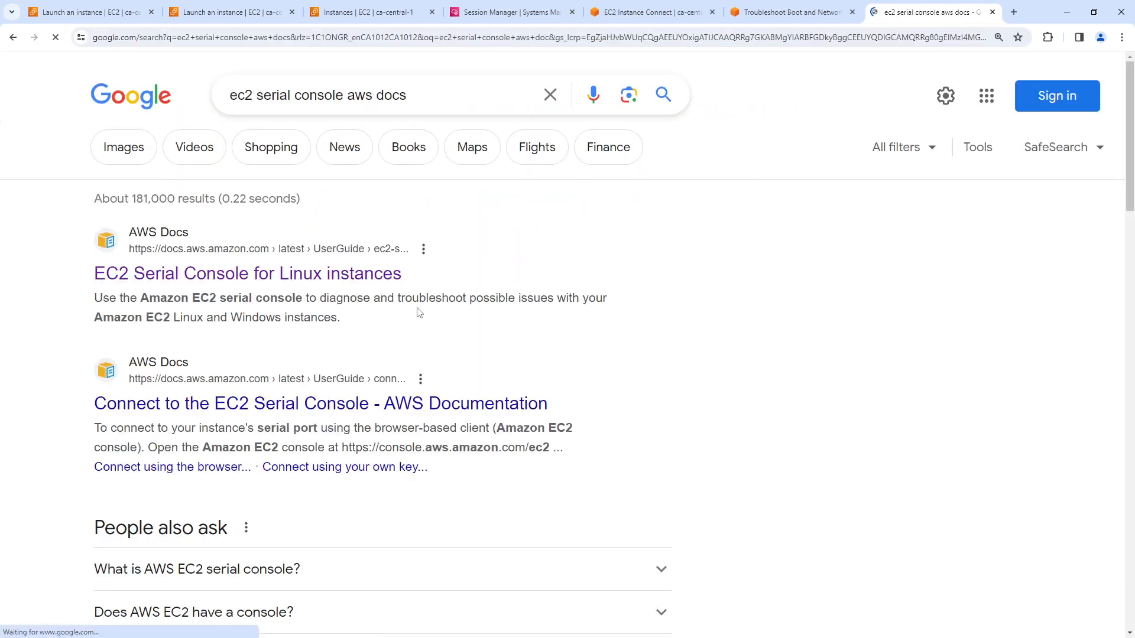
click(247, 273)
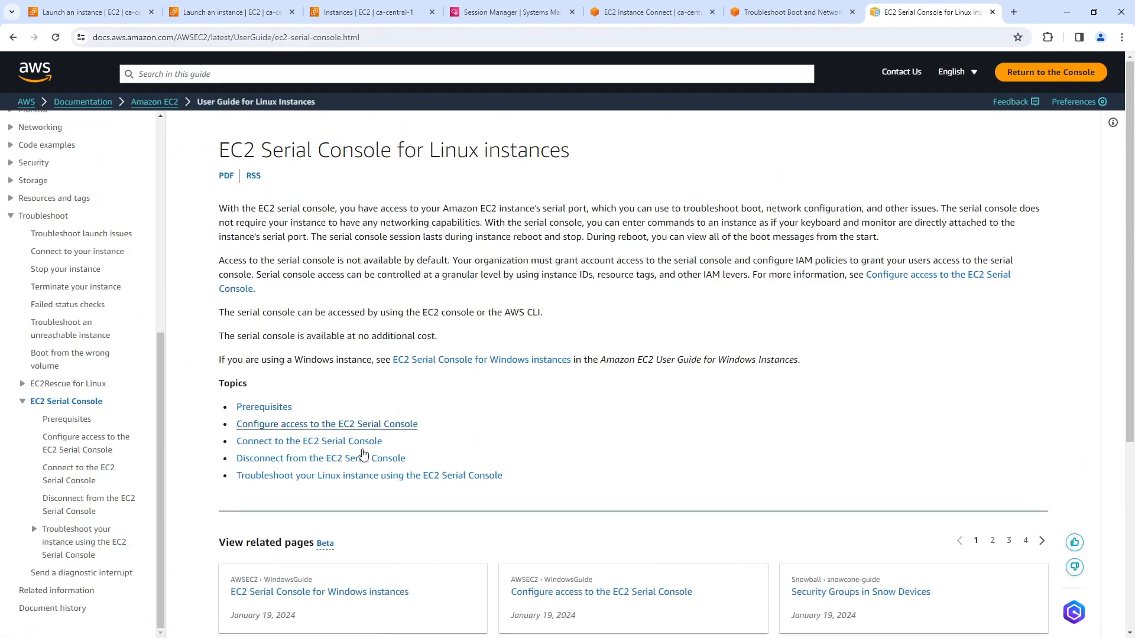
click(369, 476)
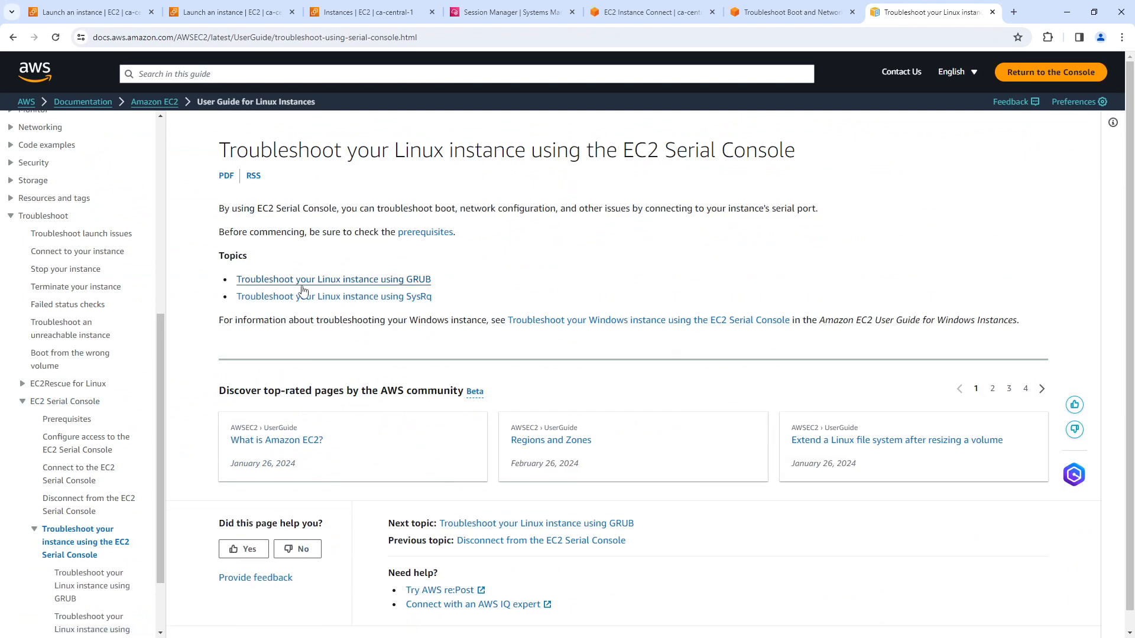
mouse_move(424, 303)
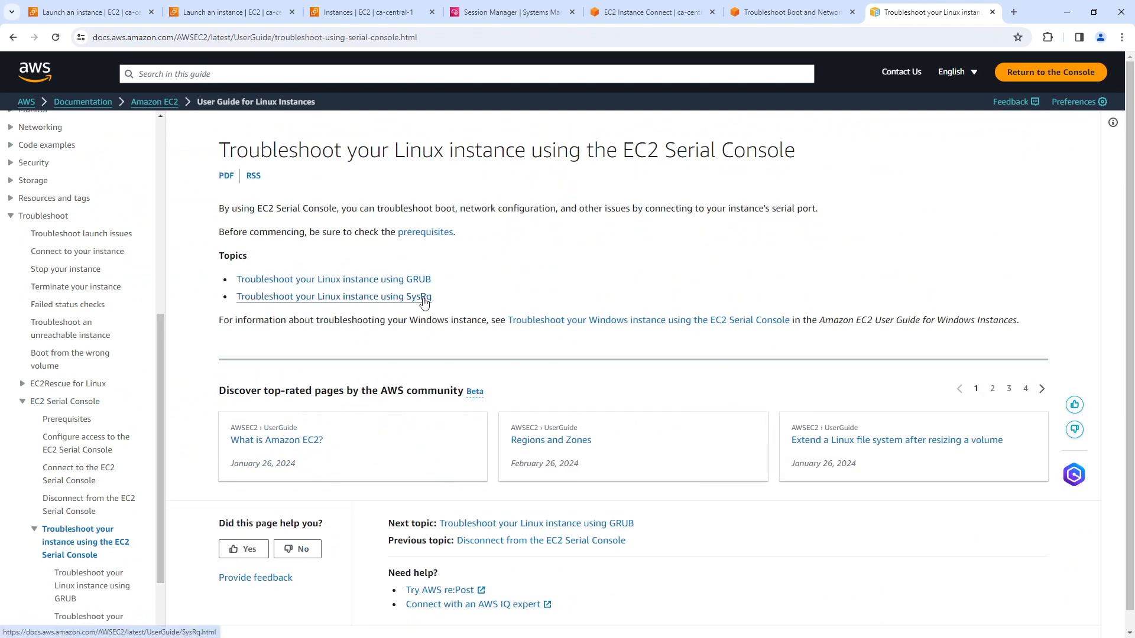
click(334, 296)
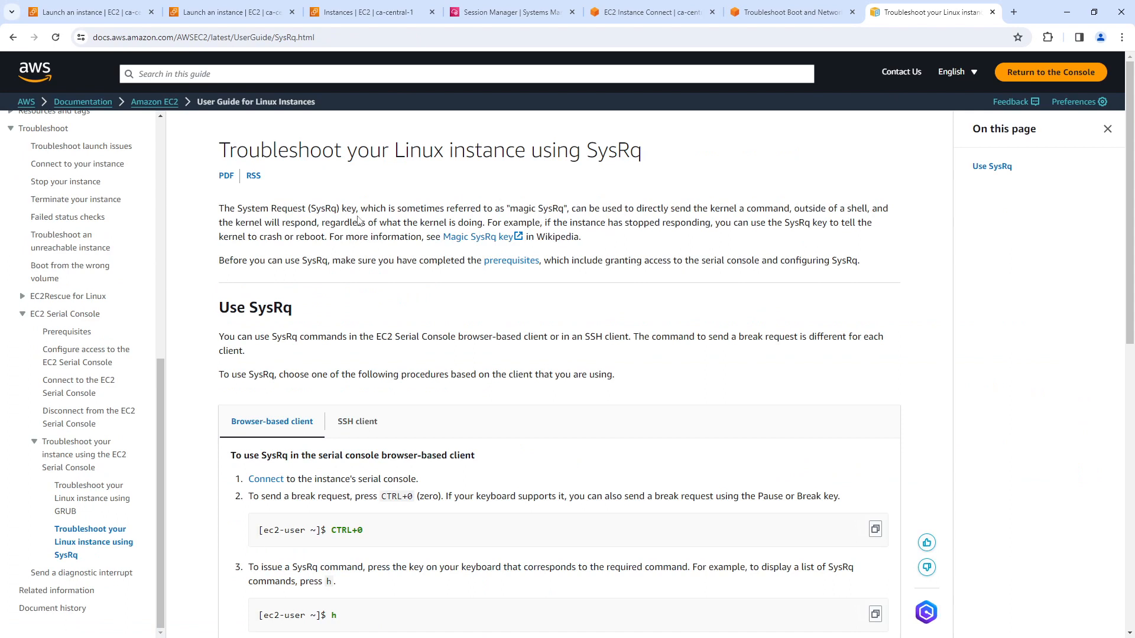
mouse_move(504, 300)
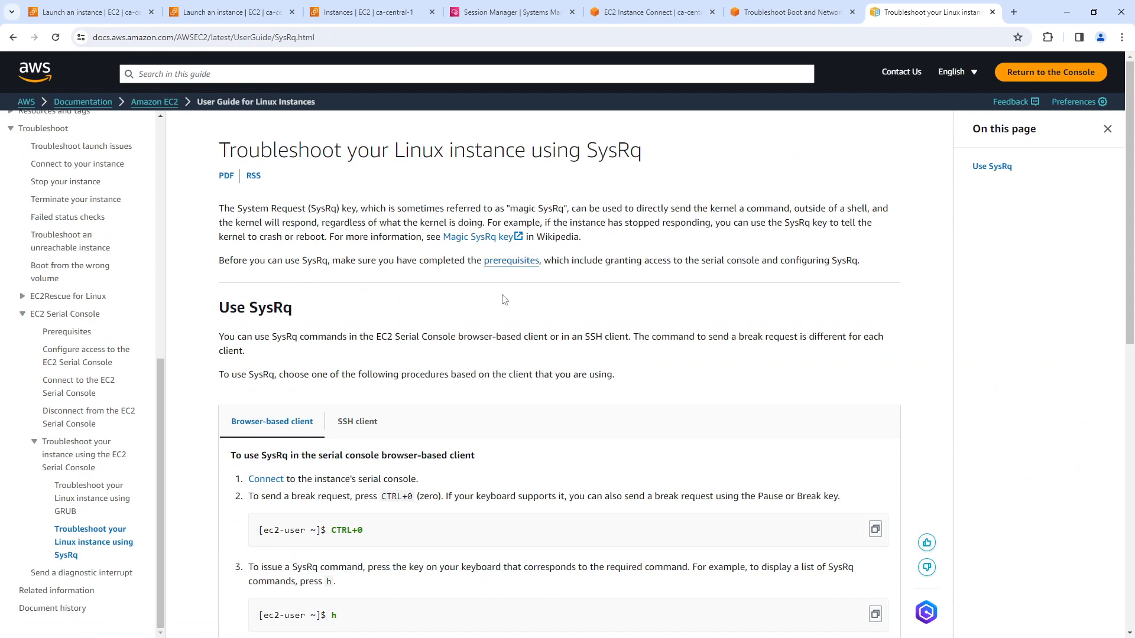
mouse_move(357, 422)
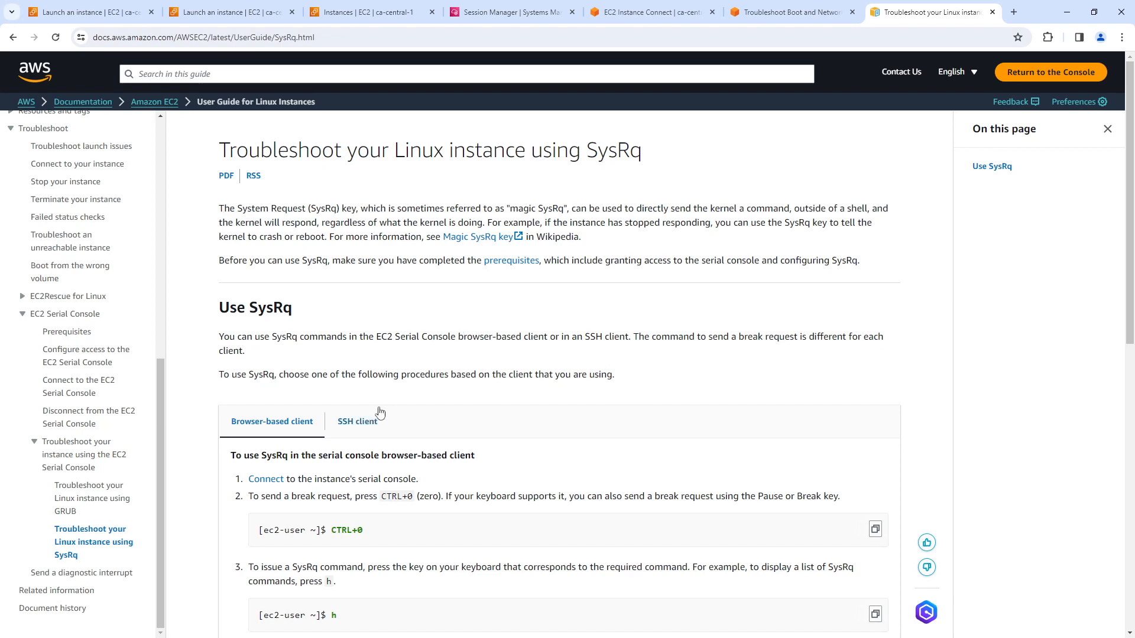
mouse_move(335, 293)
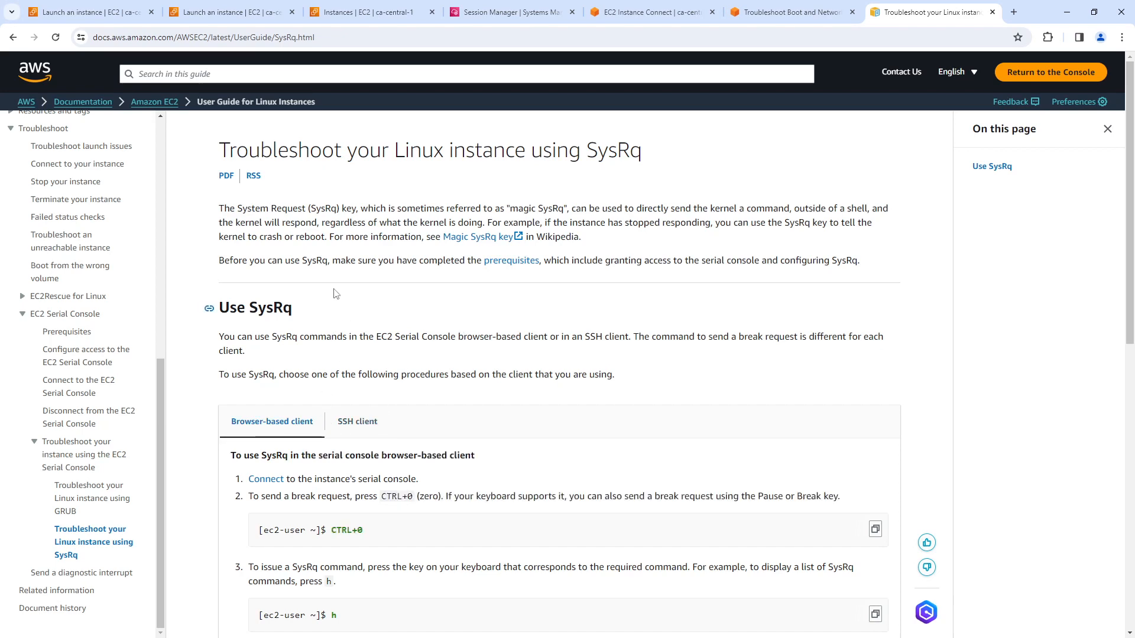
mouse_move(296, 409)
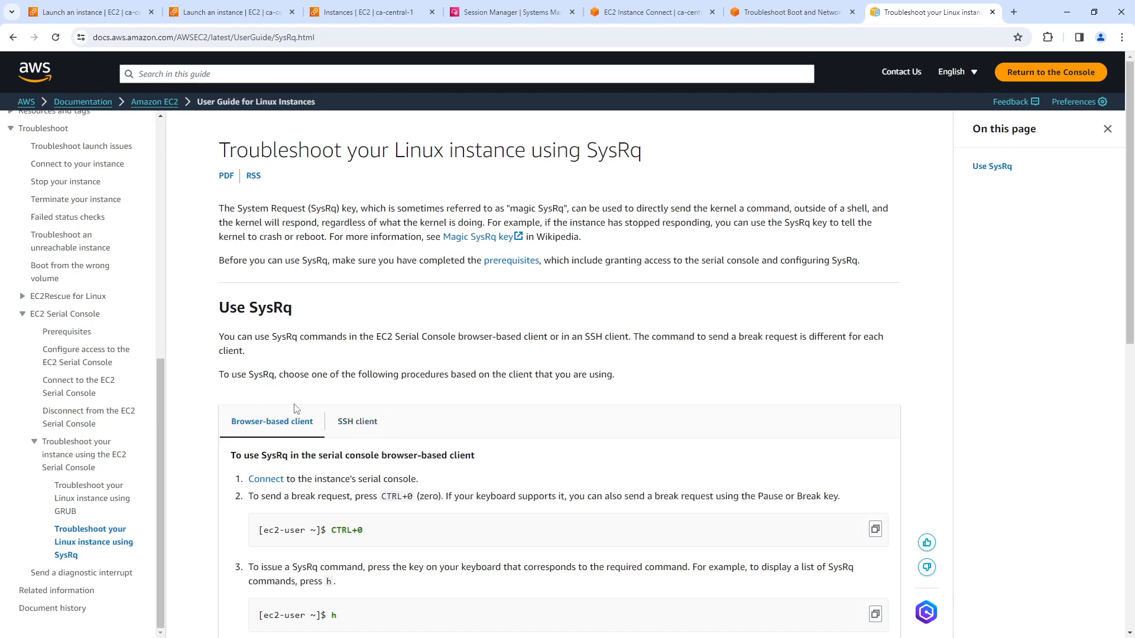
mouse_move(324, 524)
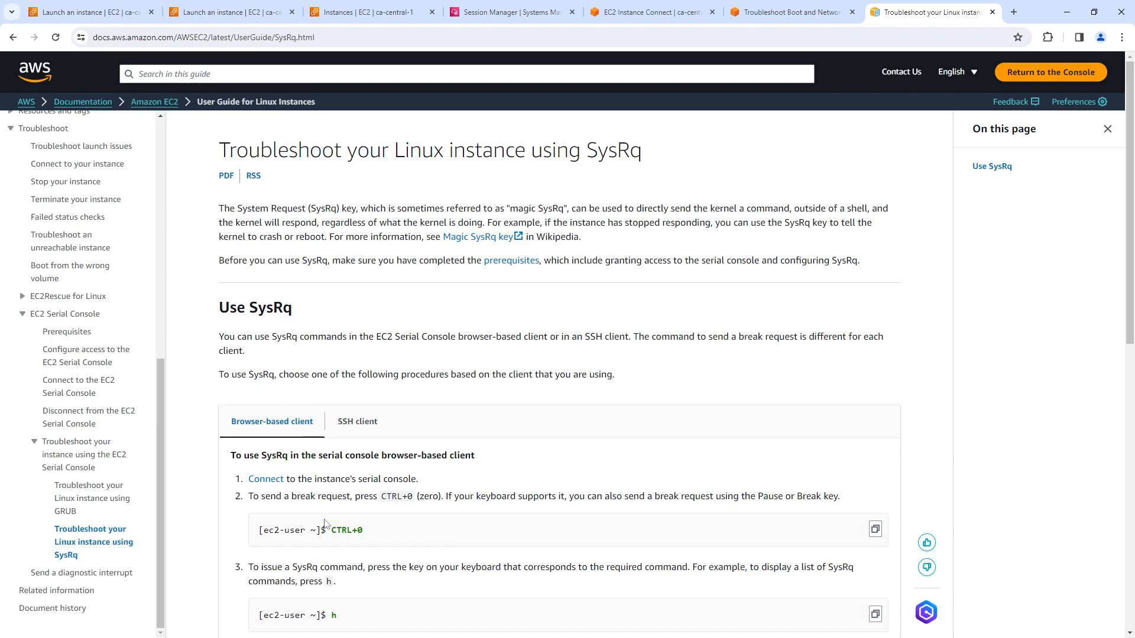
scroll(down, 3)
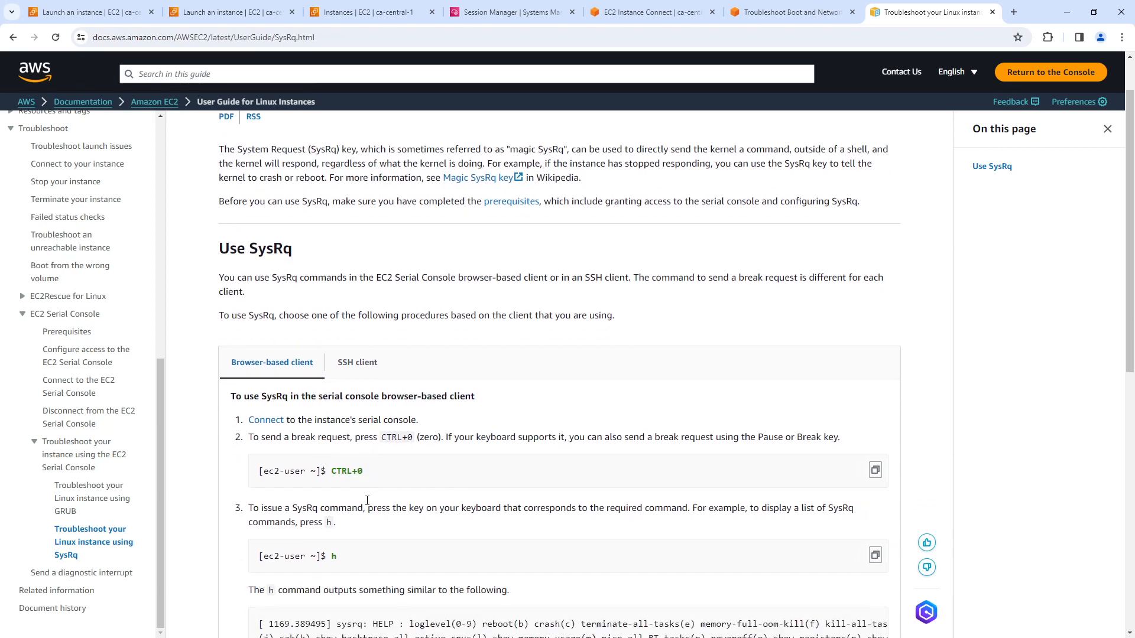
scroll(down, 3)
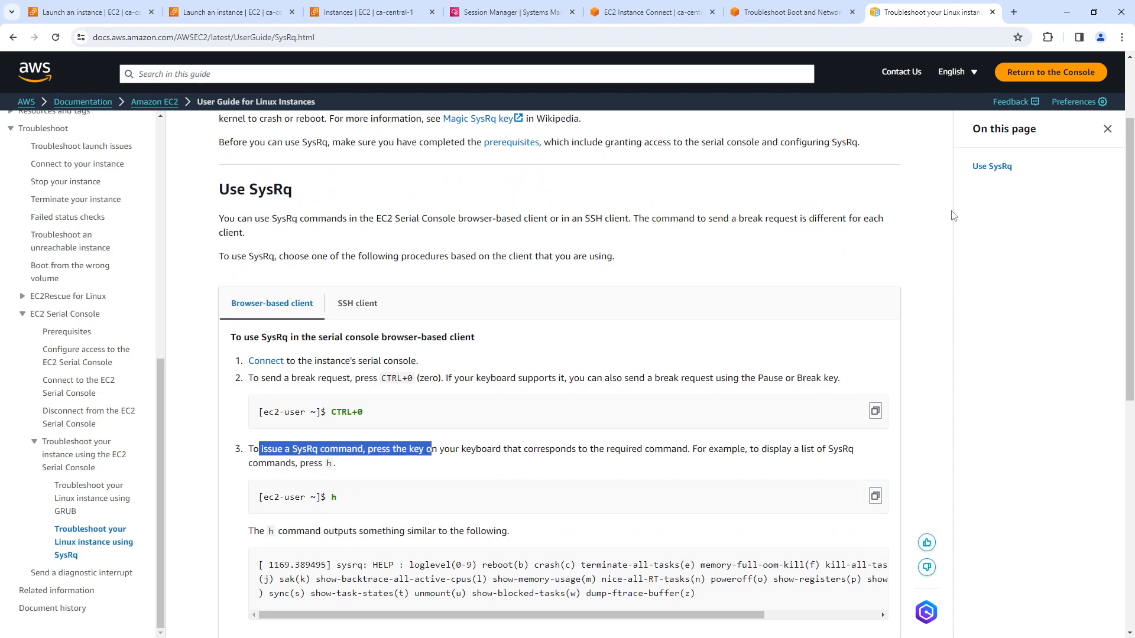
- Switch between the console, blog and docs tabs, ending on the serial console session
click(649, 12)
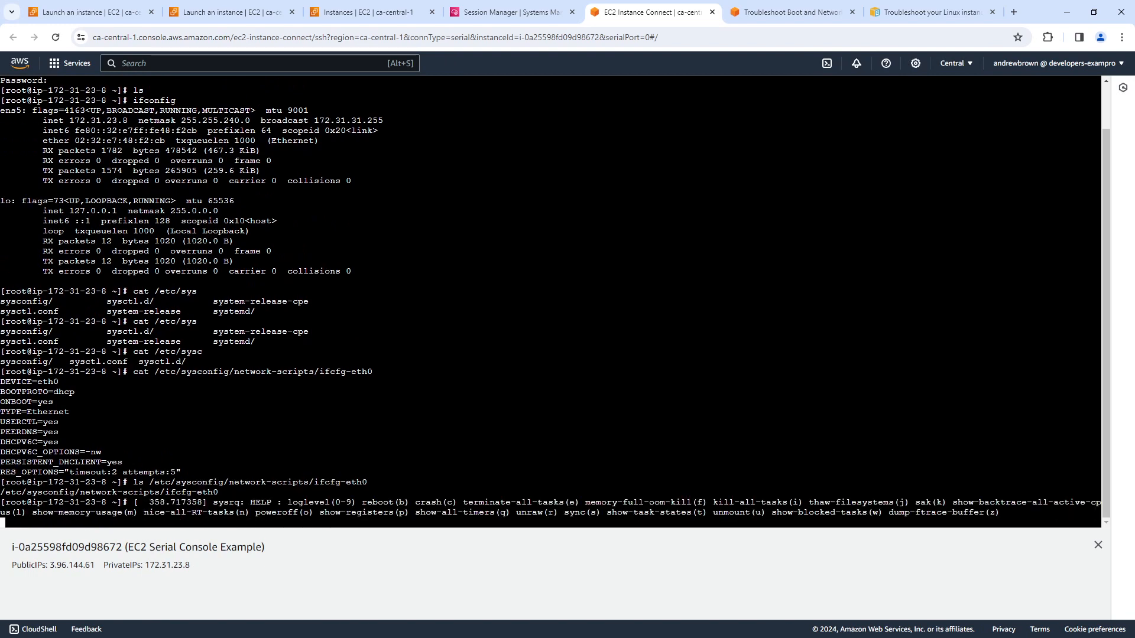
click(932, 12)
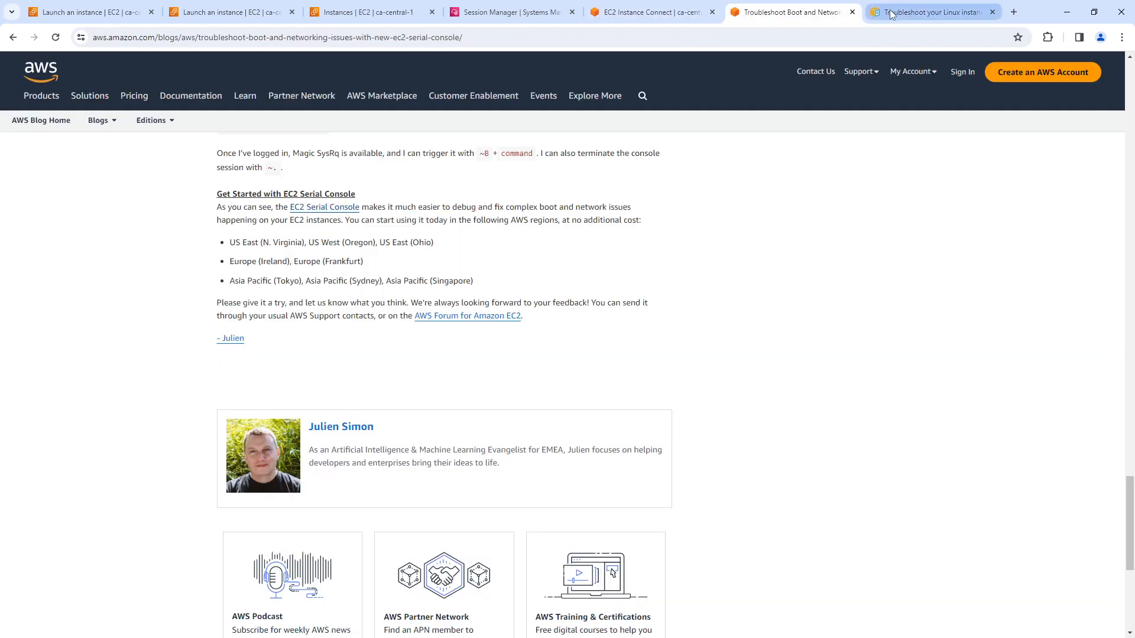
click(933, 12)
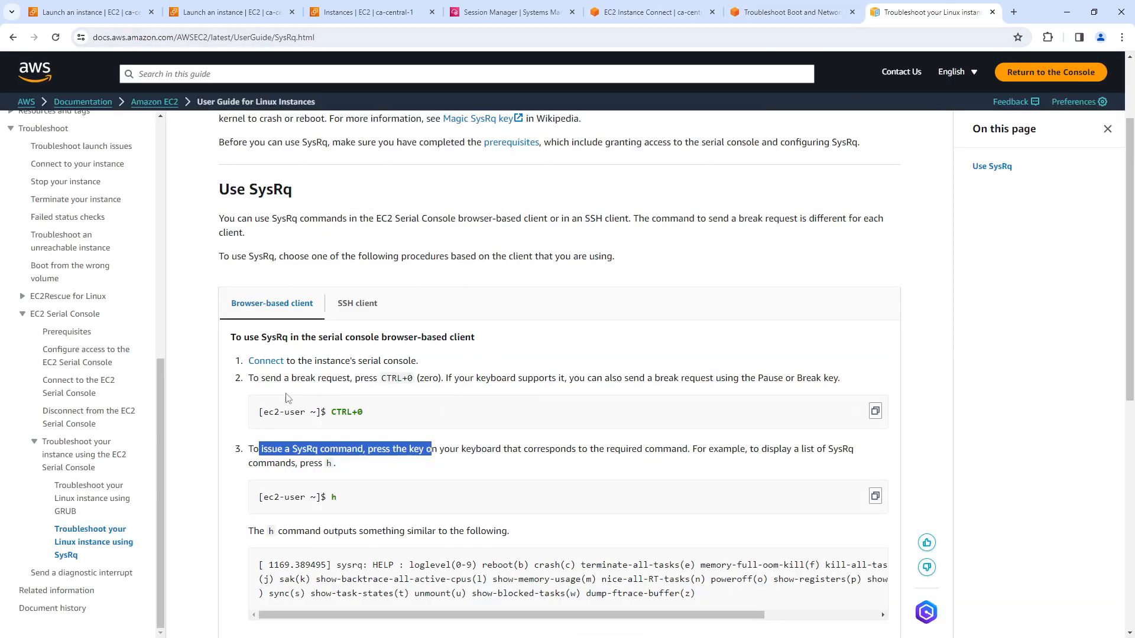
mouse_move(354, 377)
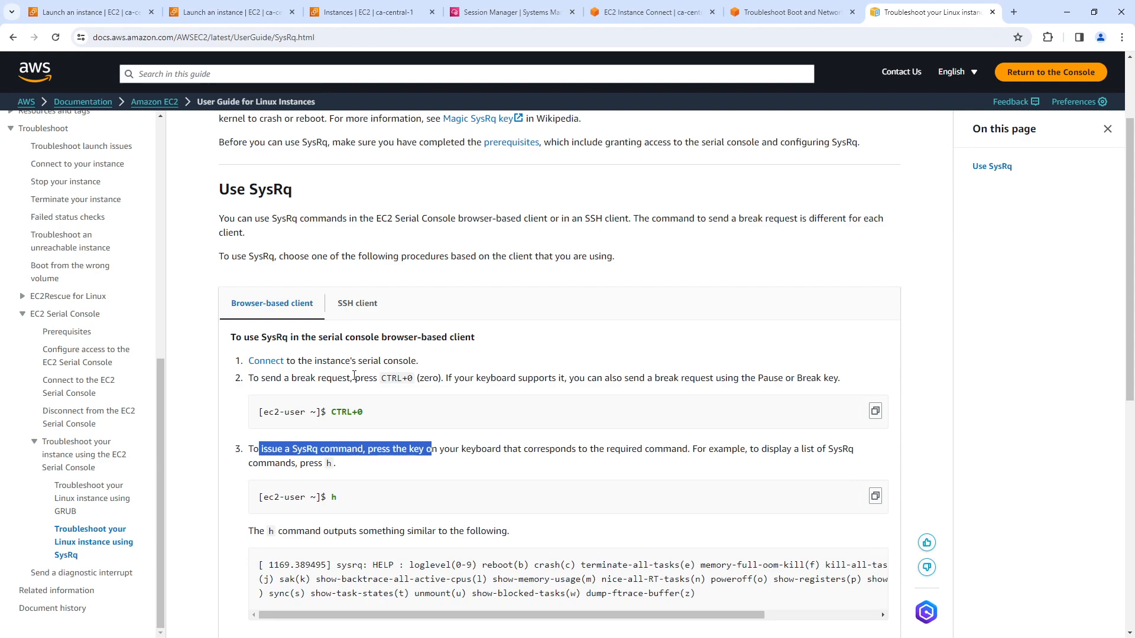
click(793, 11)
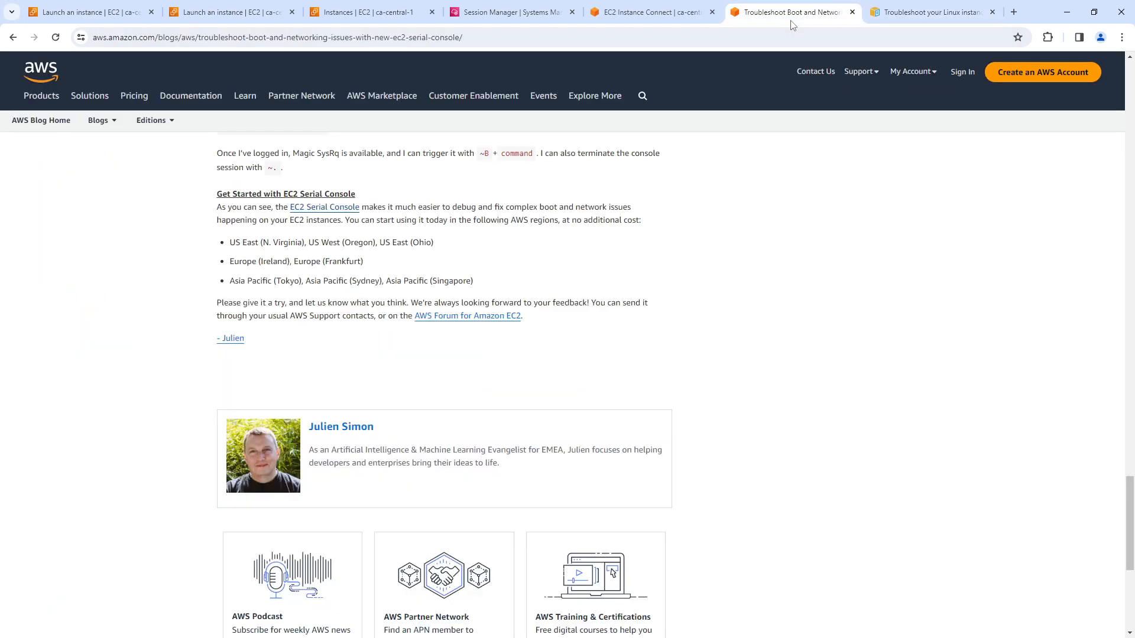
click(649, 12)
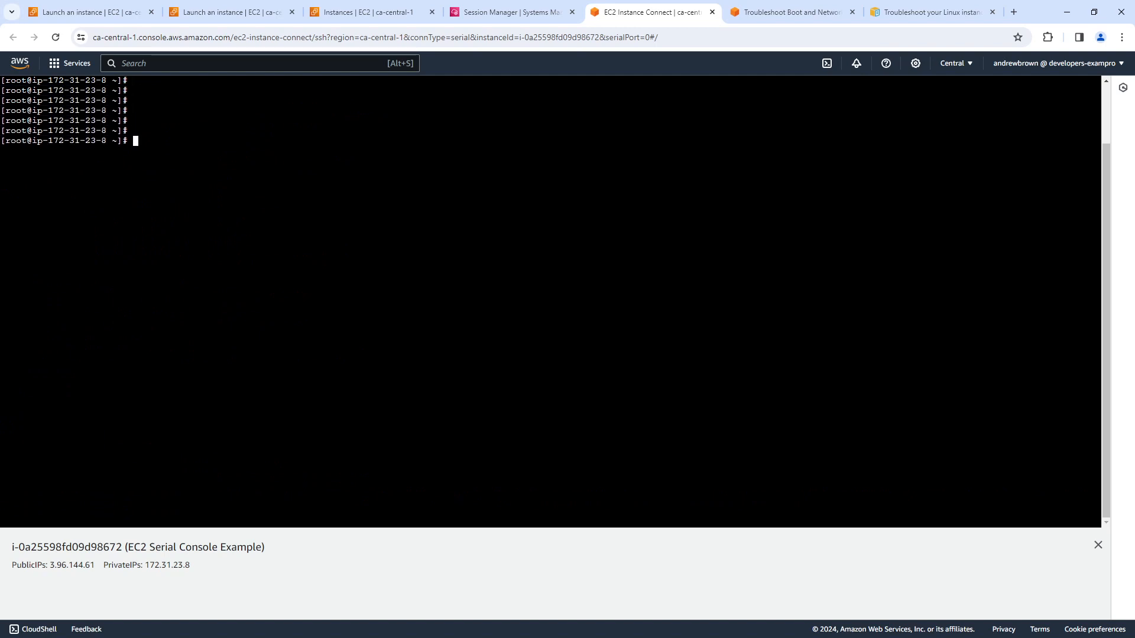
- Send a SysRq break to print the kernel help list, checking the docs tab meanwhile
key(Return)
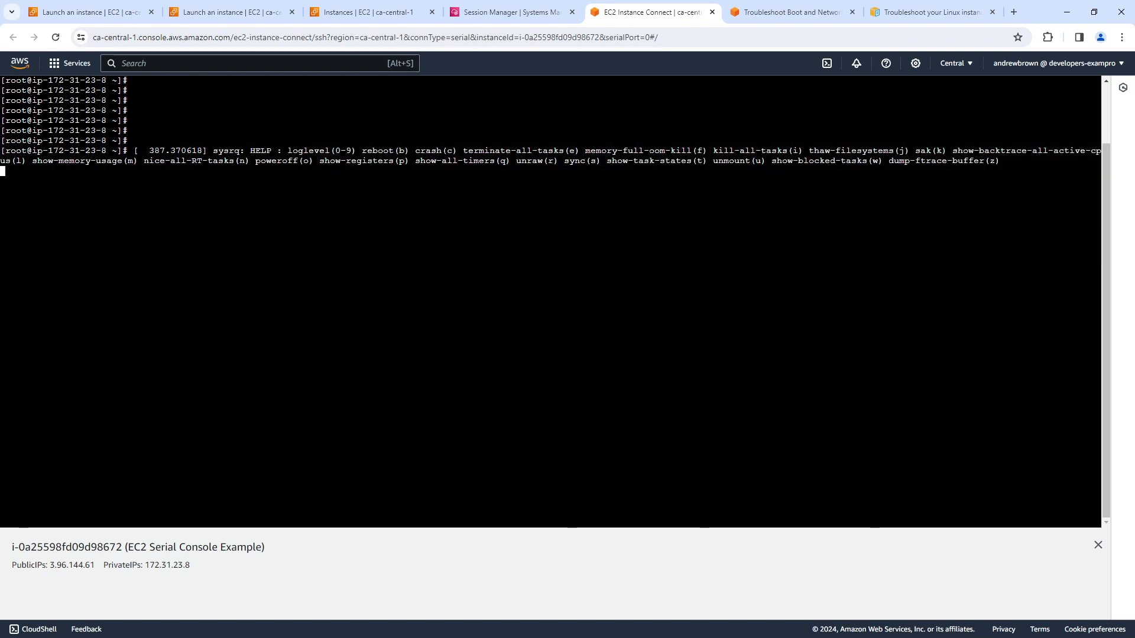
click(933, 12)
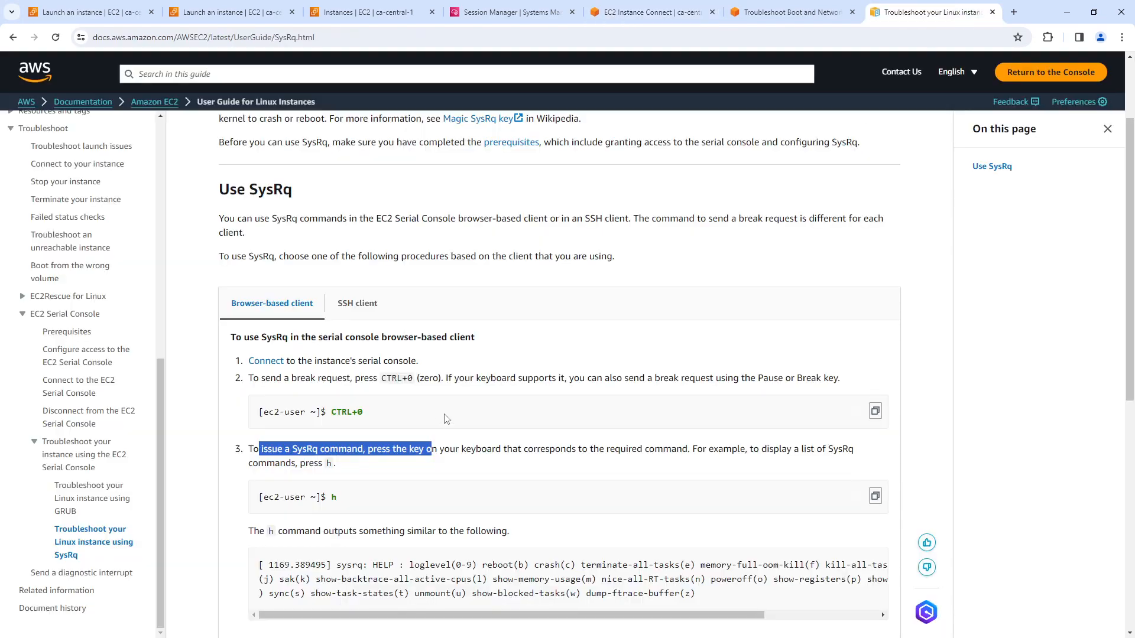
mouse_move(775, 13)
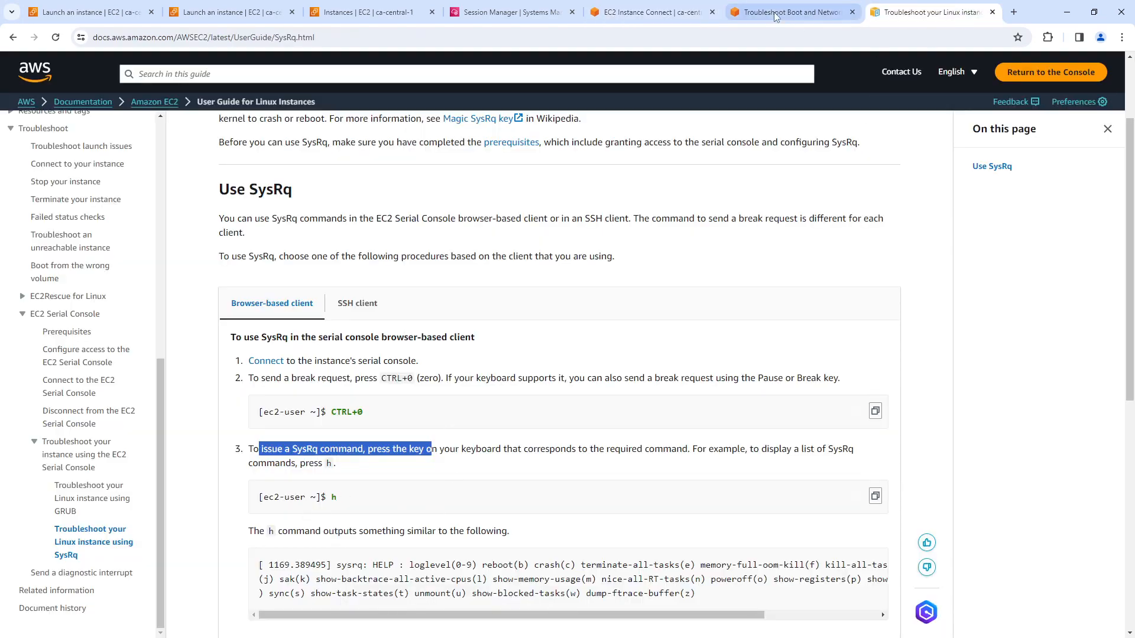
click(649, 12)
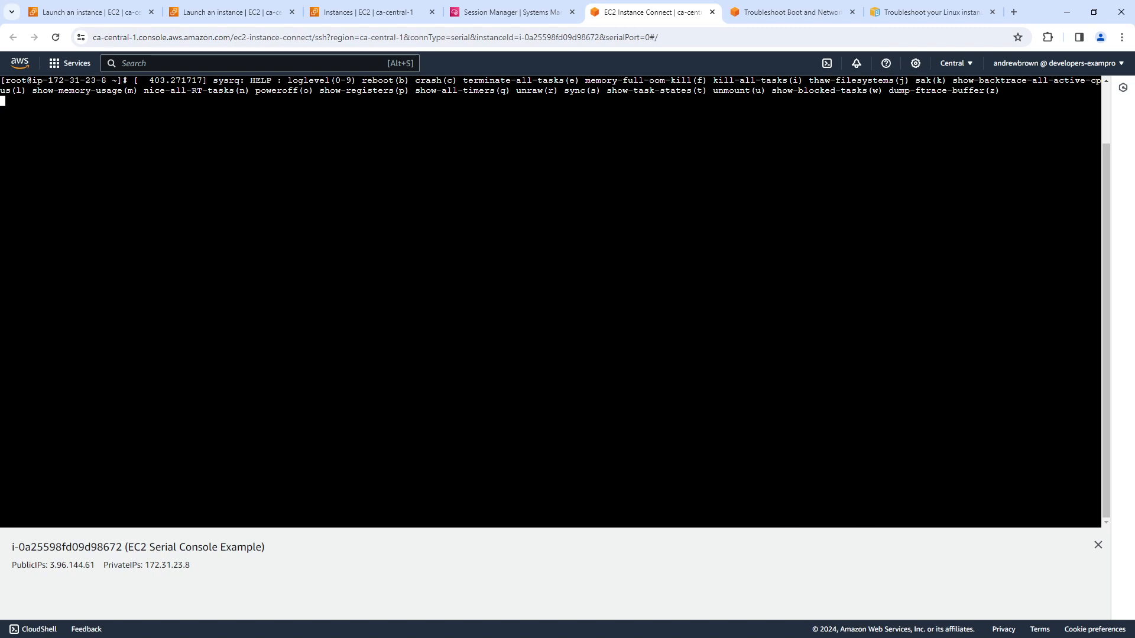
- Issue another SysRq command, reported disabled, then close the EC2 Instance Connect tab
key(Return)
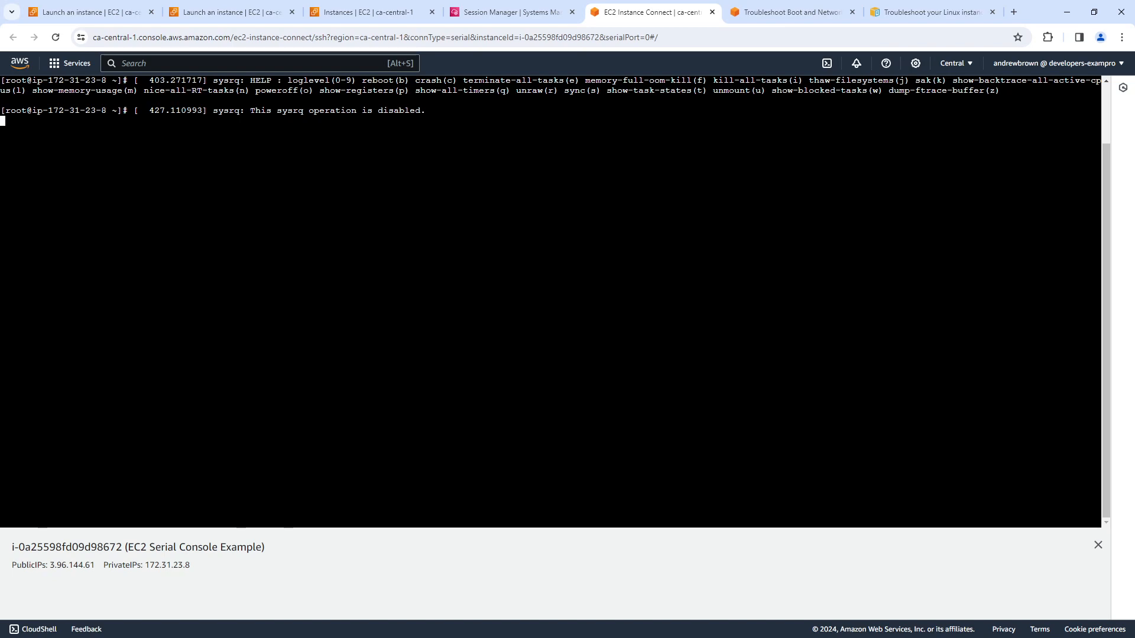
click(510, 12)
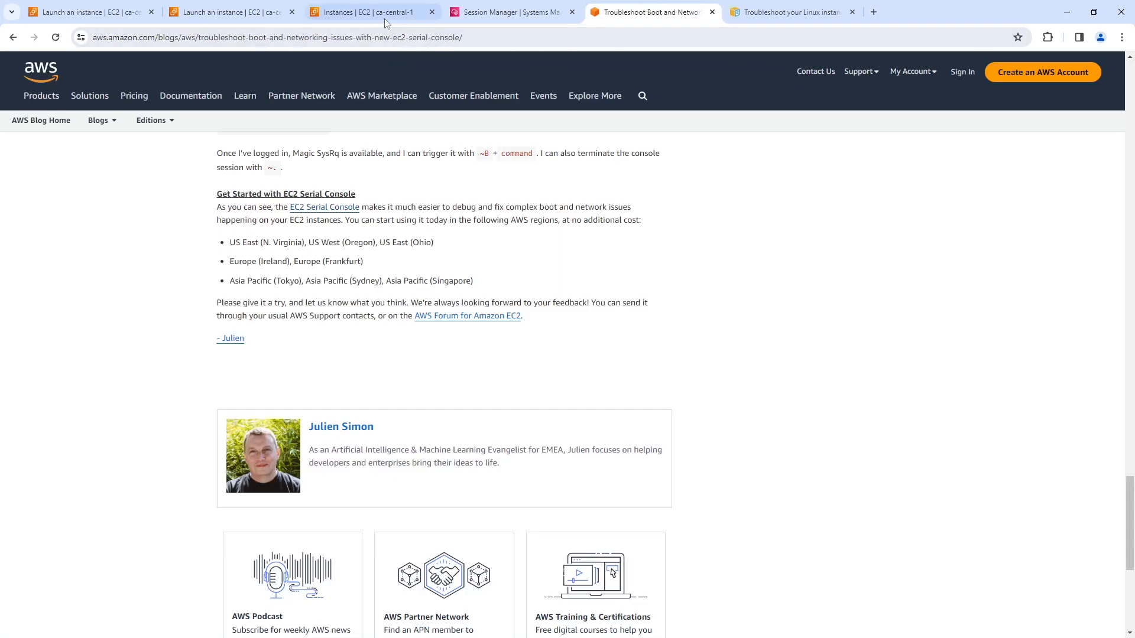
- On the Instances tab, tick the EC2 Serial Console Example instance's checkbox
click(368, 12)
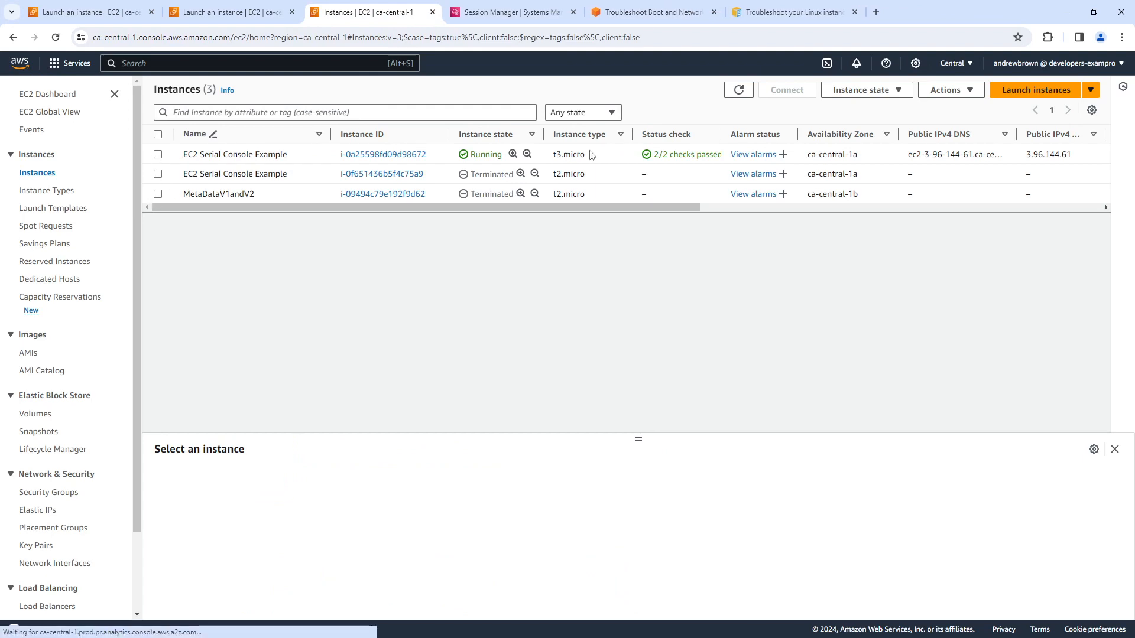
click(950, 90)
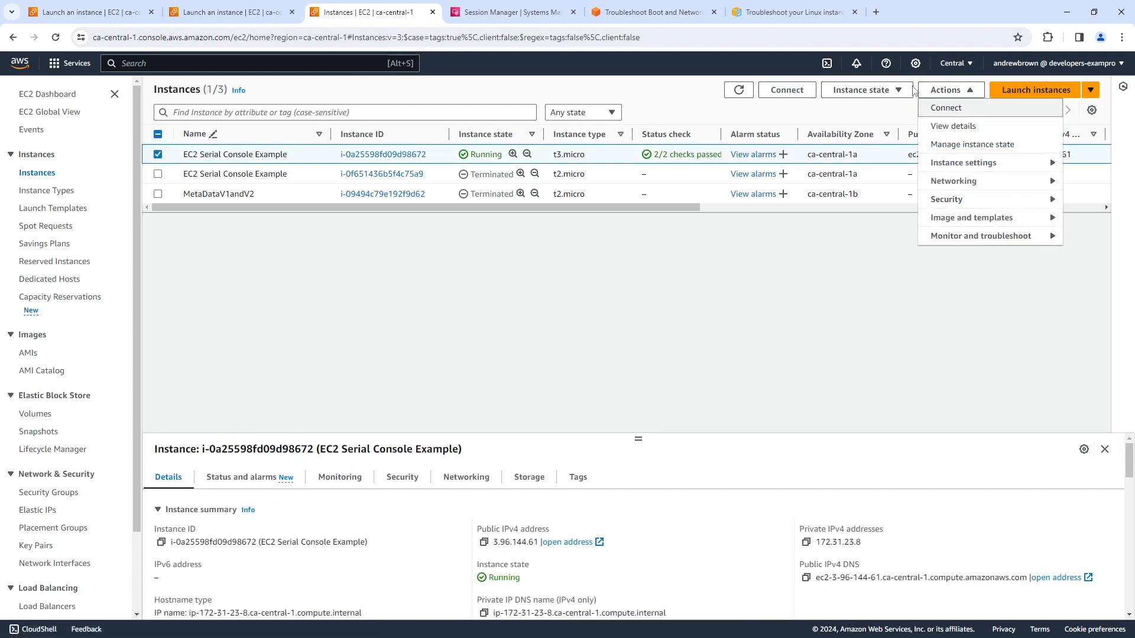